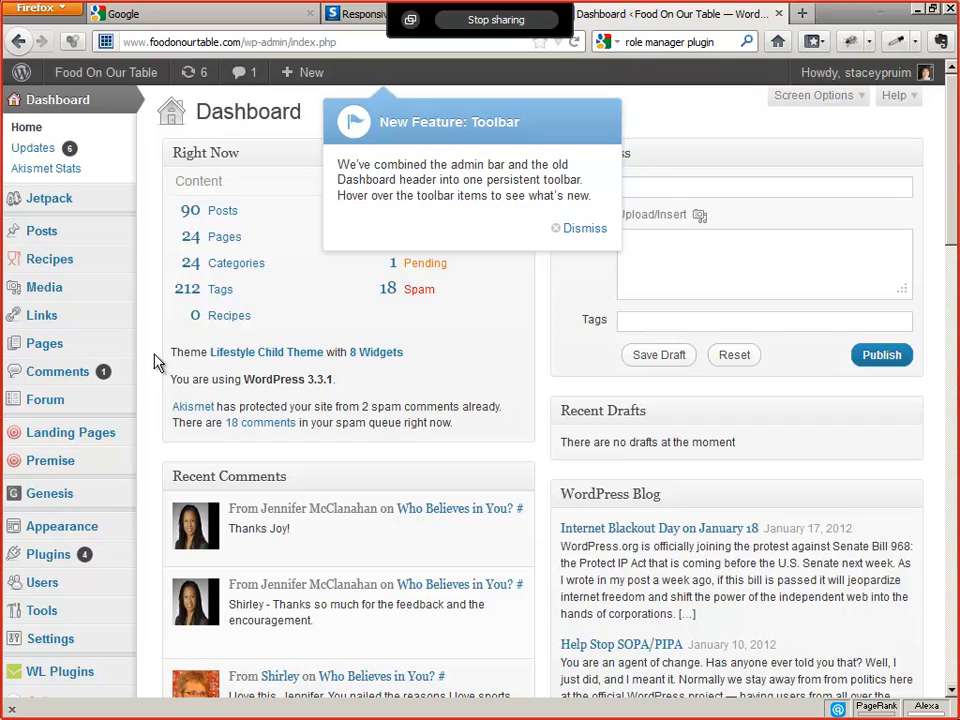
pyautogui.moveTo(656, 140)
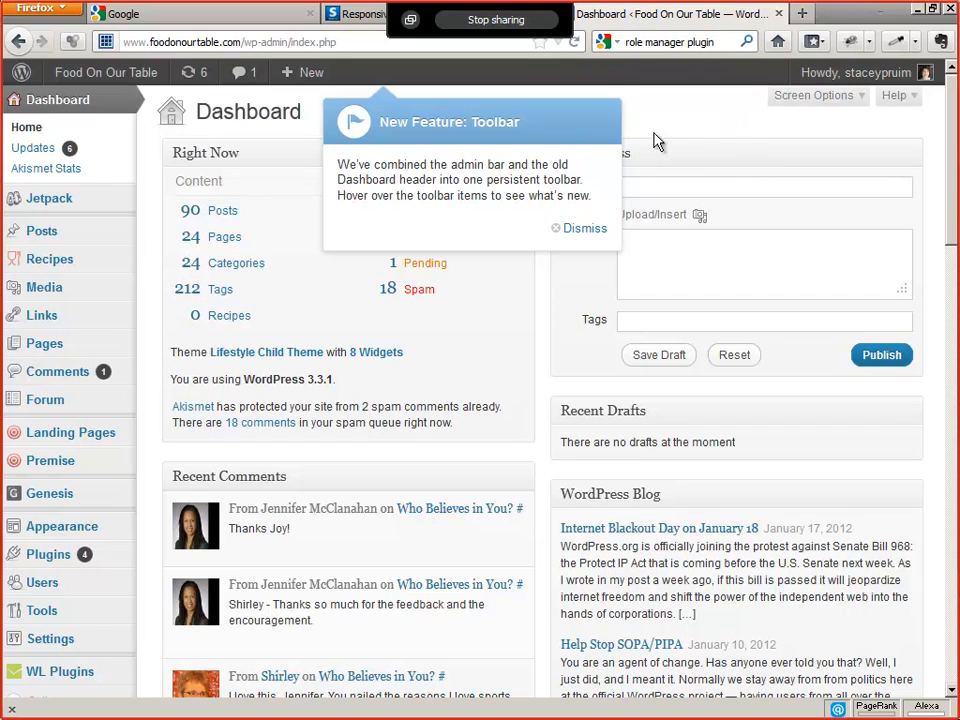
# Step: Open a new blank browser tab for a web search
pyautogui.click(830, 10)
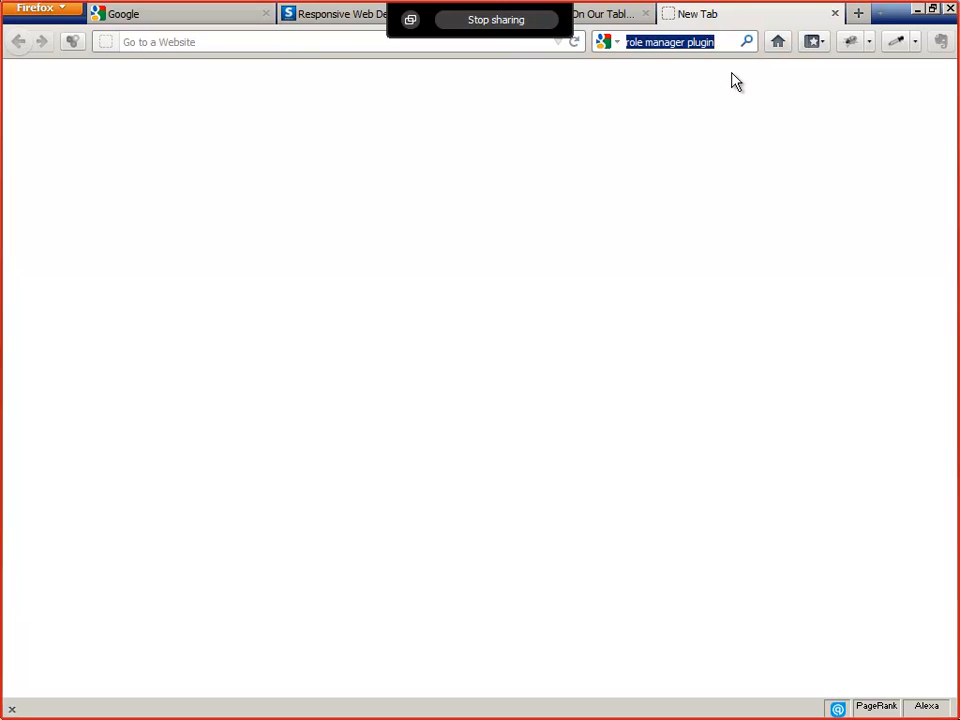
pyautogui.moveTo(744, 42)
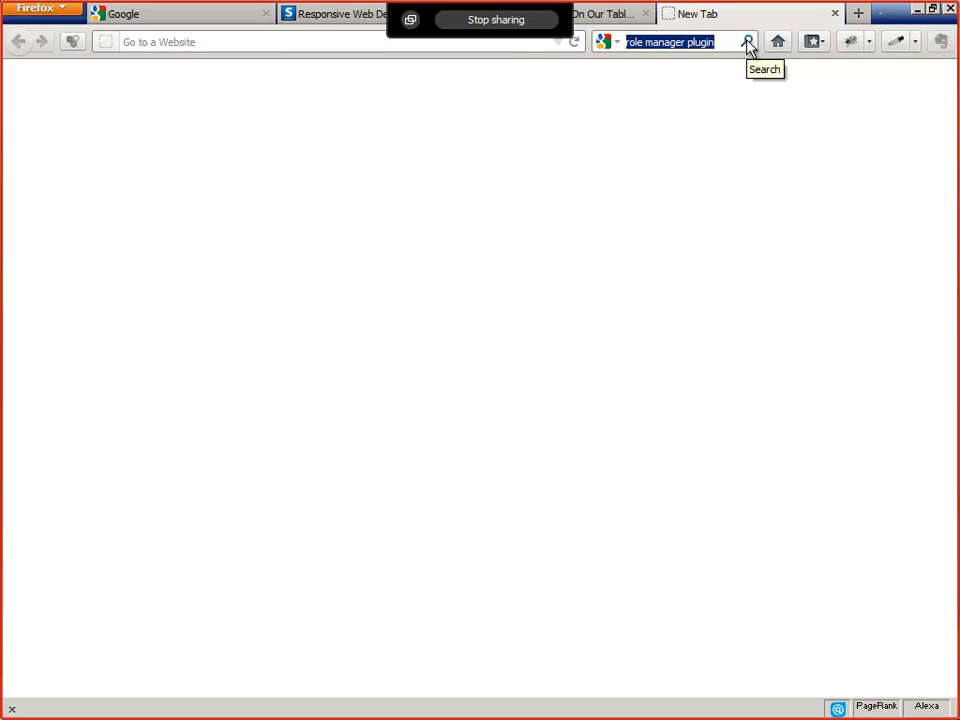
# Step: Search Google for 'role manager plugin' and open the SourceForge WordPress Role Manager result
pyautogui.click(744, 42)
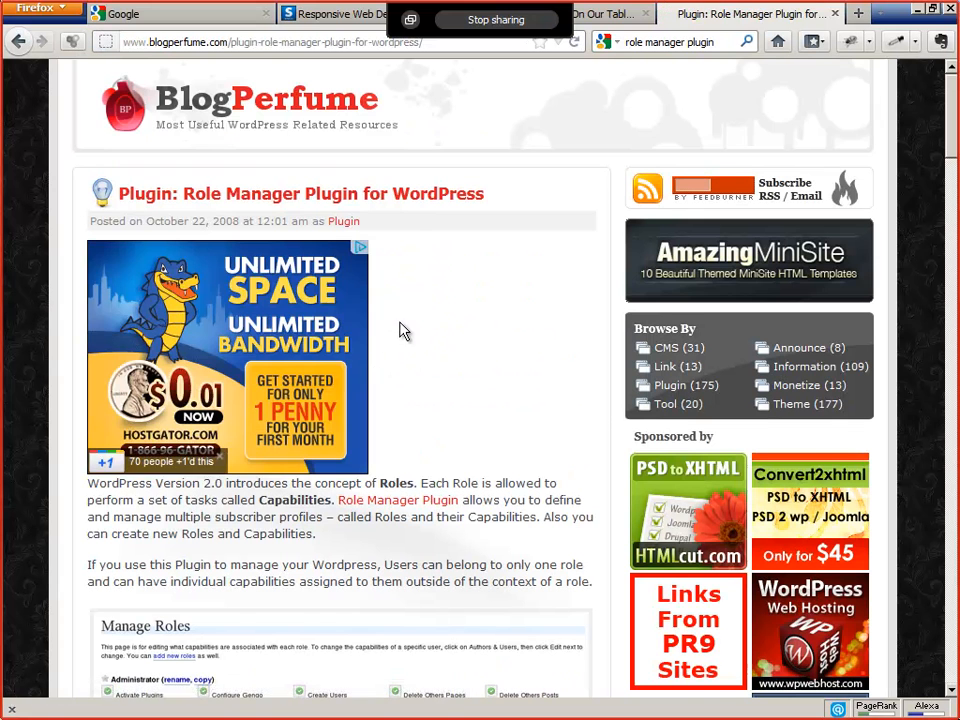
pyautogui.scroll(-3)
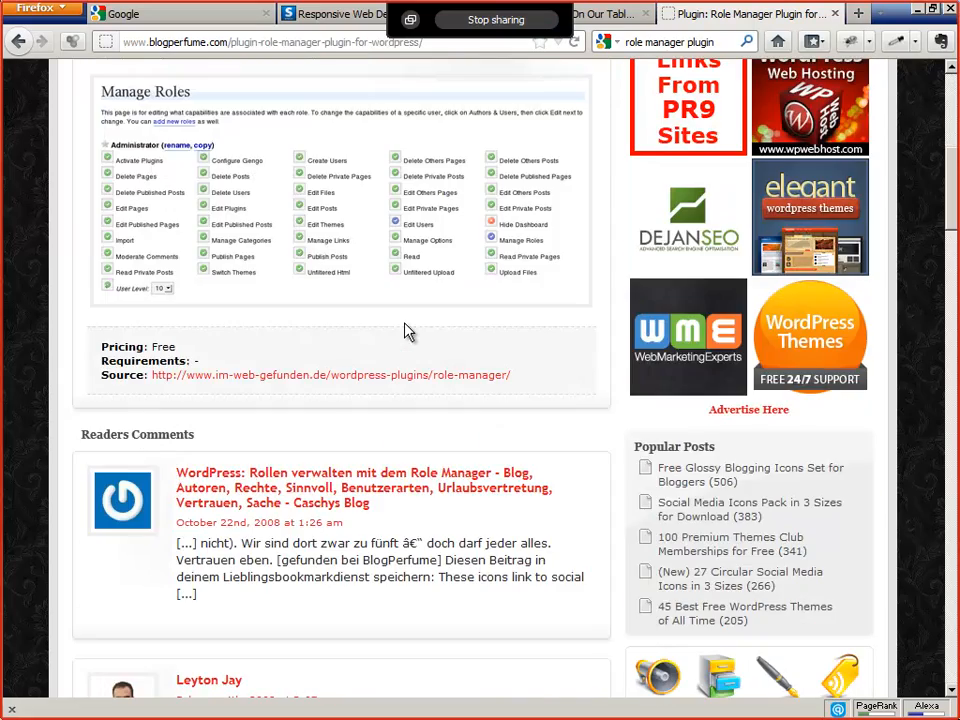
pyautogui.scroll(3)
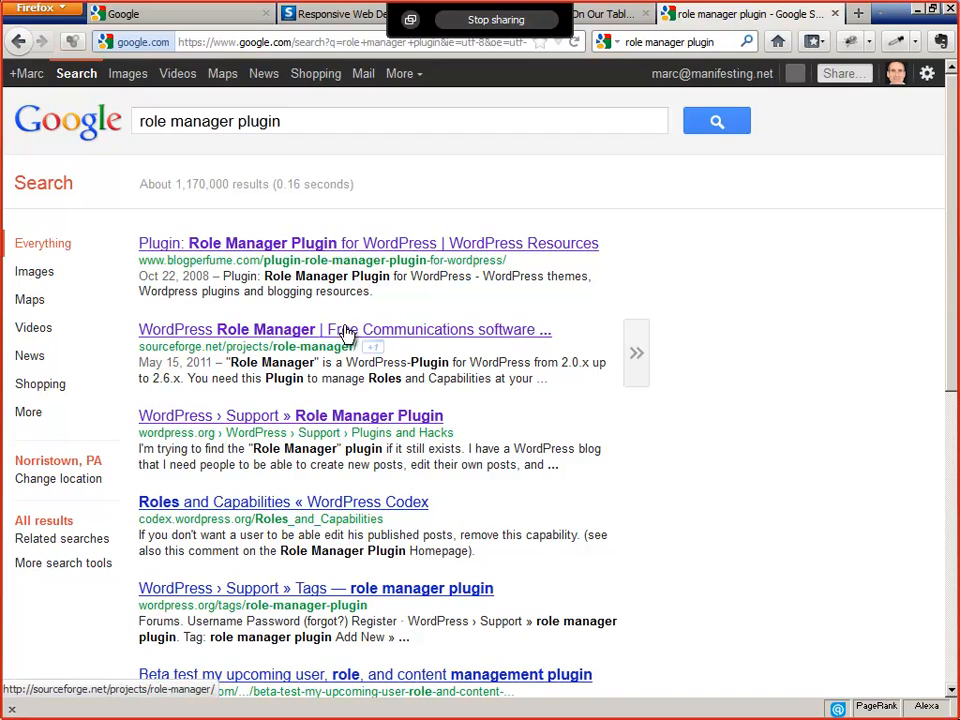
pyautogui.click(344, 328)
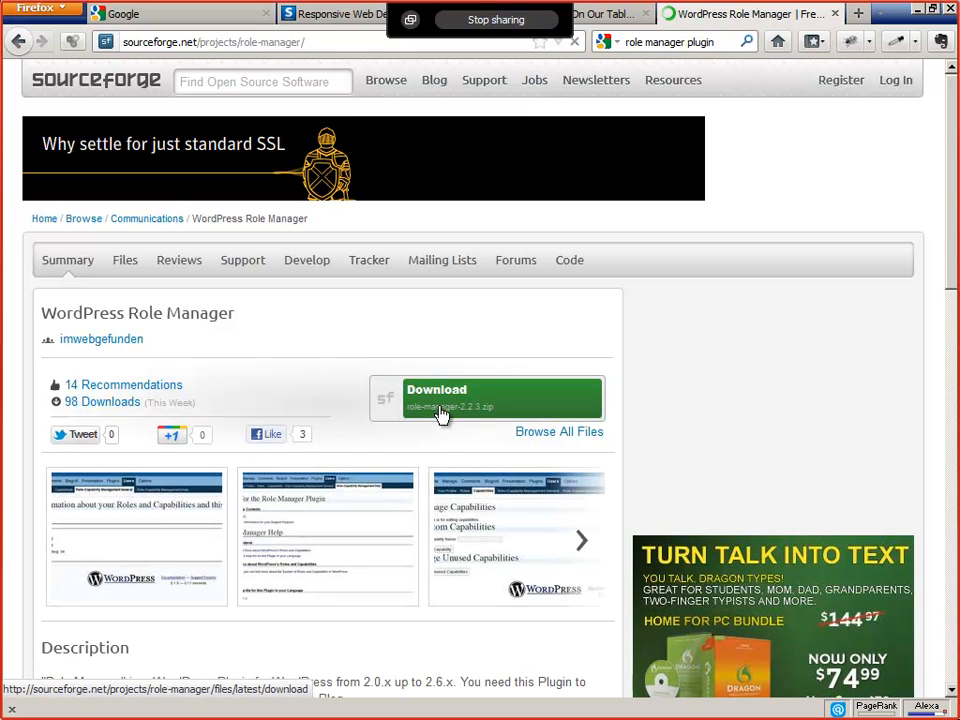
# Step: Download role-manager-2.2.3.zip from SourceForge and confirm saving the file
pyautogui.rightClick(440, 412)
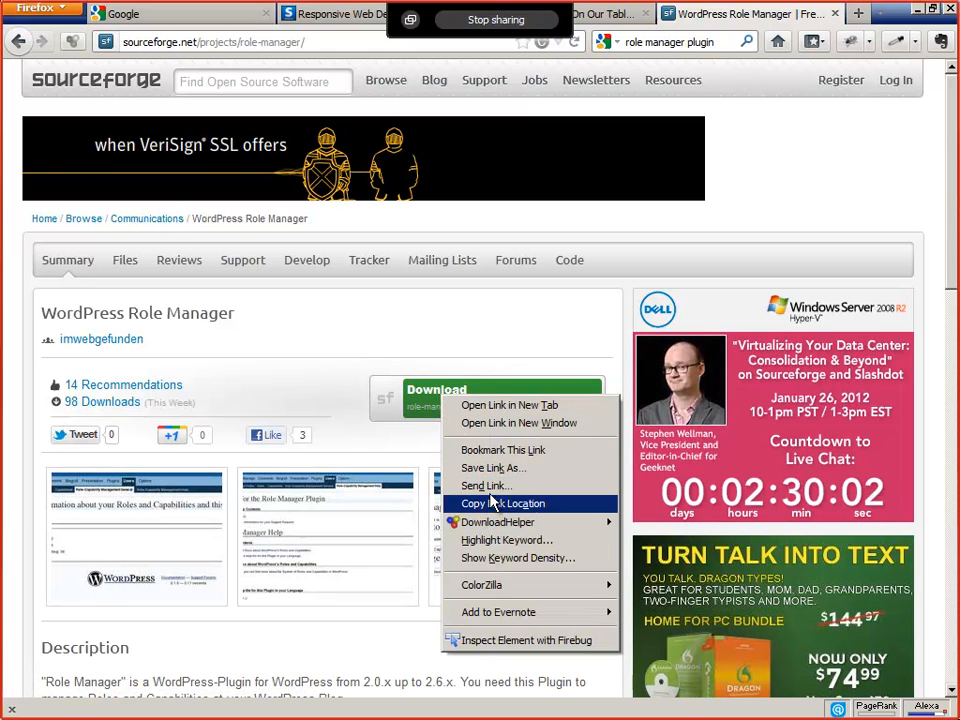
pyautogui.click(400, 348)
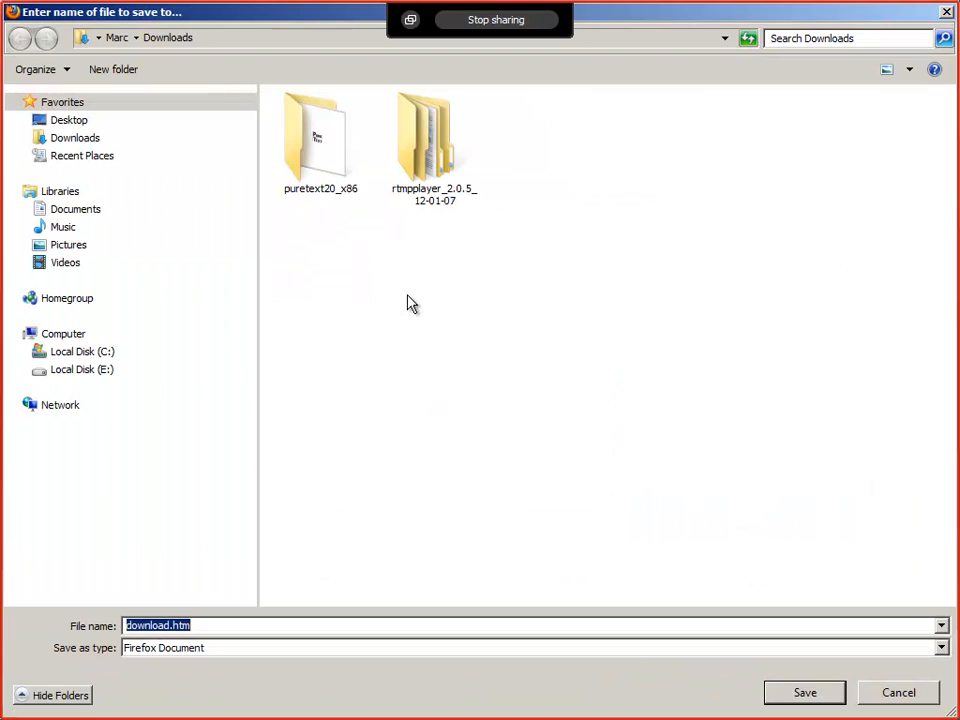
pyautogui.moveTo(396, 382)
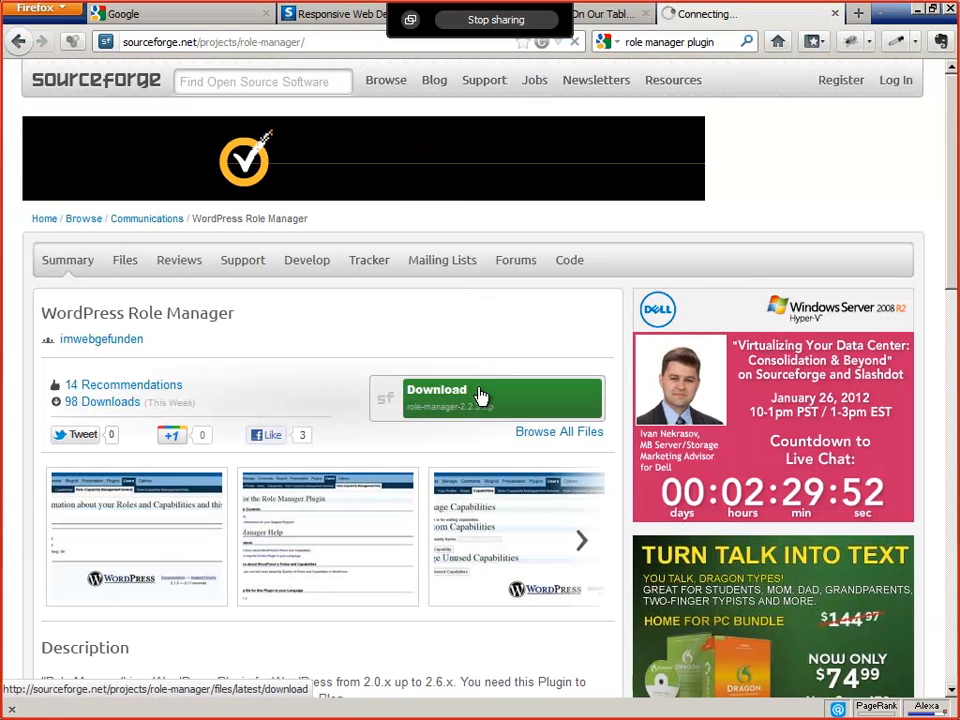
pyautogui.click(480, 396)
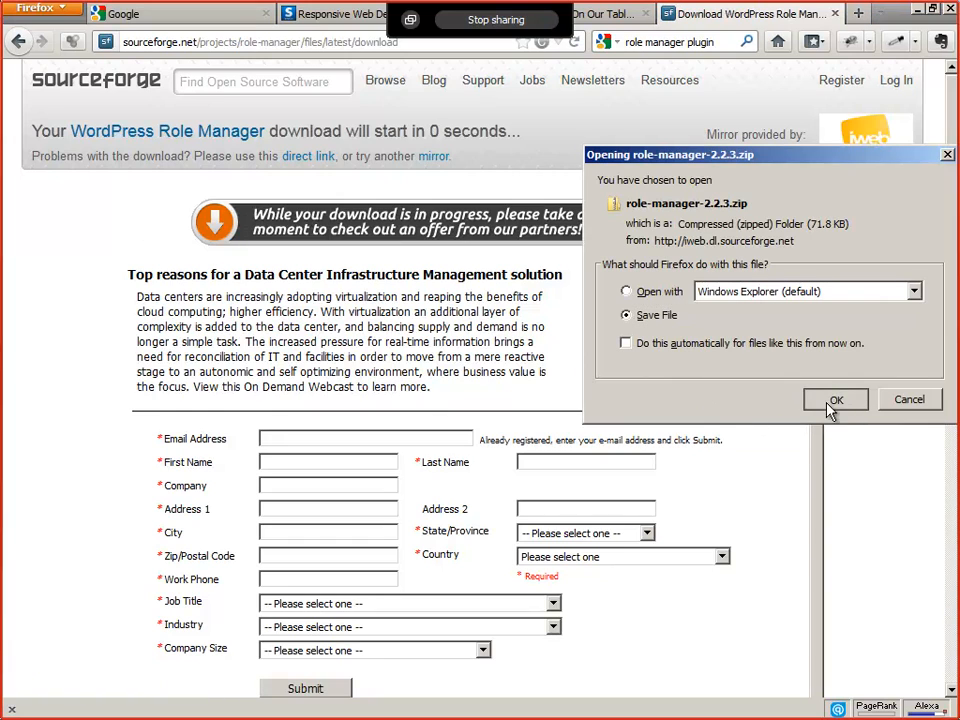
pyautogui.click(836, 400)
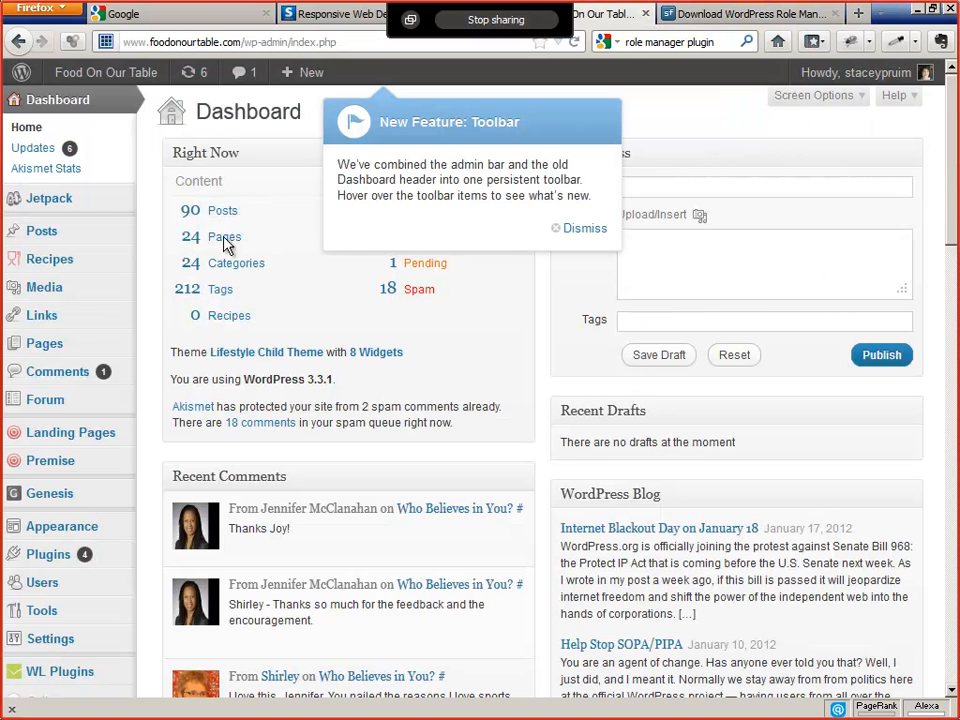
pyautogui.moveTo(42, 316)
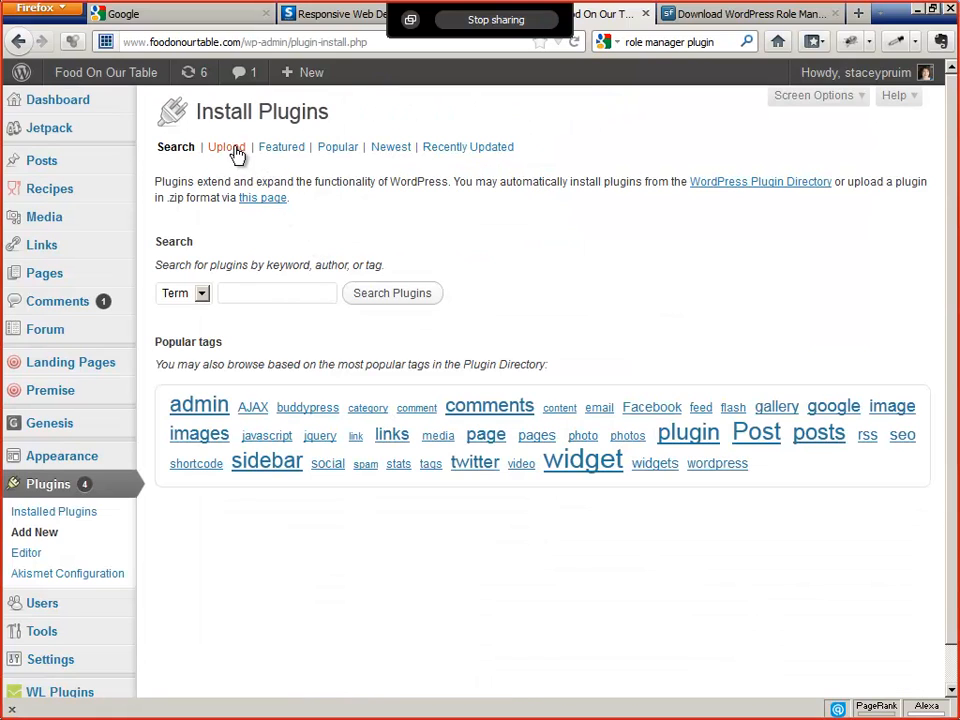
# Step: In Plugins > Add New, choose role-manager-2.2.3.zip from the Downloads folder for upload
pyautogui.click(226, 148)
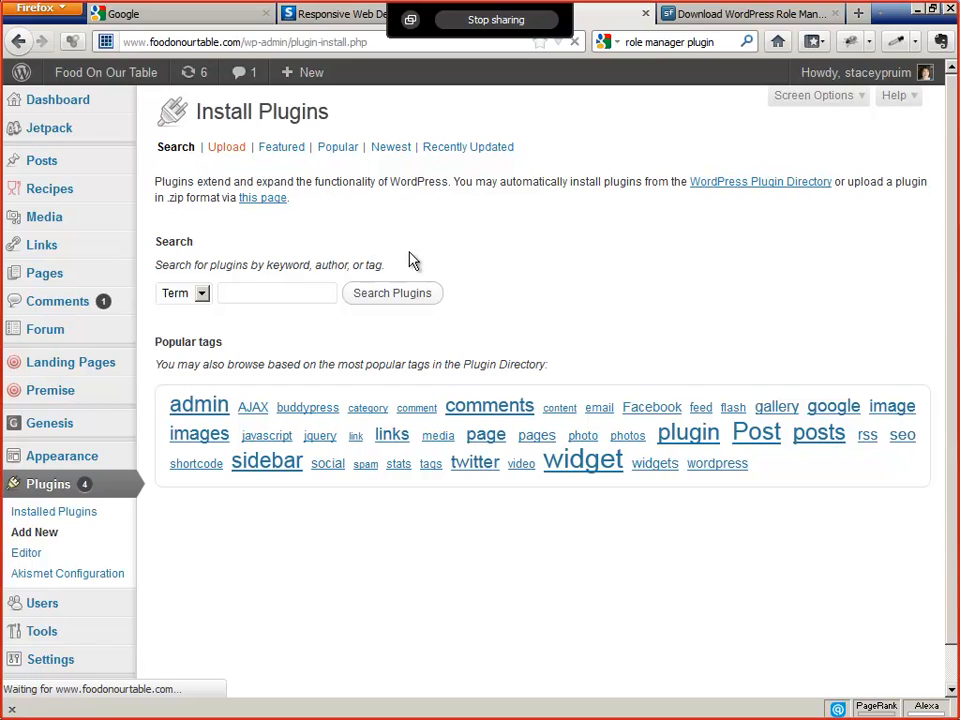
pyautogui.moveTo(392, 296)
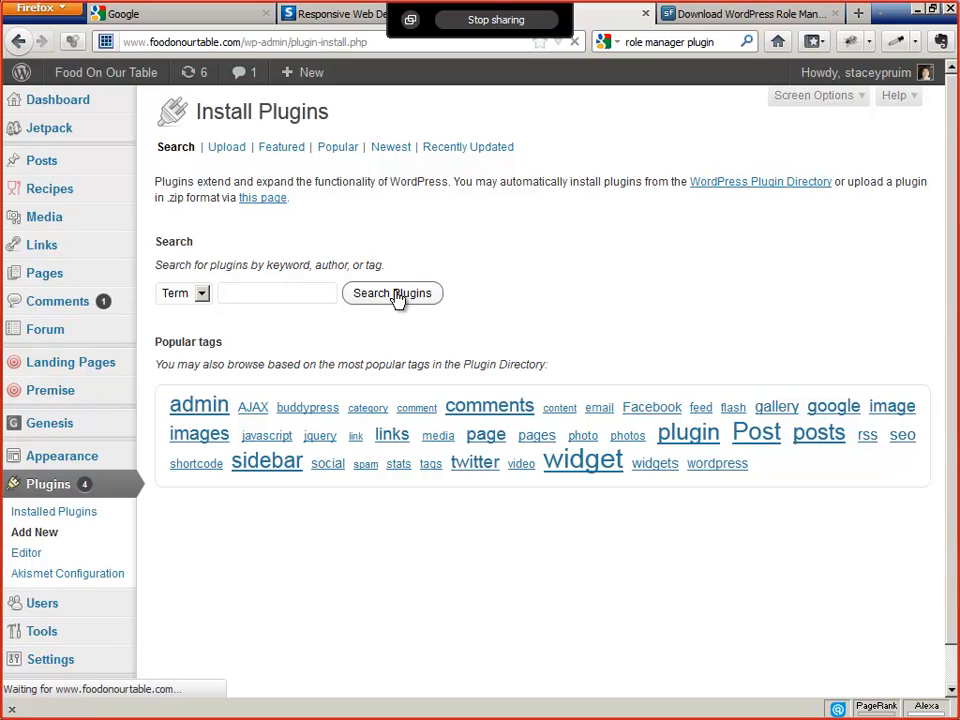
pyautogui.moveTo(256, 200)
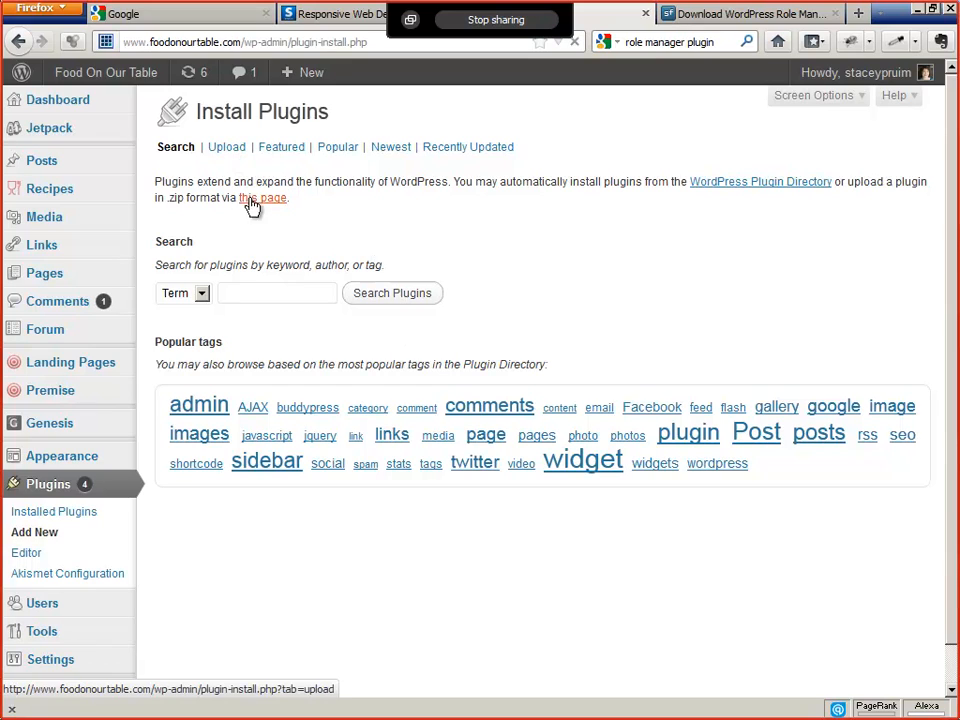
pyautogui.moveTo(226, 148)
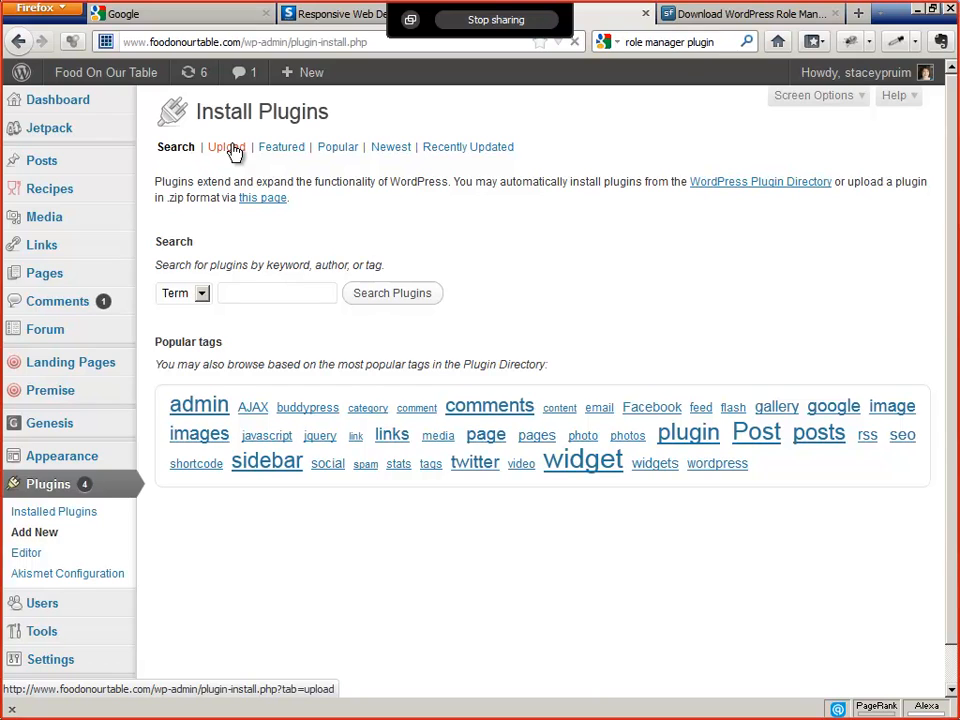
pyautogui.click(224, 148)
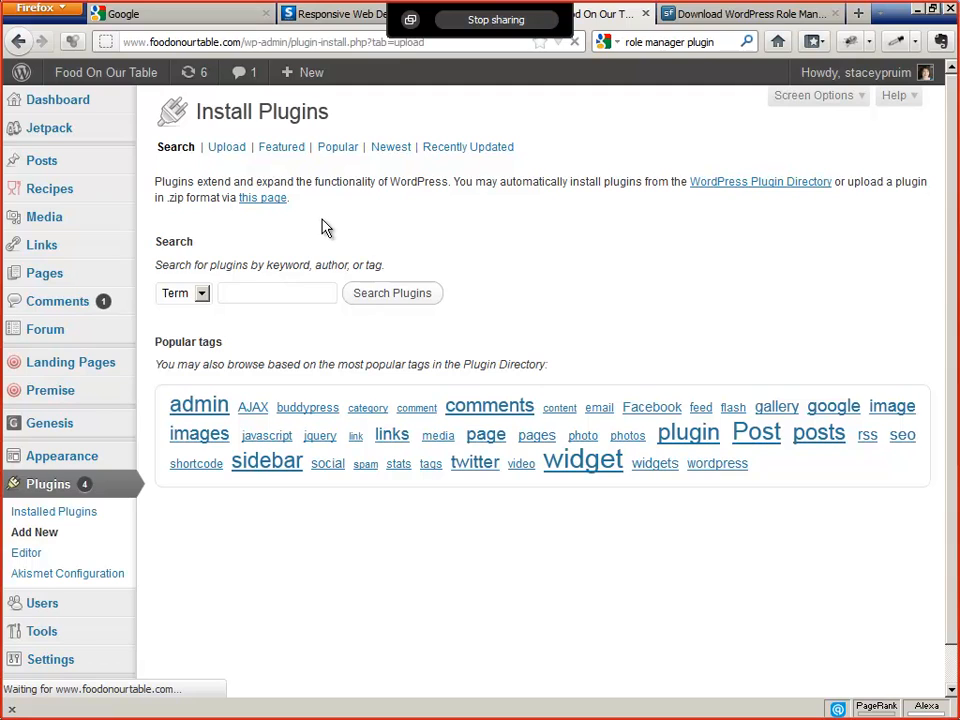
pyautogui.click(226, 146)
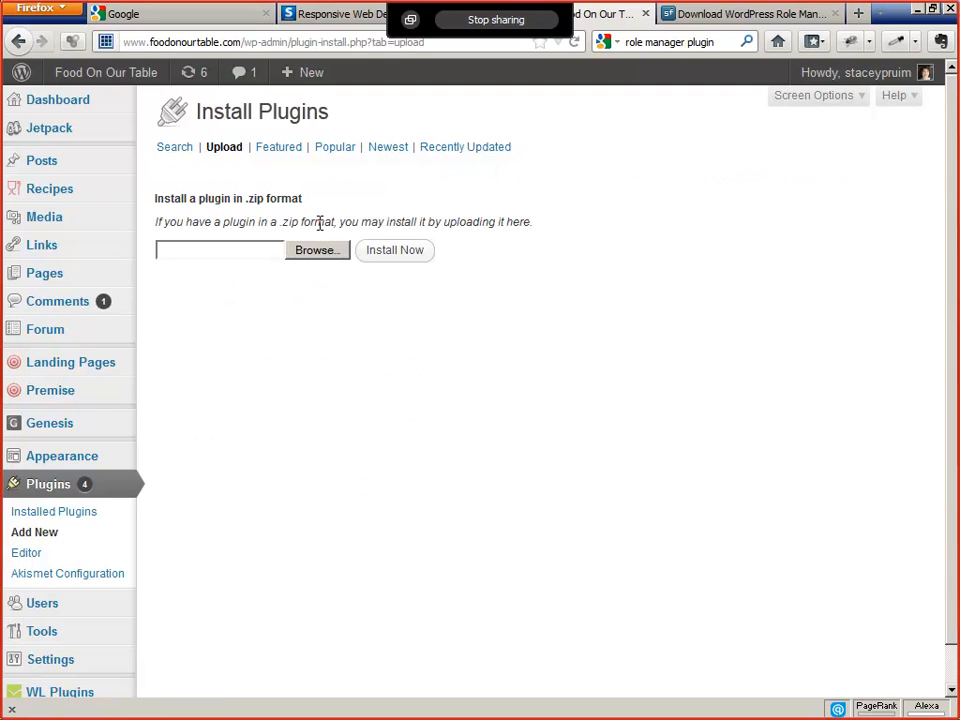
pyautogui.click(316, 250)
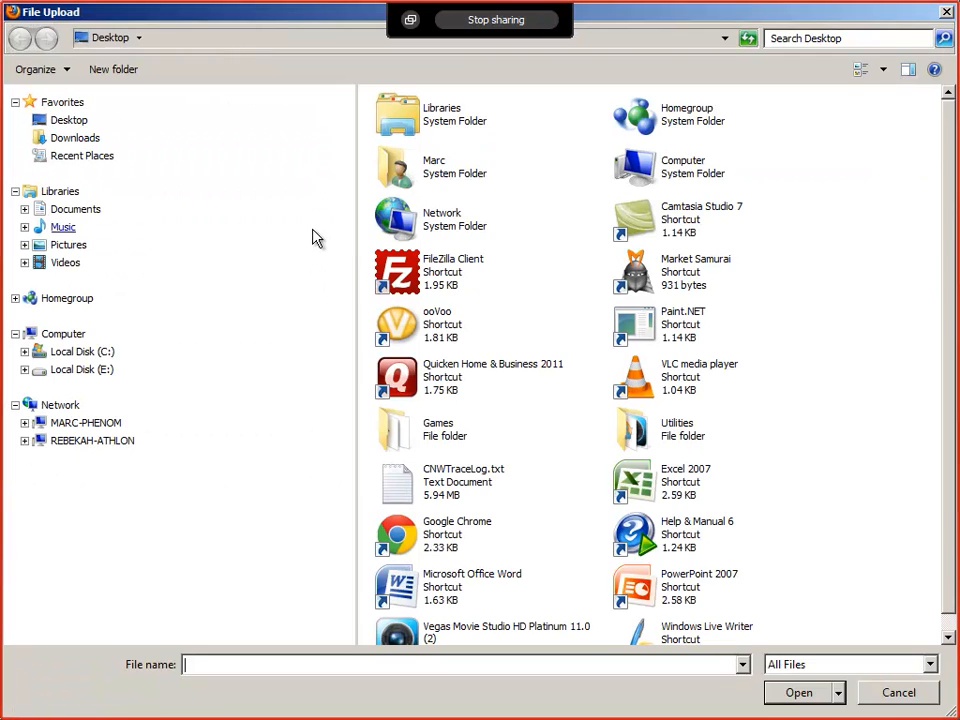
pyautogui.click(74, 136)
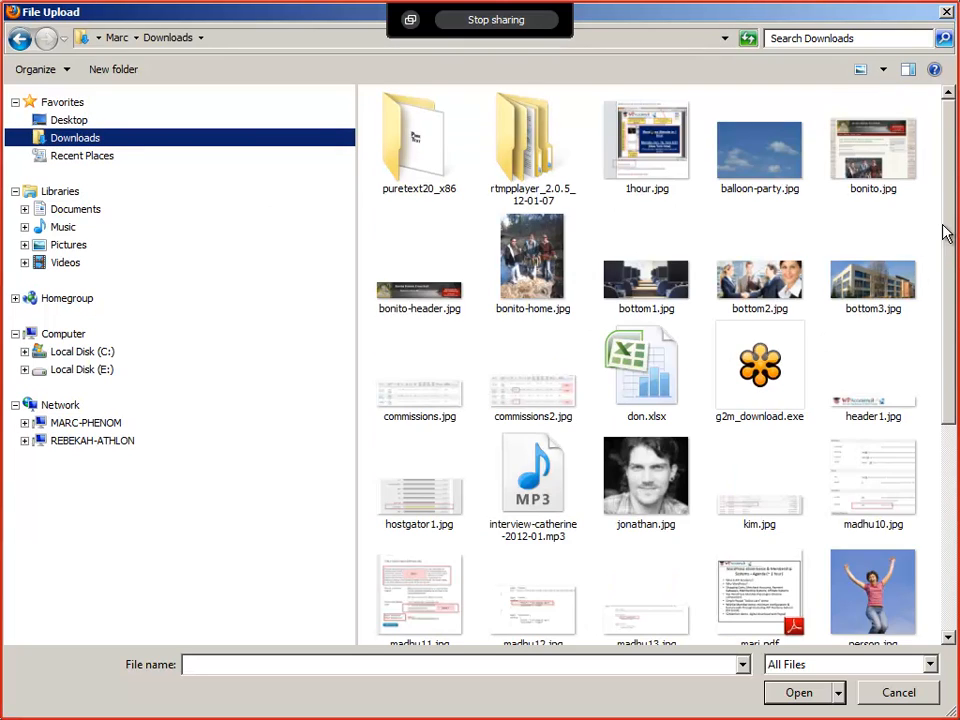
pyautogui.scroll(-3)
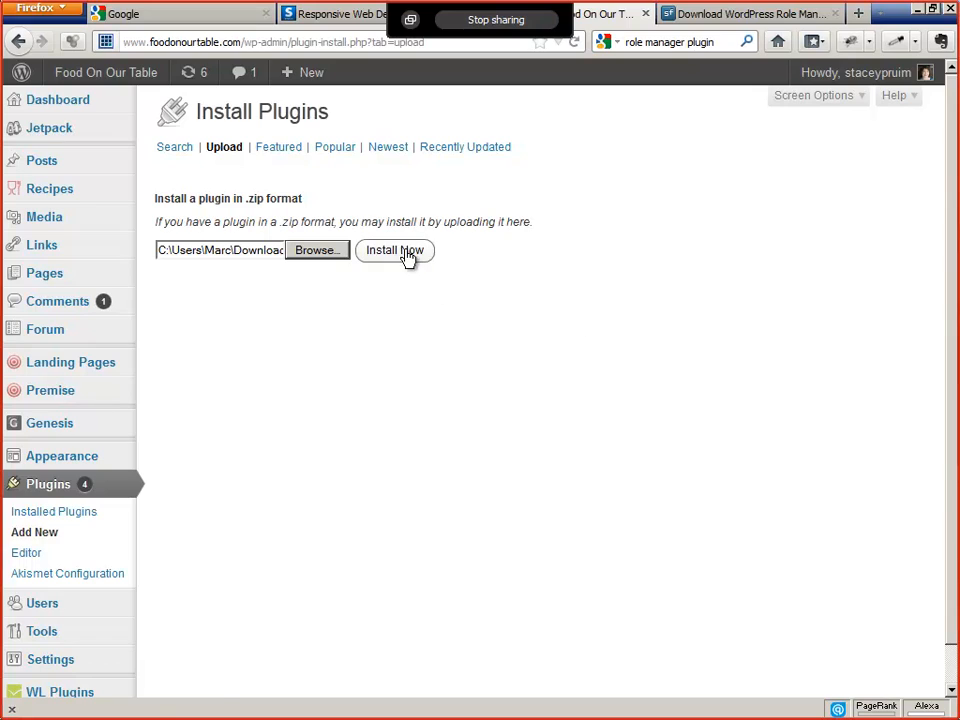
# Step: Install the uploaded role-manager-2.2.3.zip plugin
pyautogui.click(394, 250)
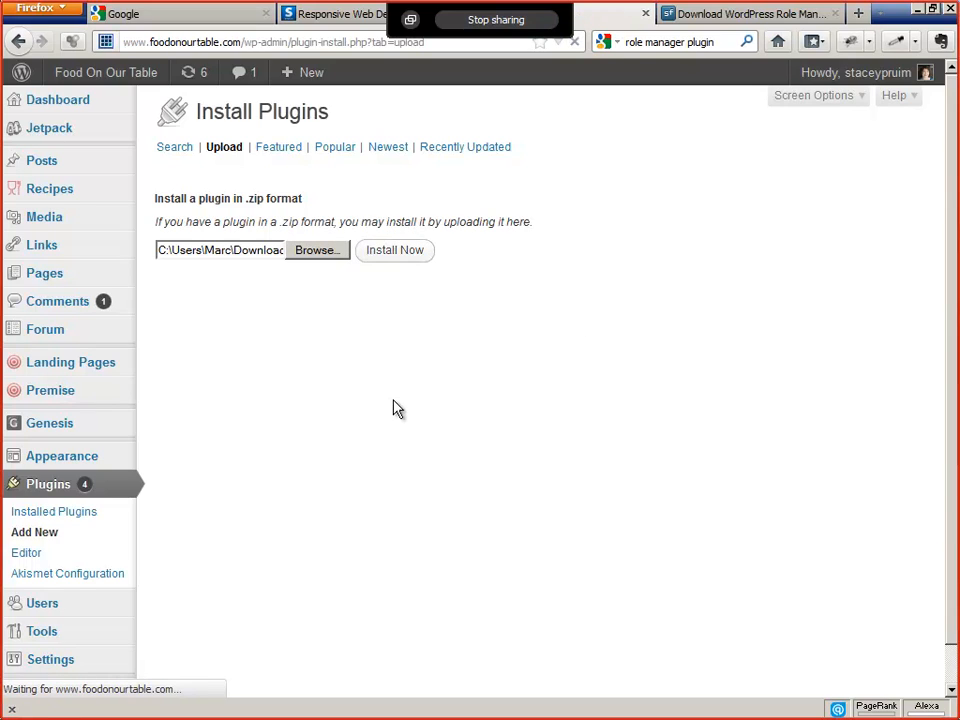
pyautogui.click(394, 250)
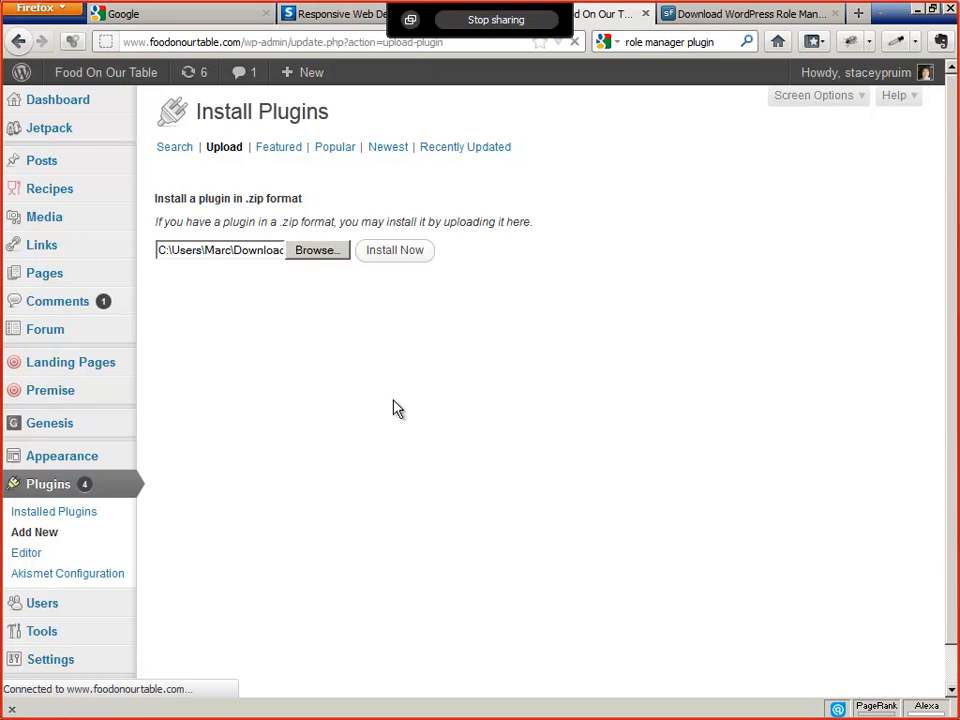
pyautogui.click(394, 250)
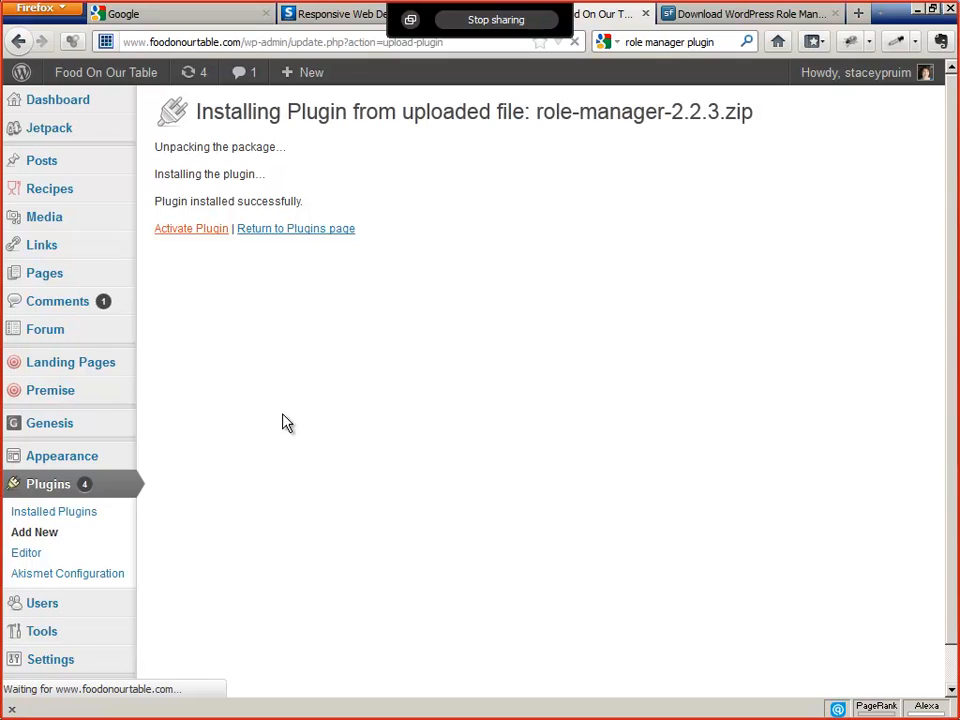
# Step: Activate the Role Manager plugin and open the Roles page under Users
pyautogui.click(192, 228)
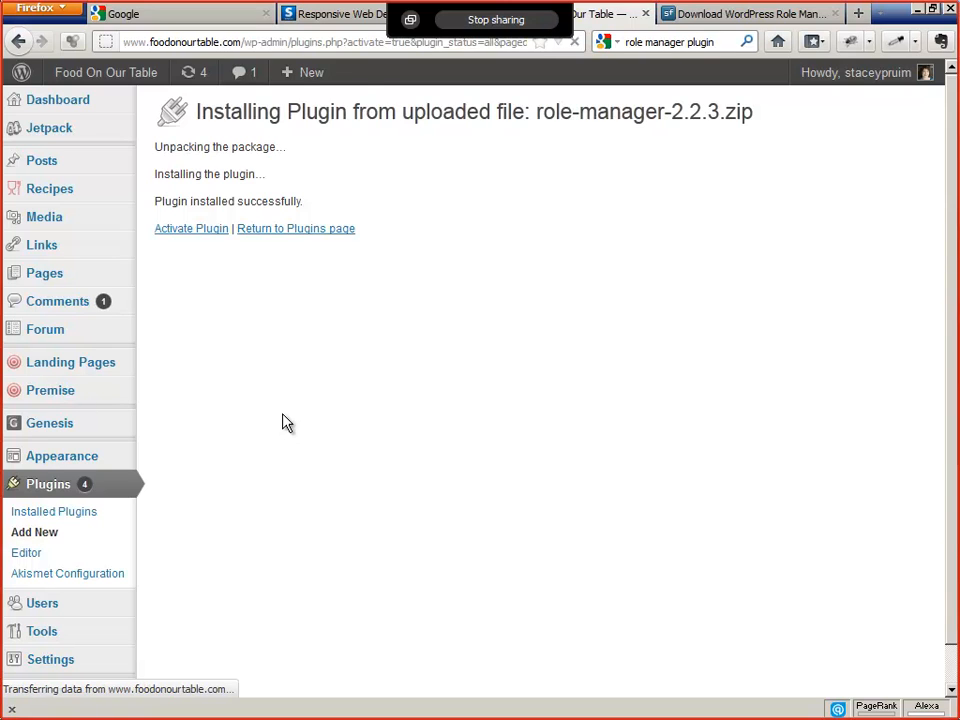
pyautogui.click(192, 228)
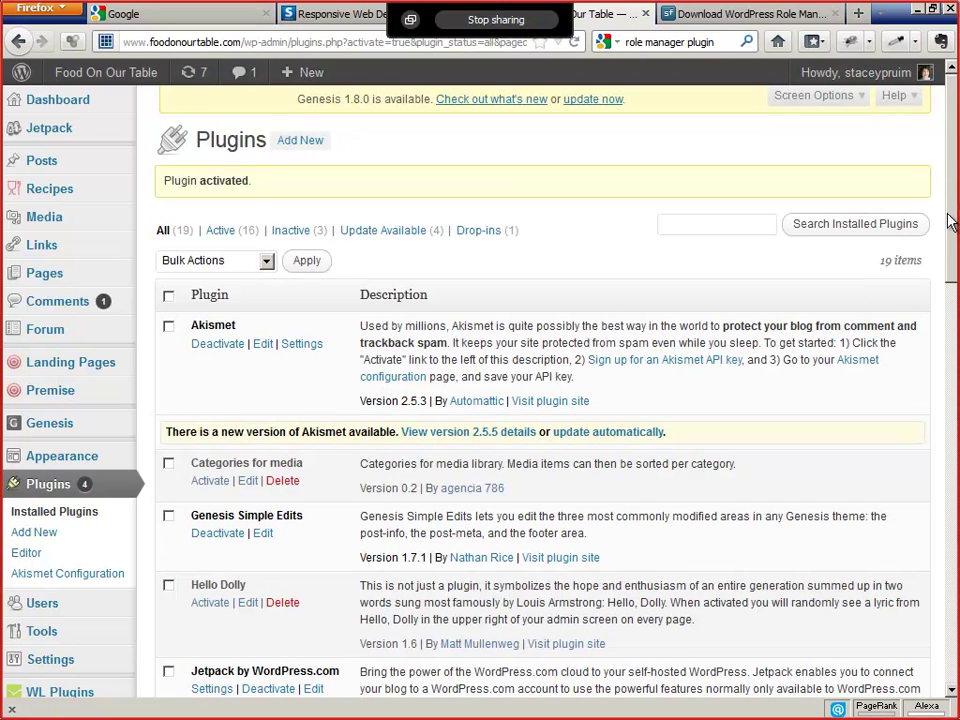
pyautogui.scroll(-3)
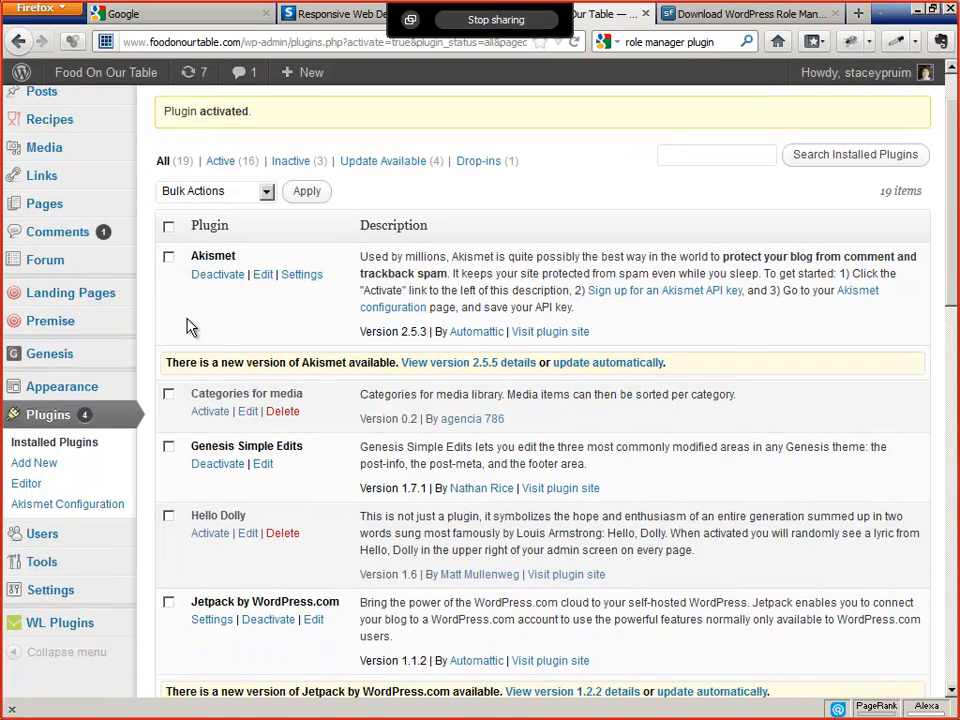
pyautogui.scroll(-3)
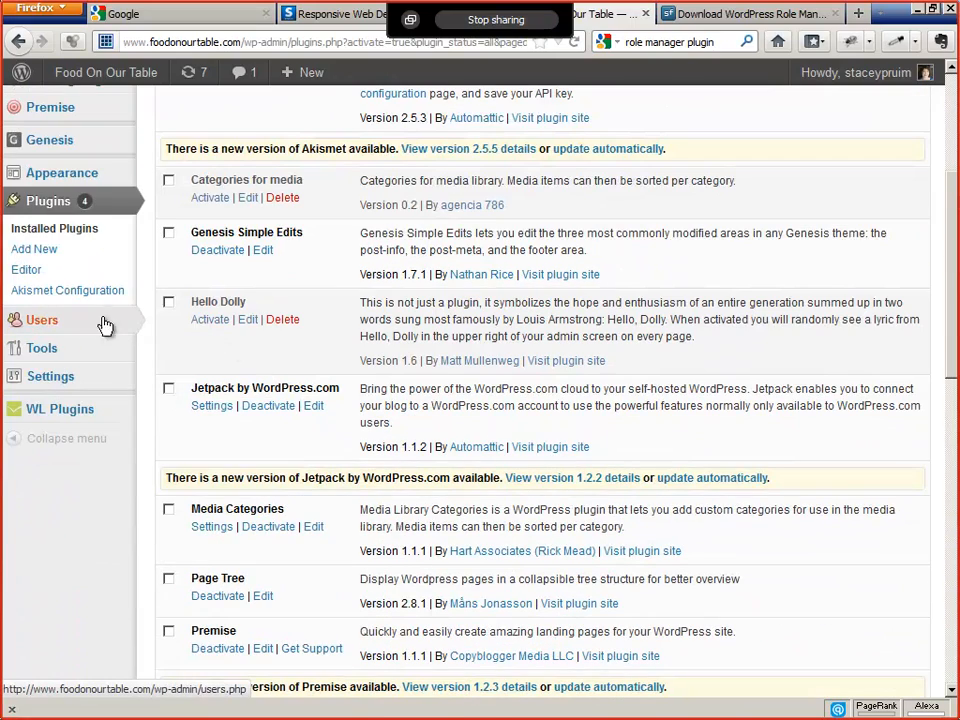
pyautogui.moveTo(42, 320)
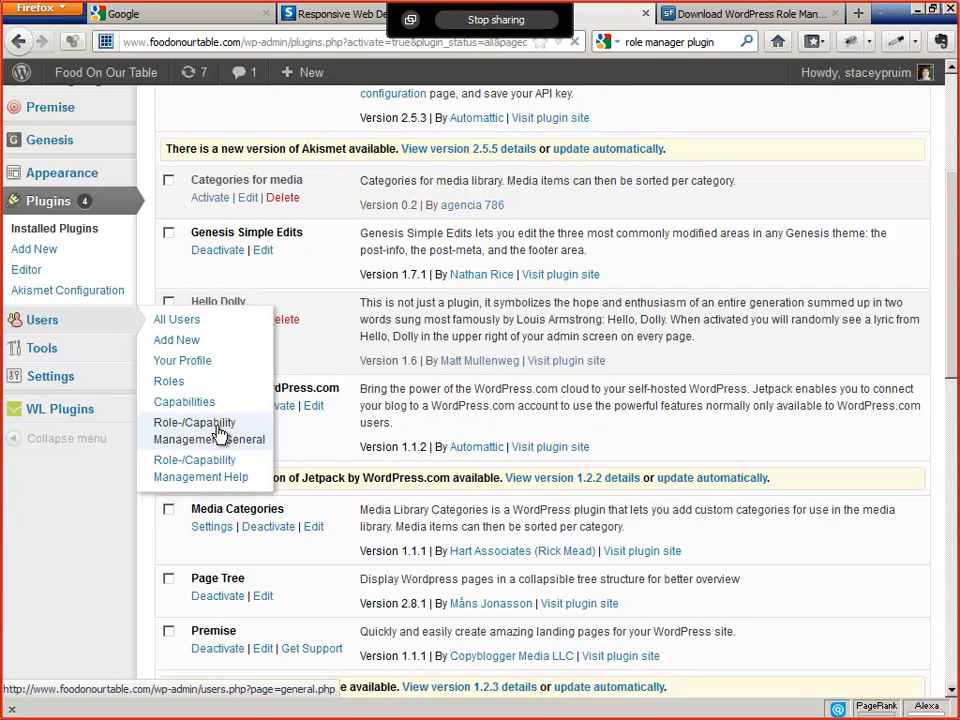
pyautogui.moveTo(168, 382)
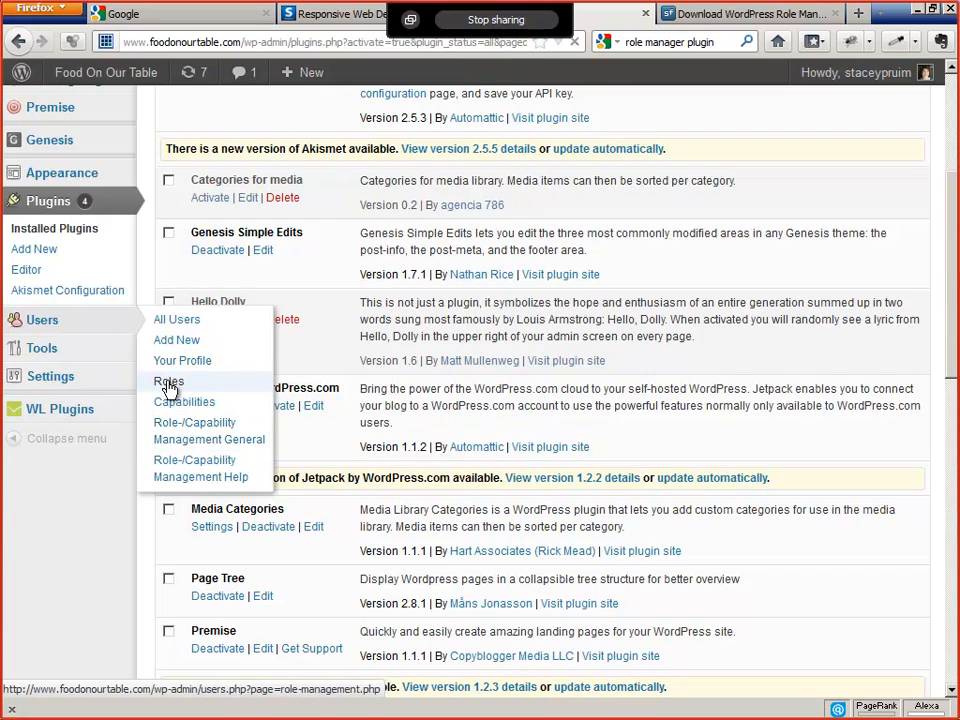
pyautogui.click(168, 382)
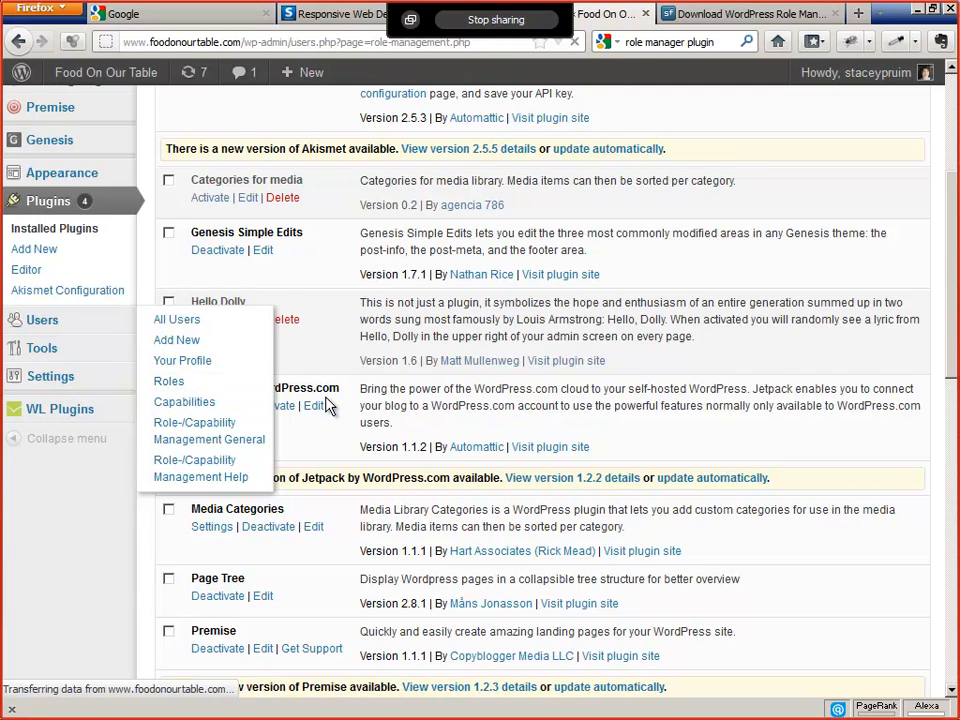
# Step: On the Manage Roles page, start copying the Subscriber role
pyautogui.click(168, 380)
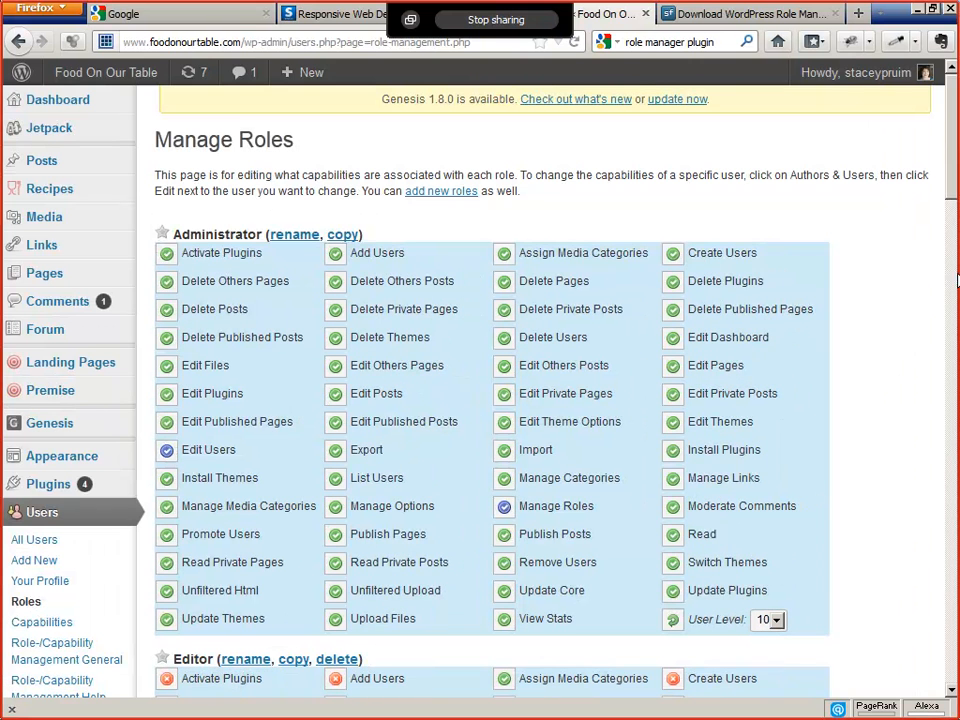
pyautogui.scroll(-3)
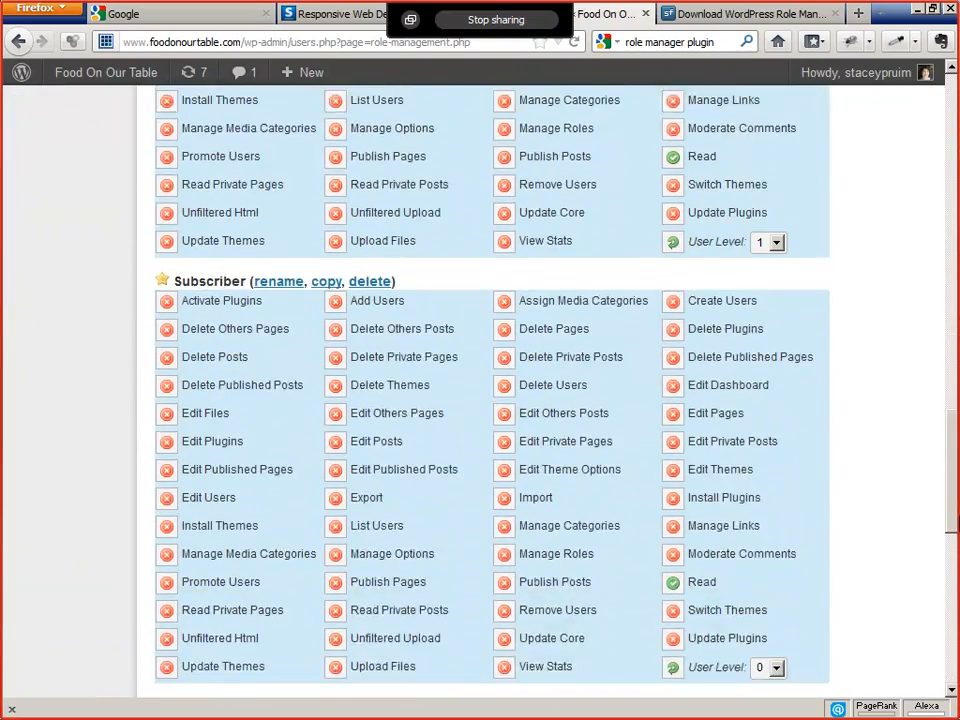
pyautogui.scroll(-3)
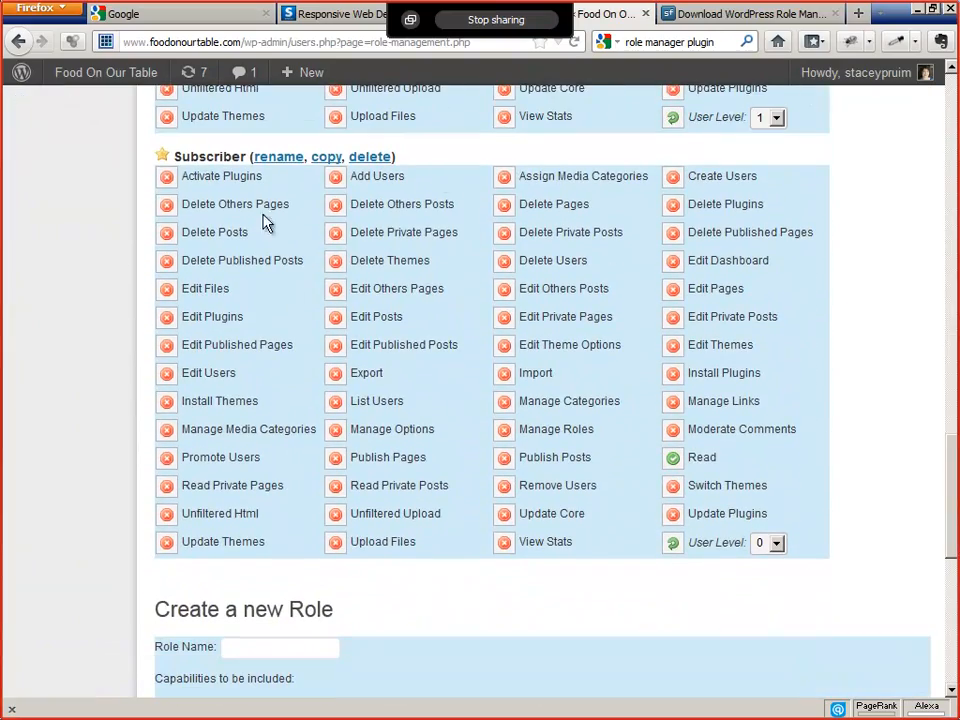
pyautogui.moveTo(716, 564)
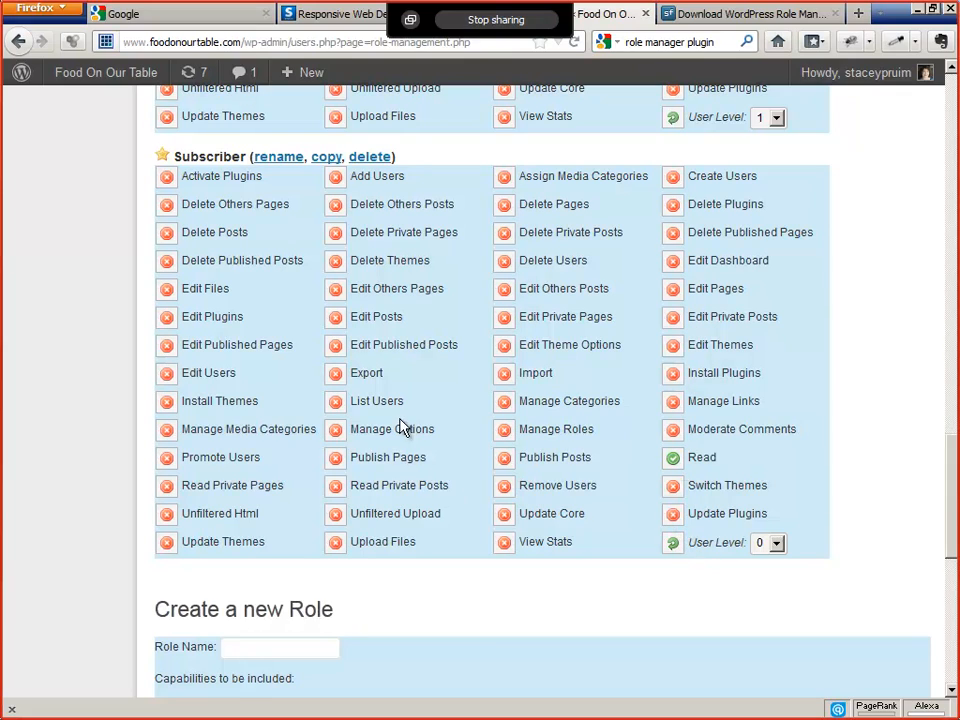
pyautogui.moveTo(518, 330)
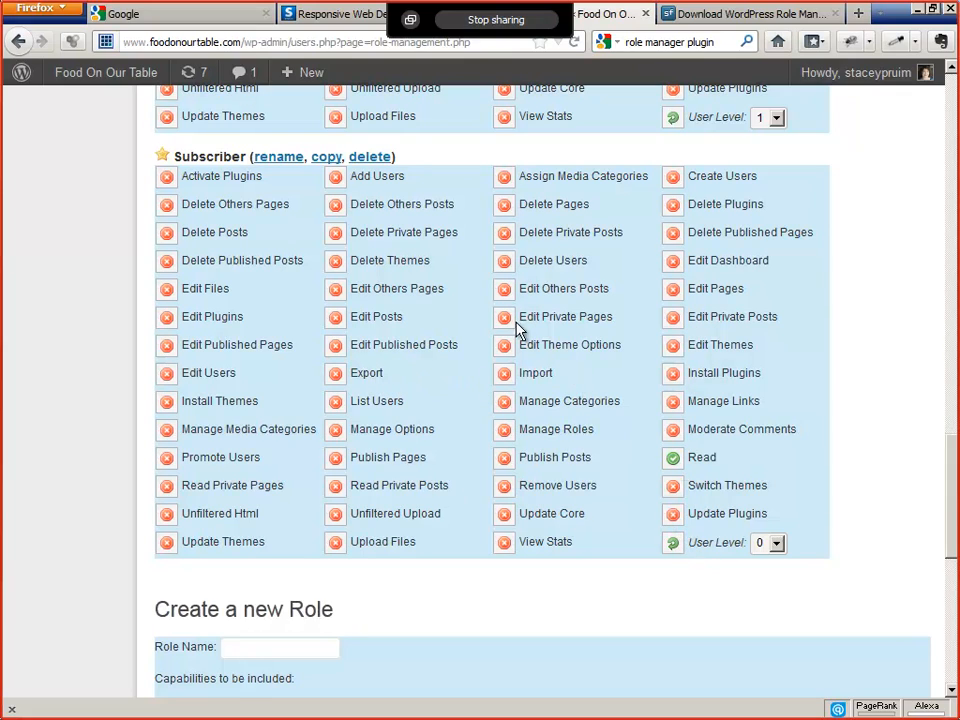
pyautogui.moveTo(444, 284)
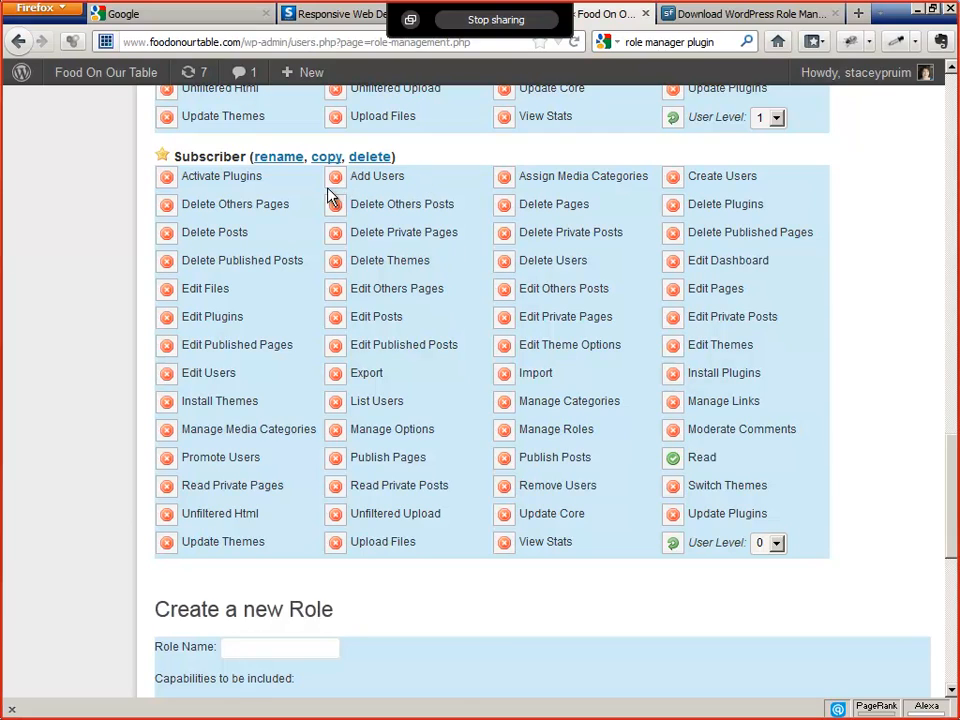
pyautogui.moveTo(328, 160)
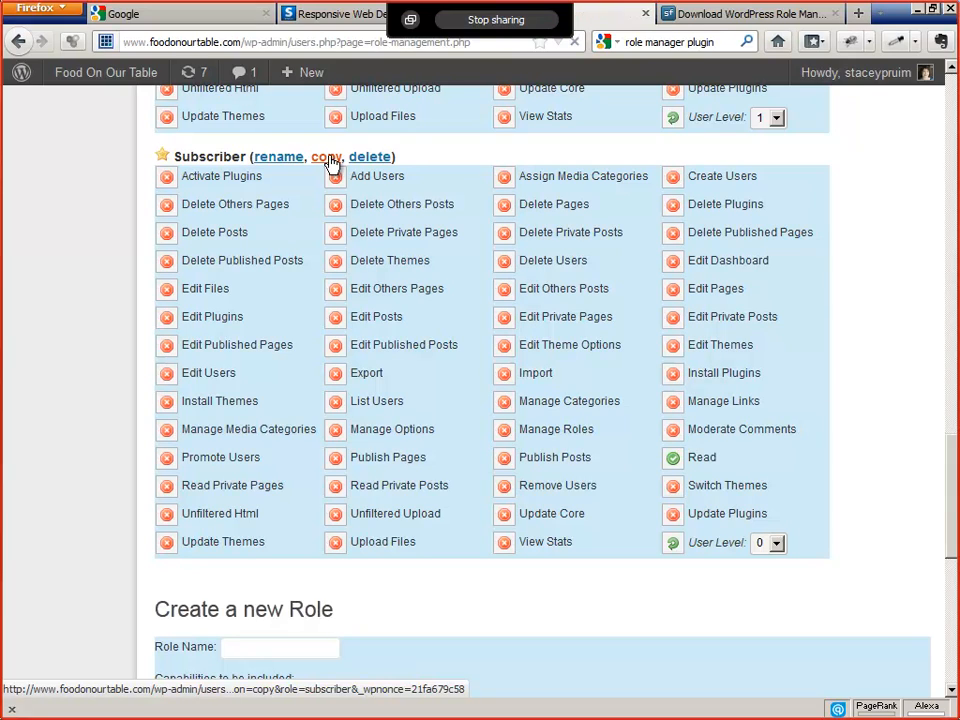
pyautogui.click(326, 156)
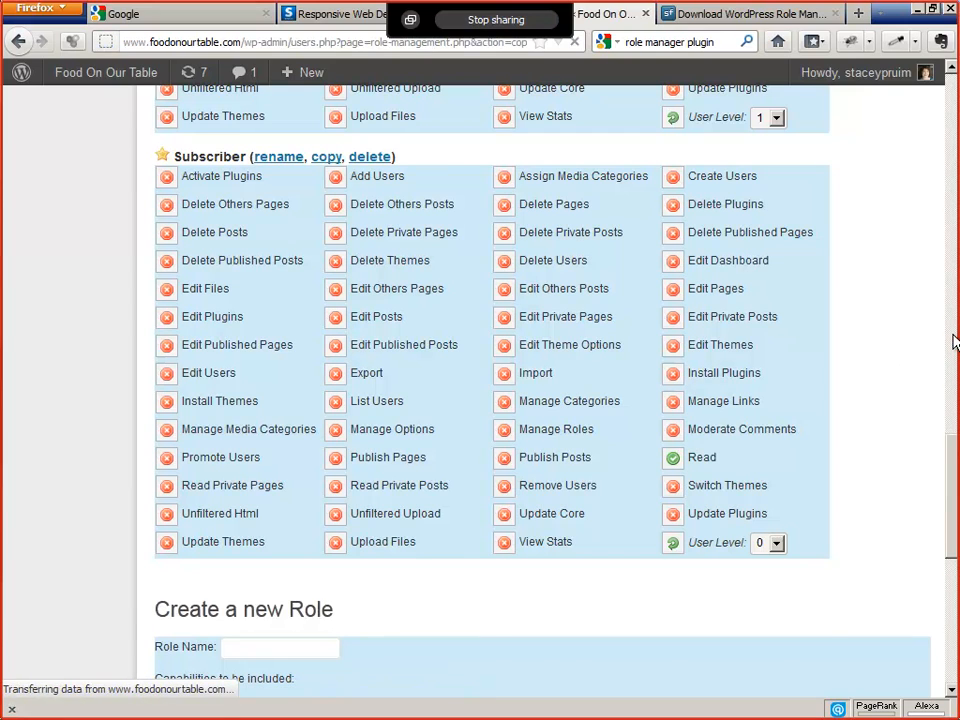
# Step: Name the copied Subscriber role 'EatingTogether' and create it with Copy Role
pyautogui.click(324, 156)
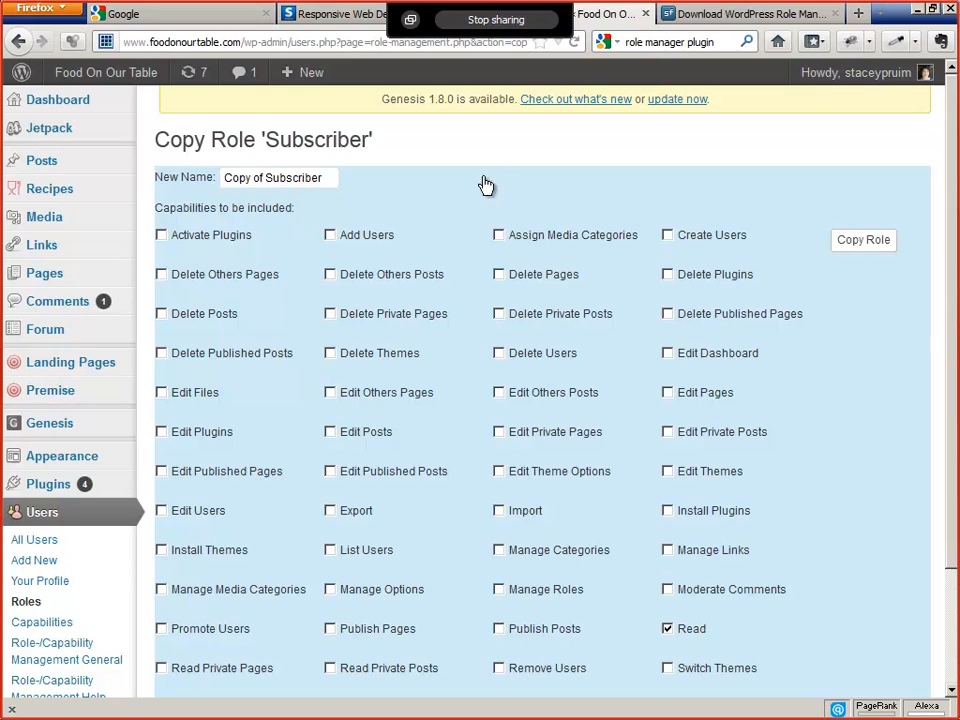
pyautogui.scroll(-3)
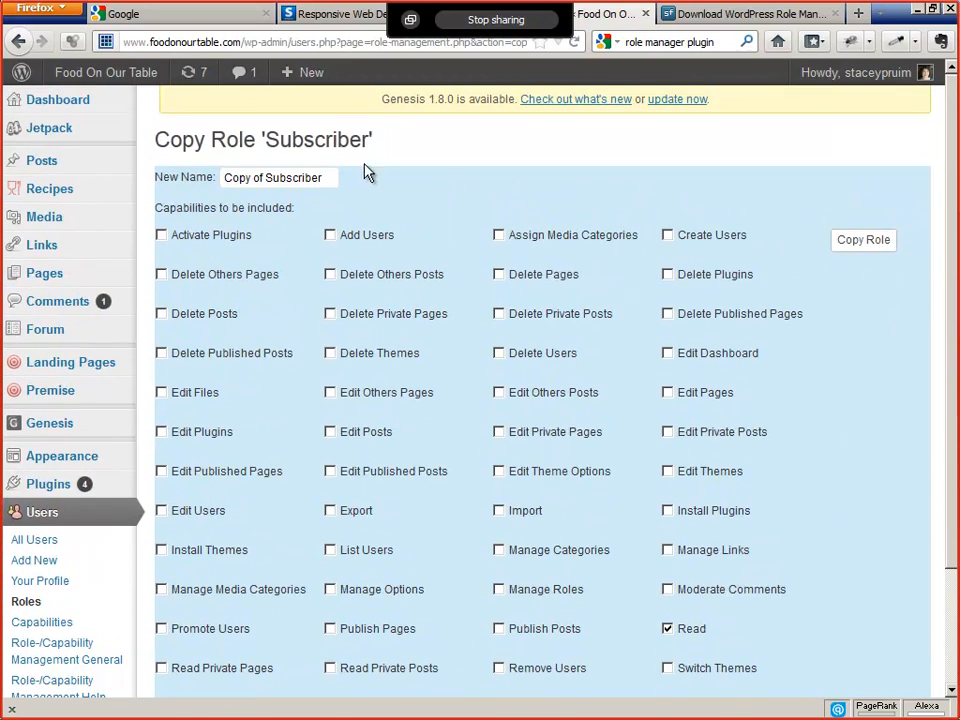
pyautogui.tripleClick(276, 176)
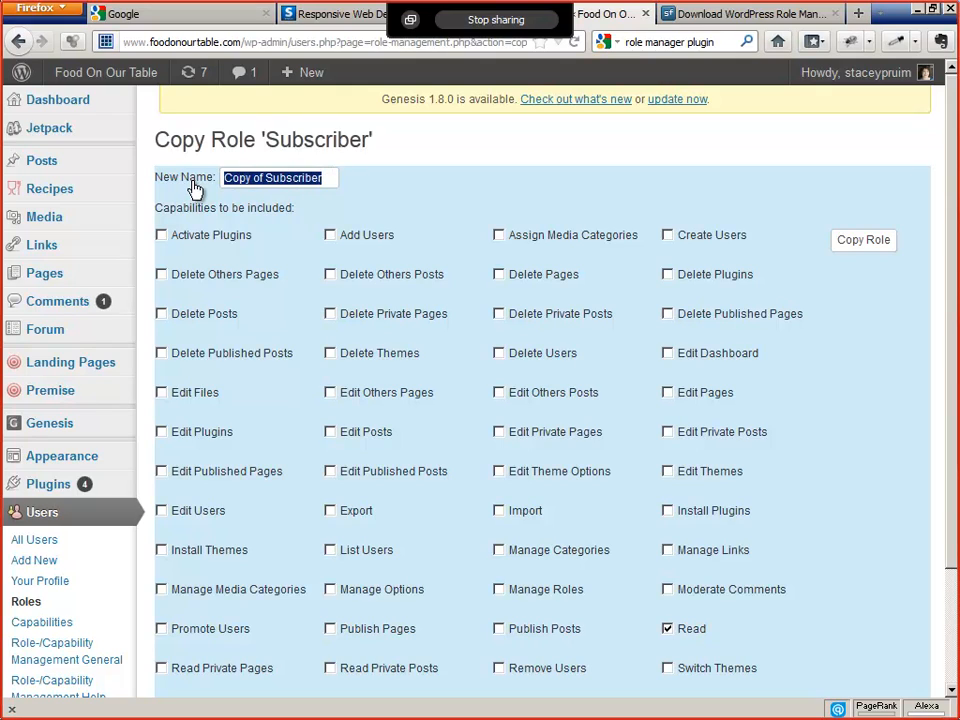
pyautogui.write('EatingTo')
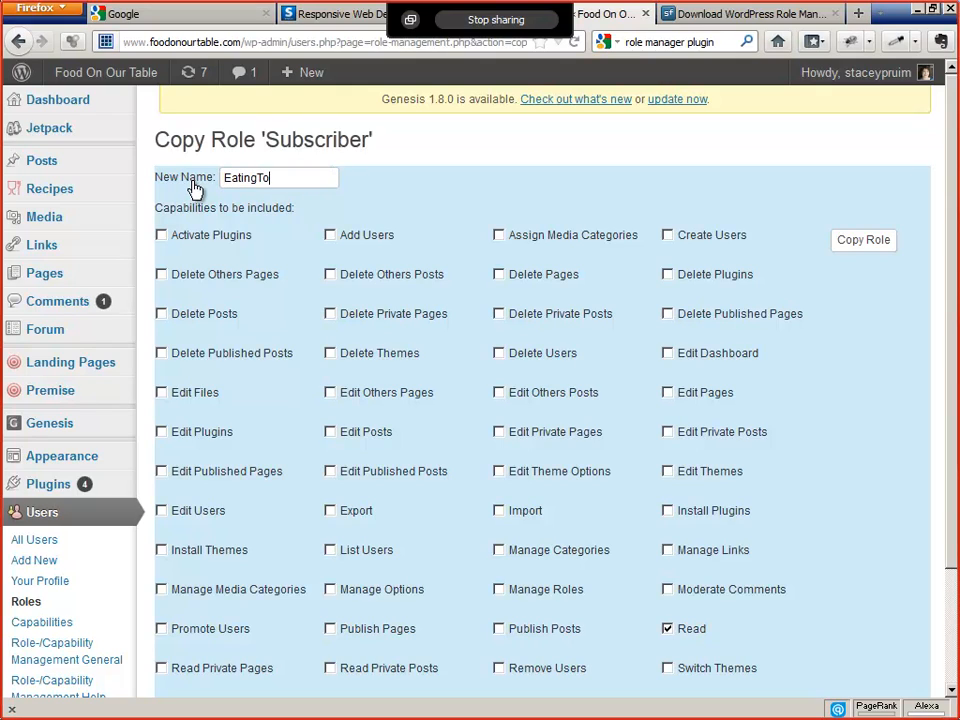
pyautogui.write('gether')
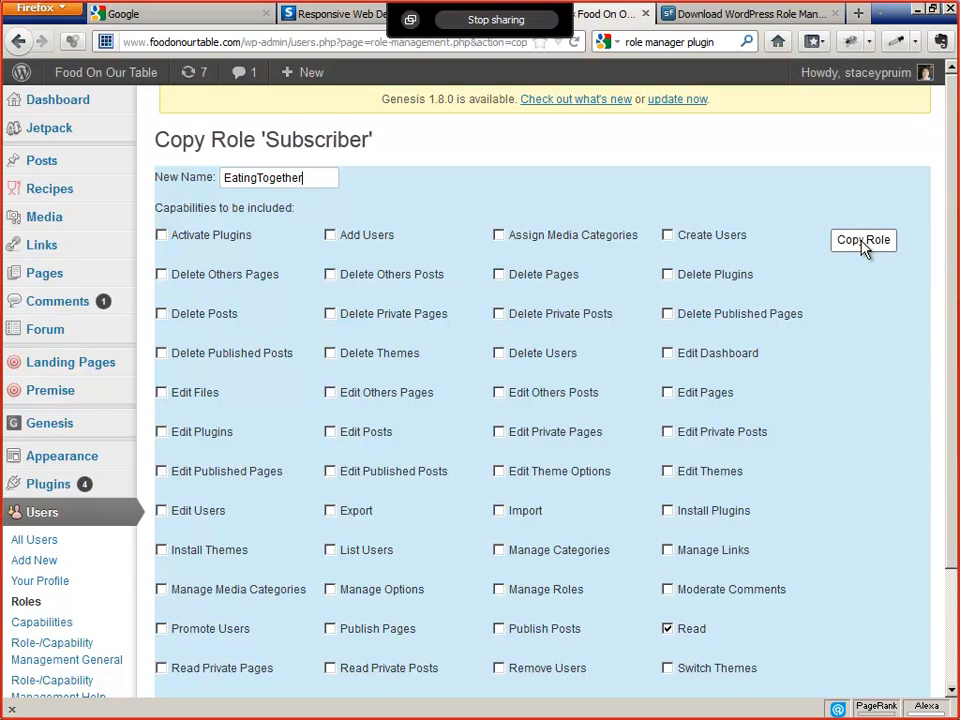
pyautogui.click(862, 240)
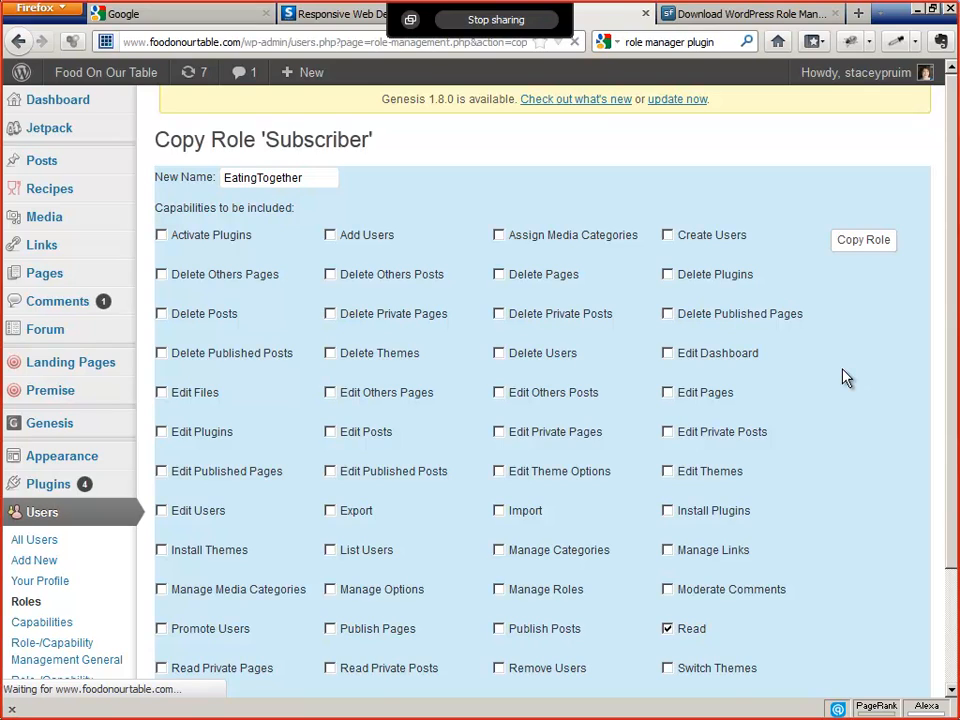
pyautogui.click(864, 240)
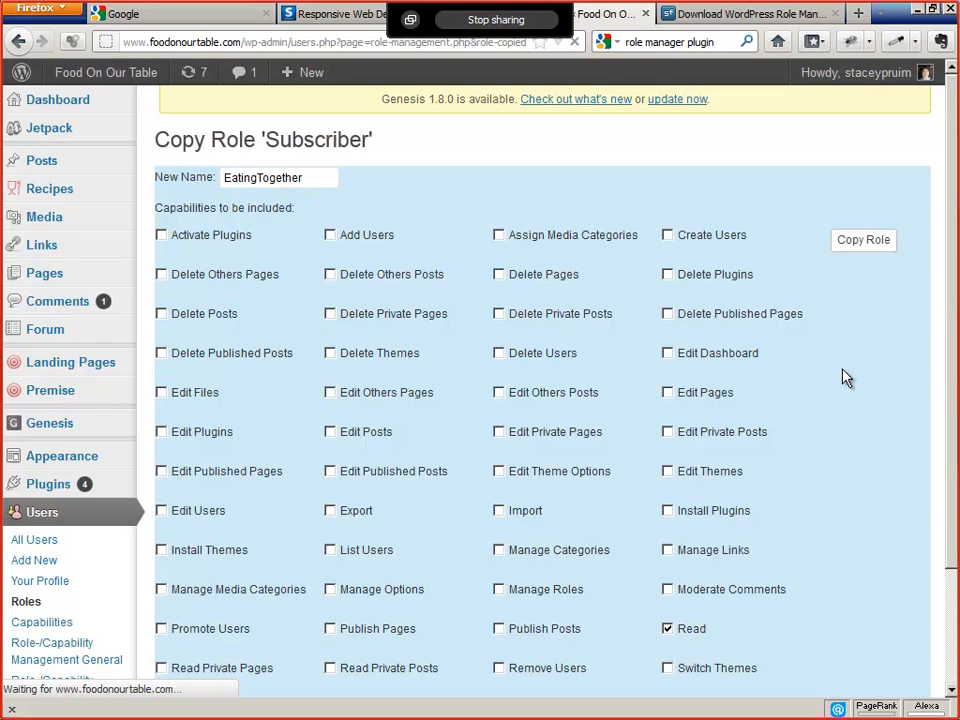
pyautogui.click(864, 240)
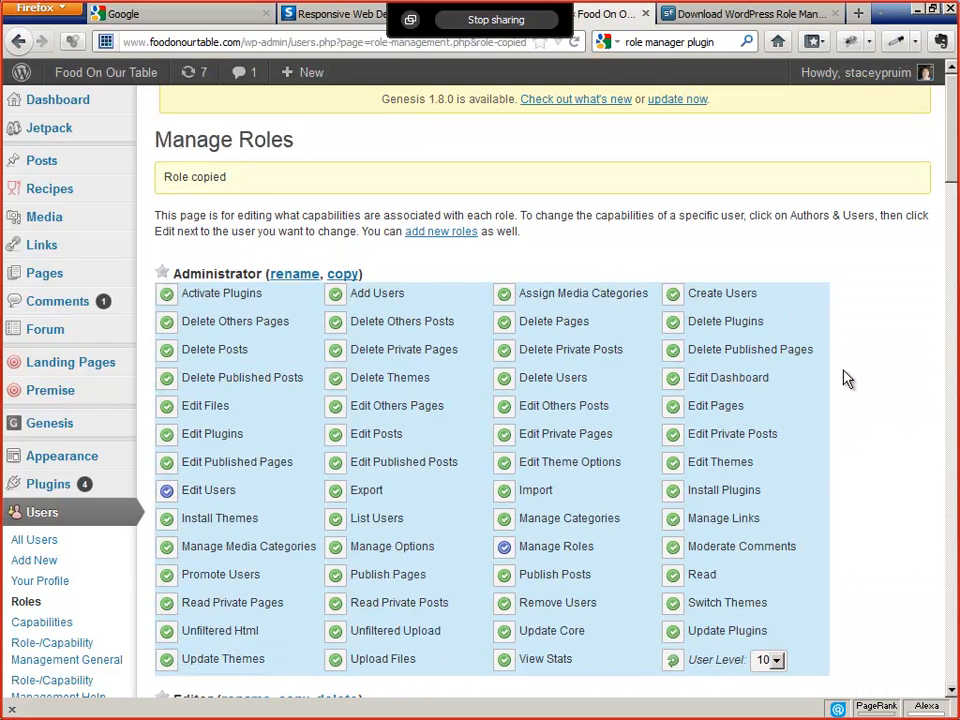
pyautogui.scroll(-3)
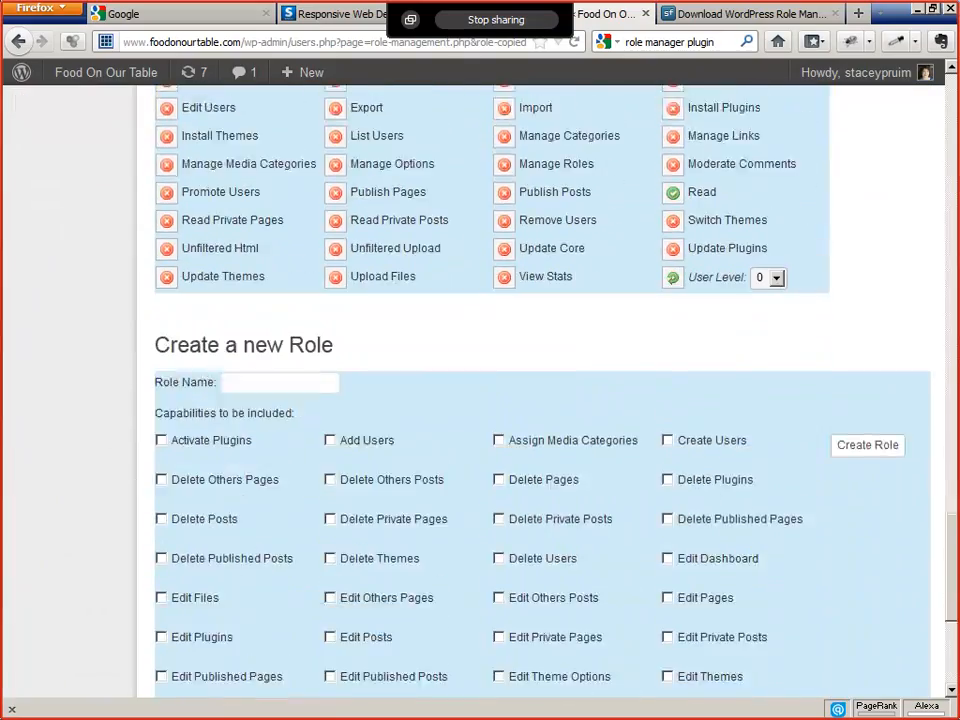
pyautogui.scroll(-3)
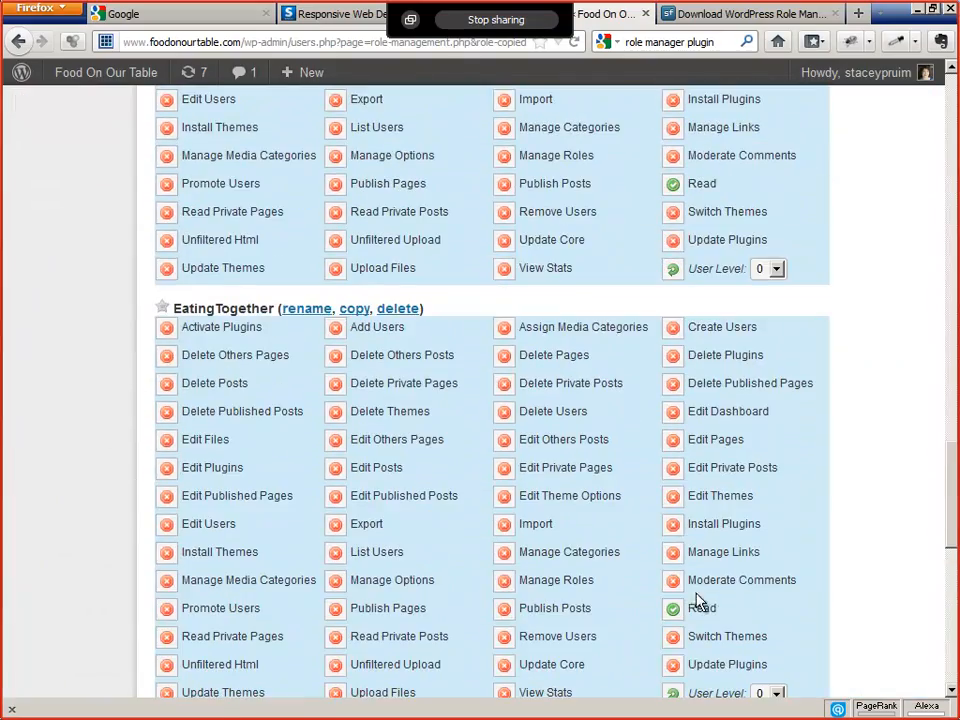
pyautogui.scroll(-3)
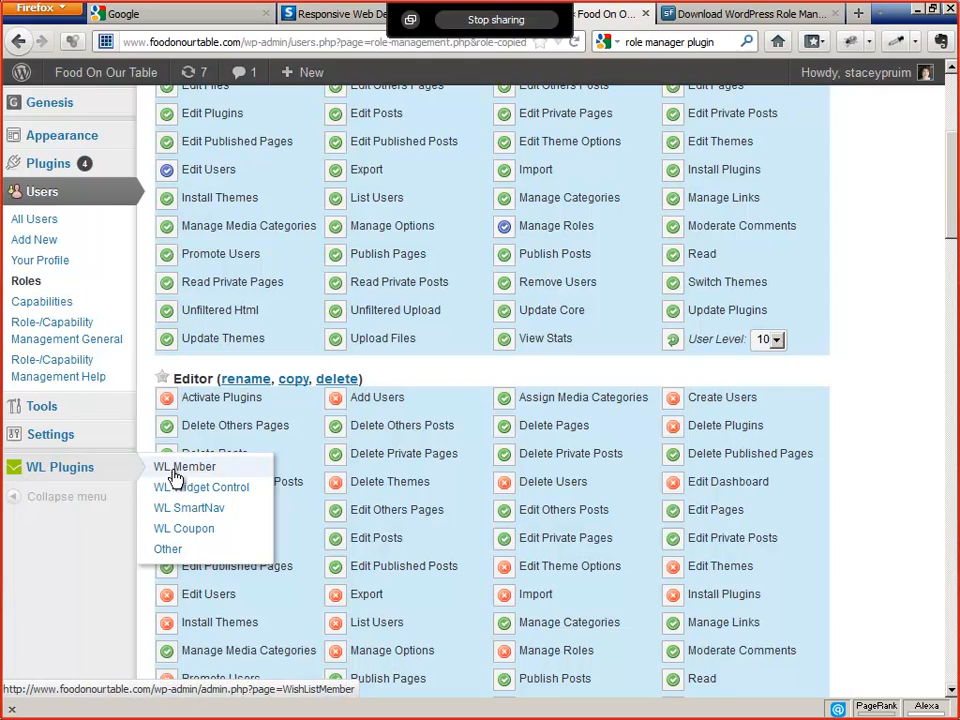
pyautogui.moveTo(178, 472)
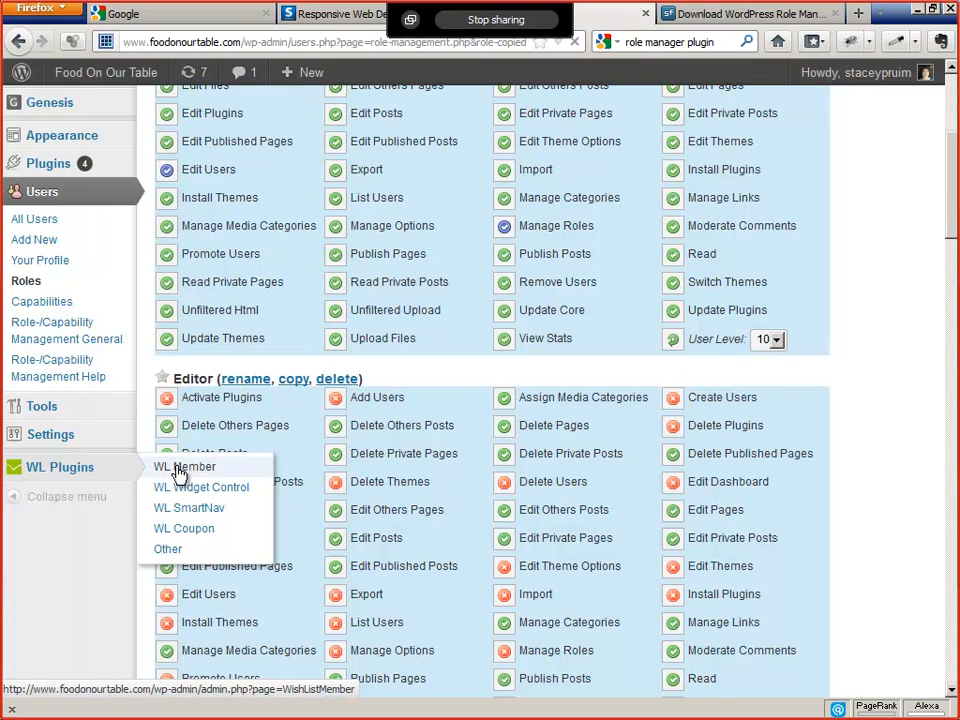
# Step: Open the WishList Member dashboard from WL Plugins > WL Member
pyautogui.click(184, 468)
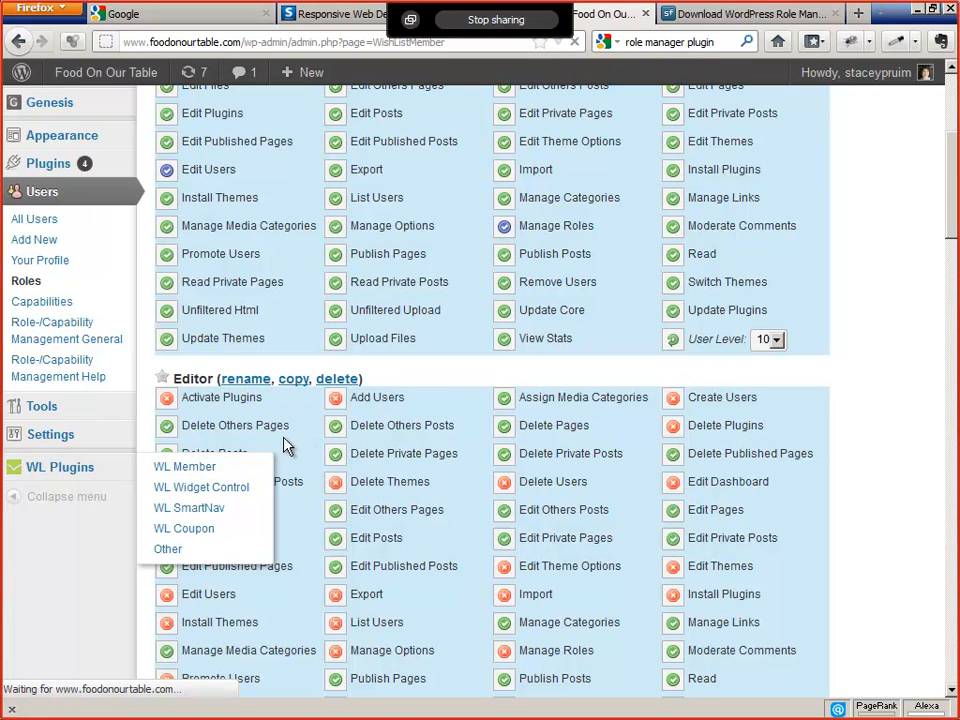
pyautogui.click(184, 468)
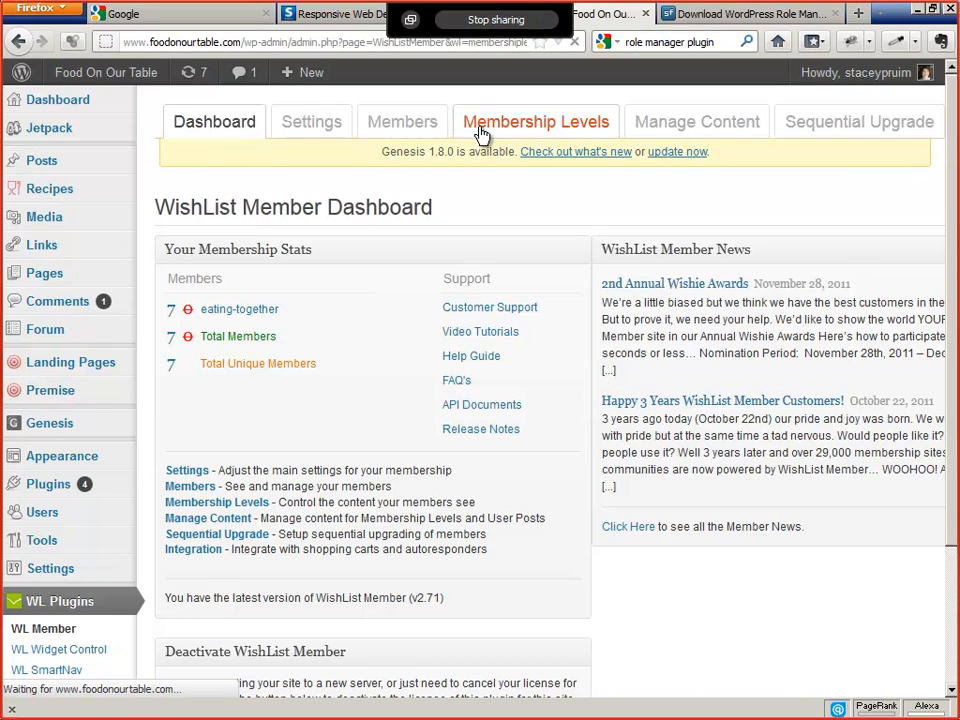
# Step: In Membership Levels, assign the EatingTogether role to the eating-together level and save
pyautogui.click(536, 122)
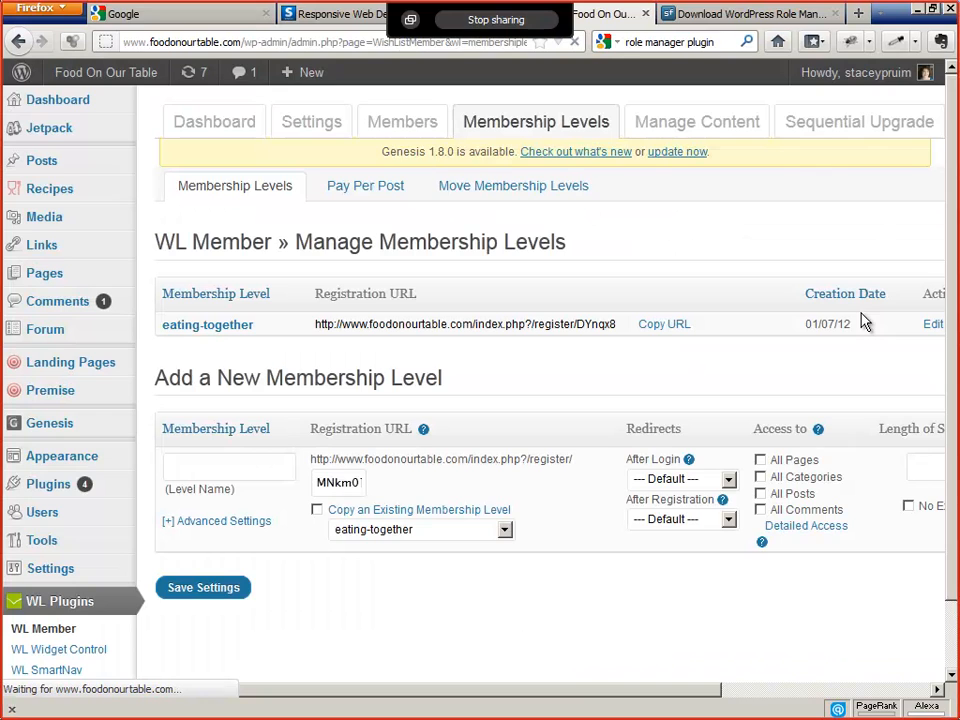
pyautogui.scroll(-3)
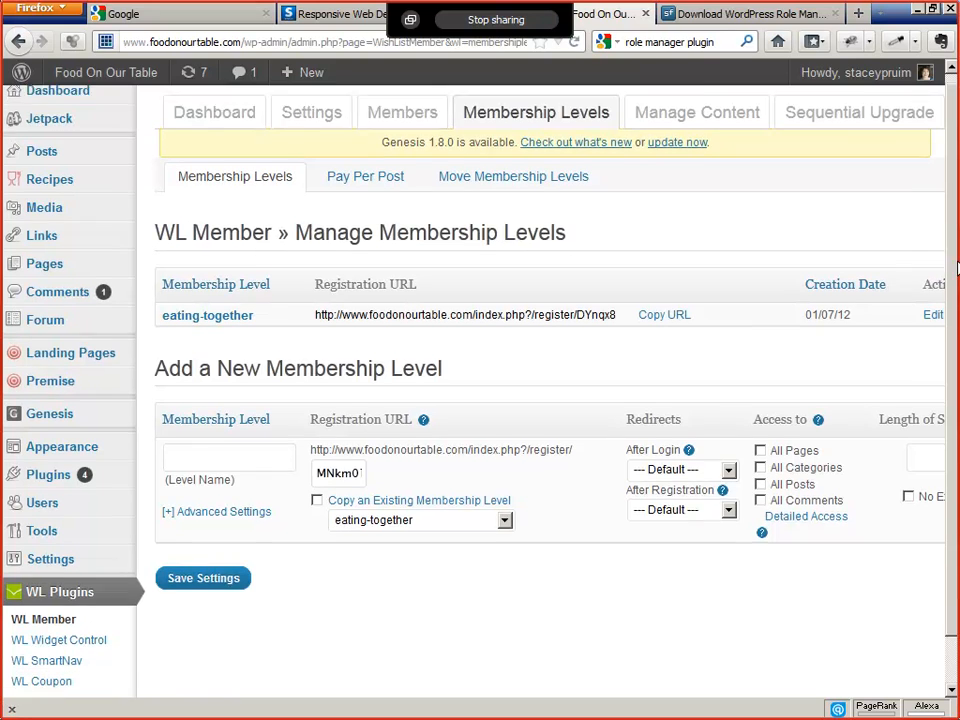
pyautogui.scroll(-3)
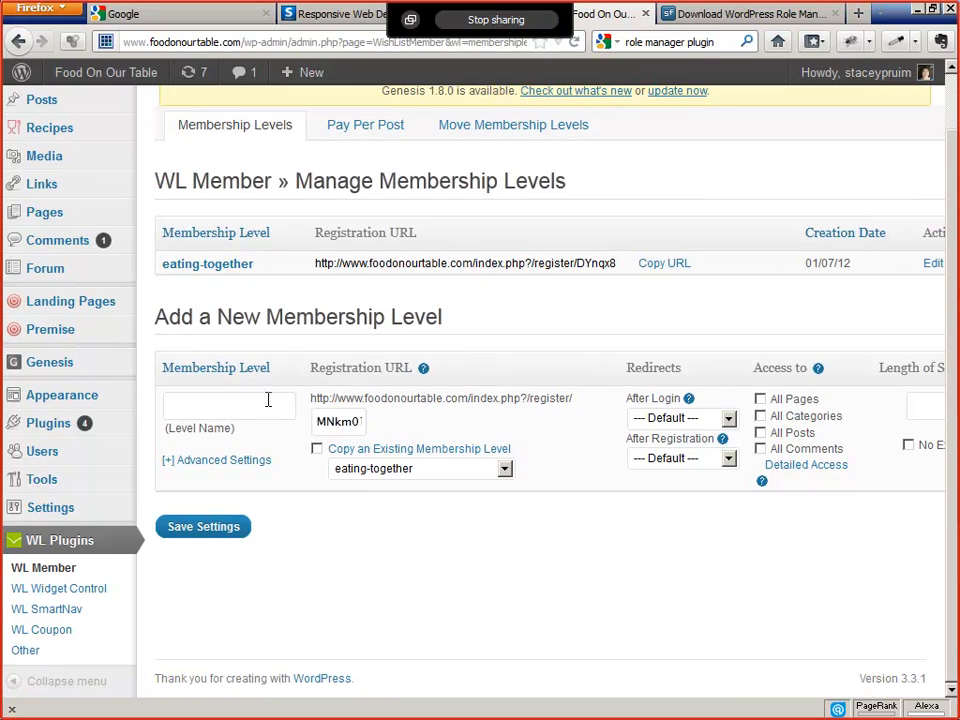
pyautogui.moveTo(250, 304)
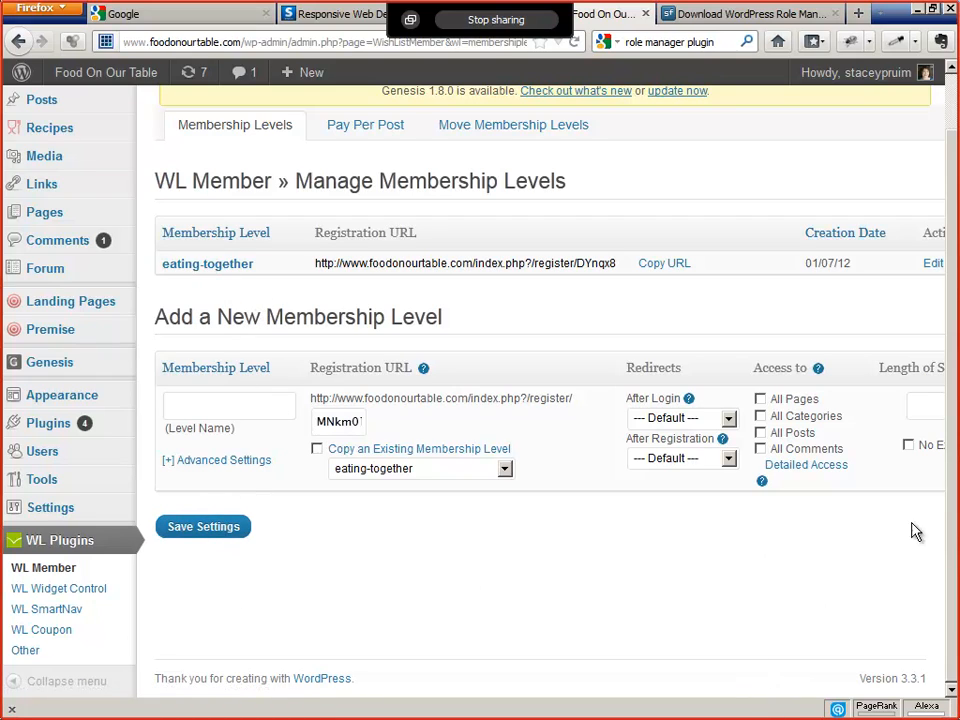
pyautogui.moveTo(514, 270)
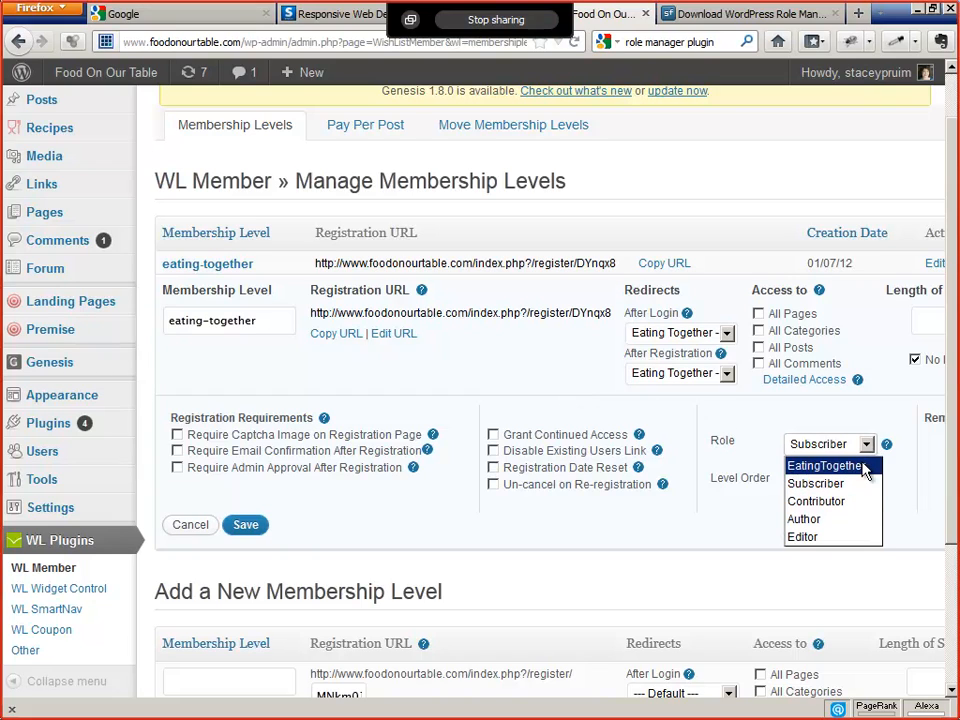
pyautogui.click(824, 464)
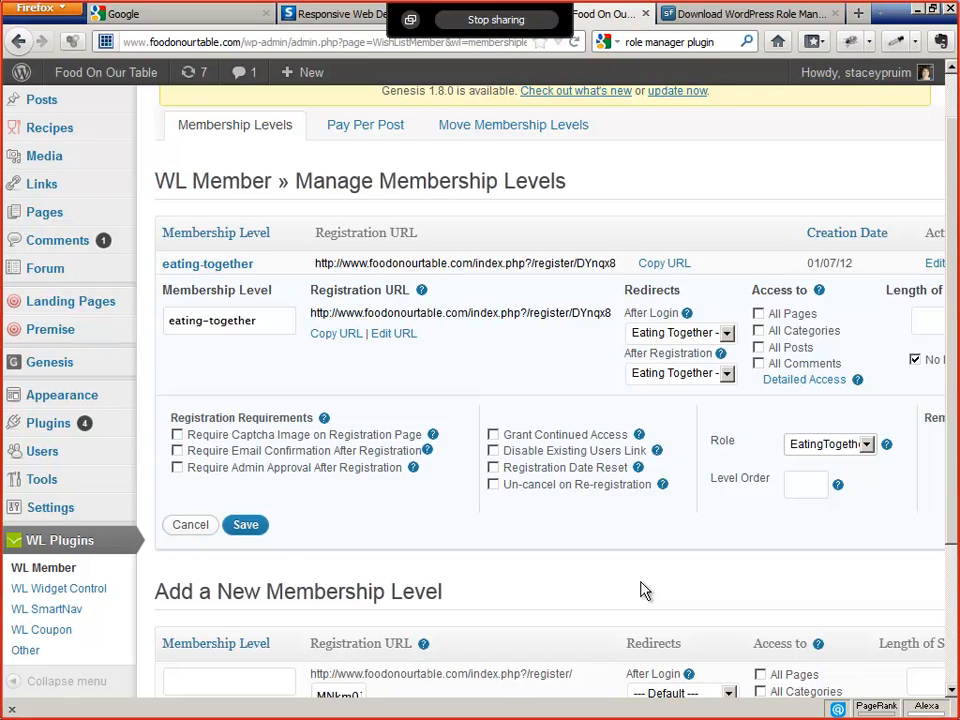
pyautogui.moveTo(292, 568)
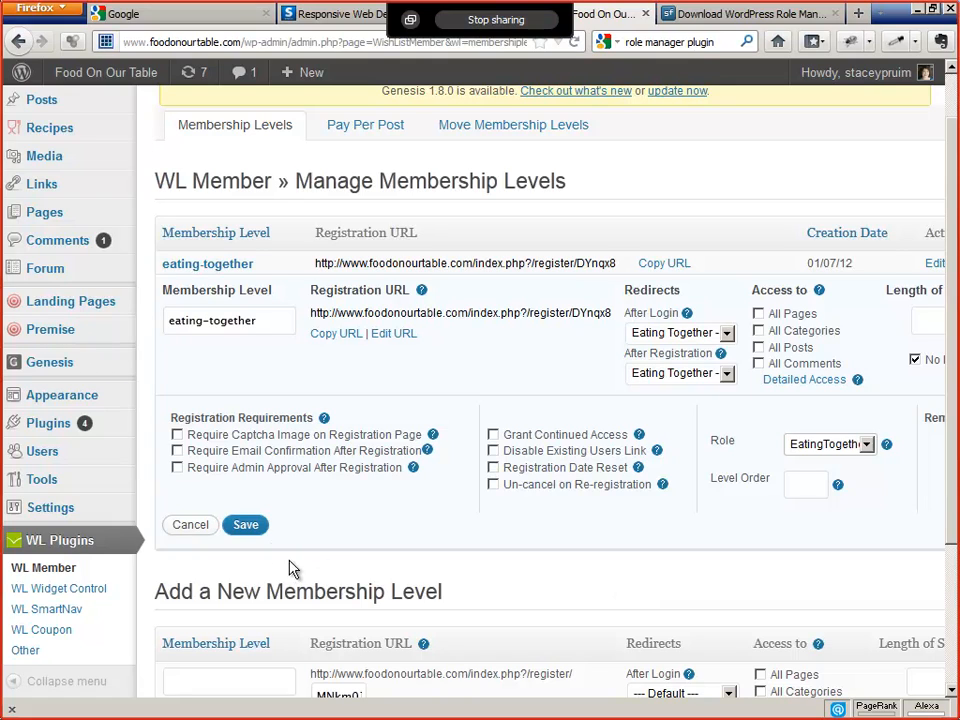
pyautogui.click(244, 524)
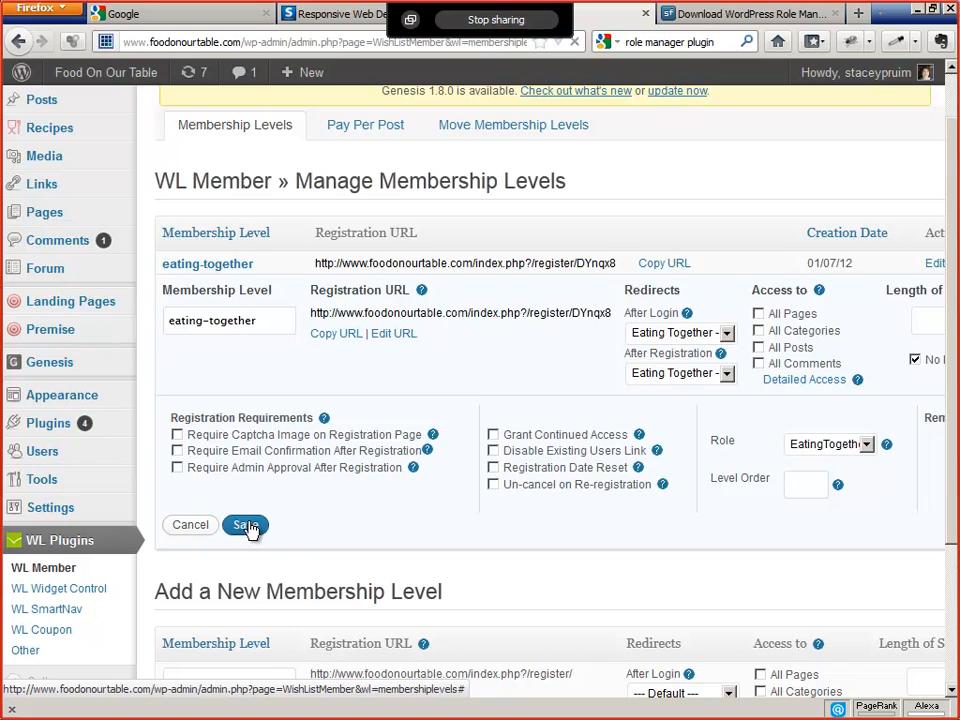
pyautogui.click(244, 524)
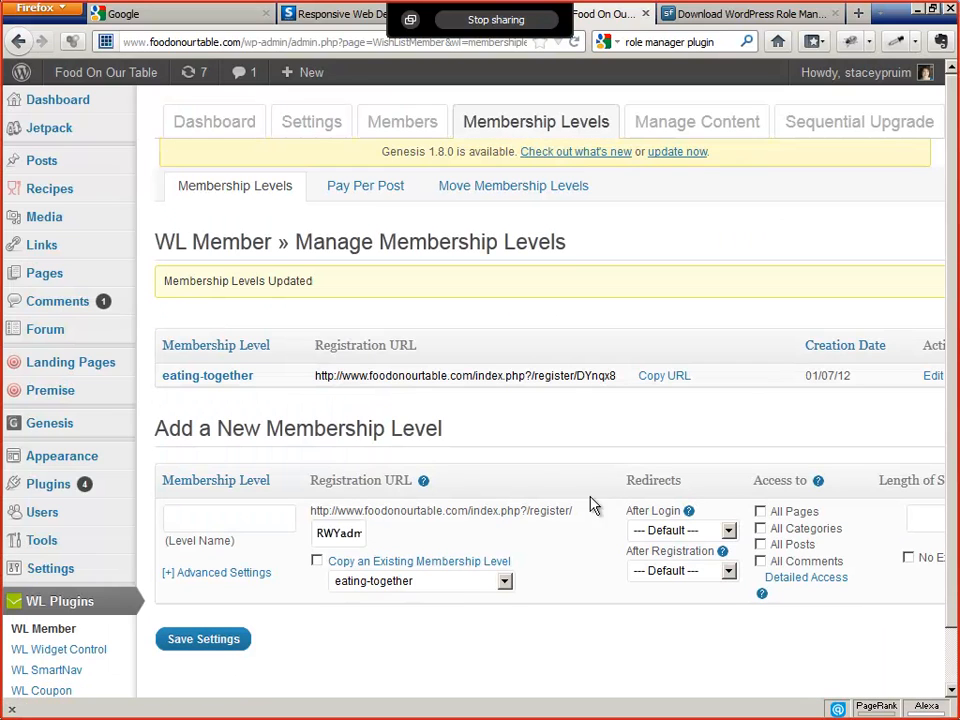
# Step: Reopen the eating-together level's settings to confirm its role is EatingTogether
pyautogui.click(208, 376)
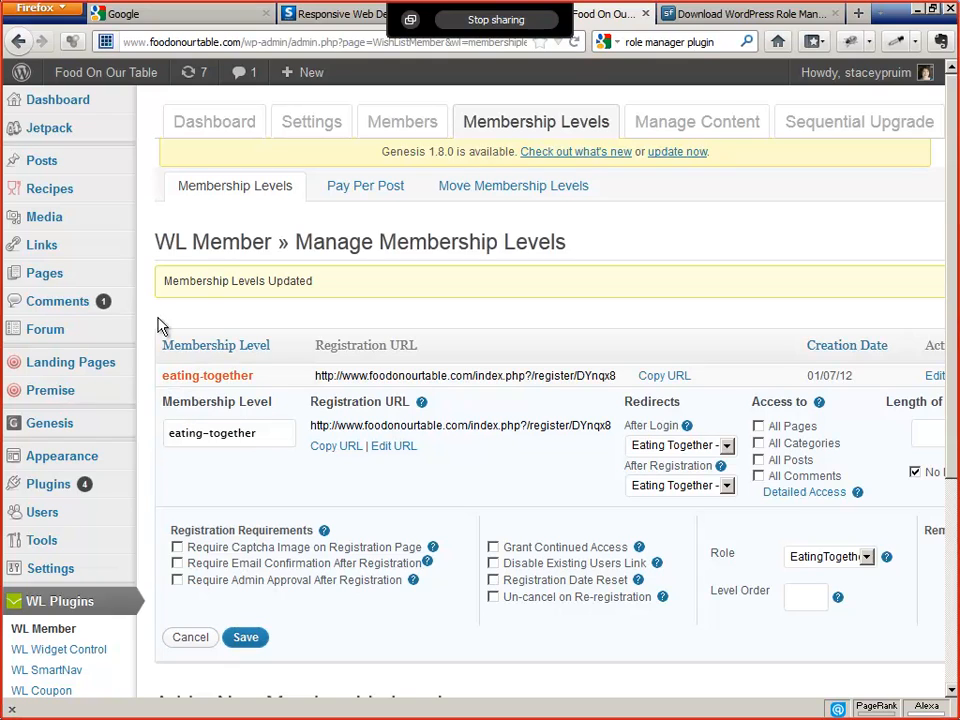
pyautogui.moveTo(44, 328)
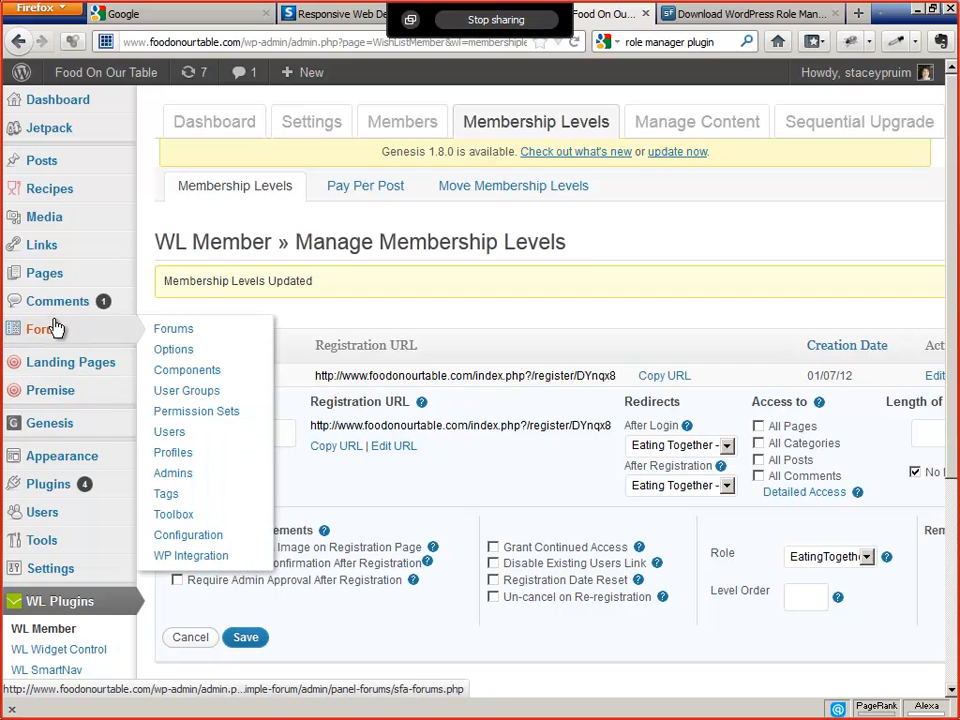
pyautogui.moveTo(172, 348)
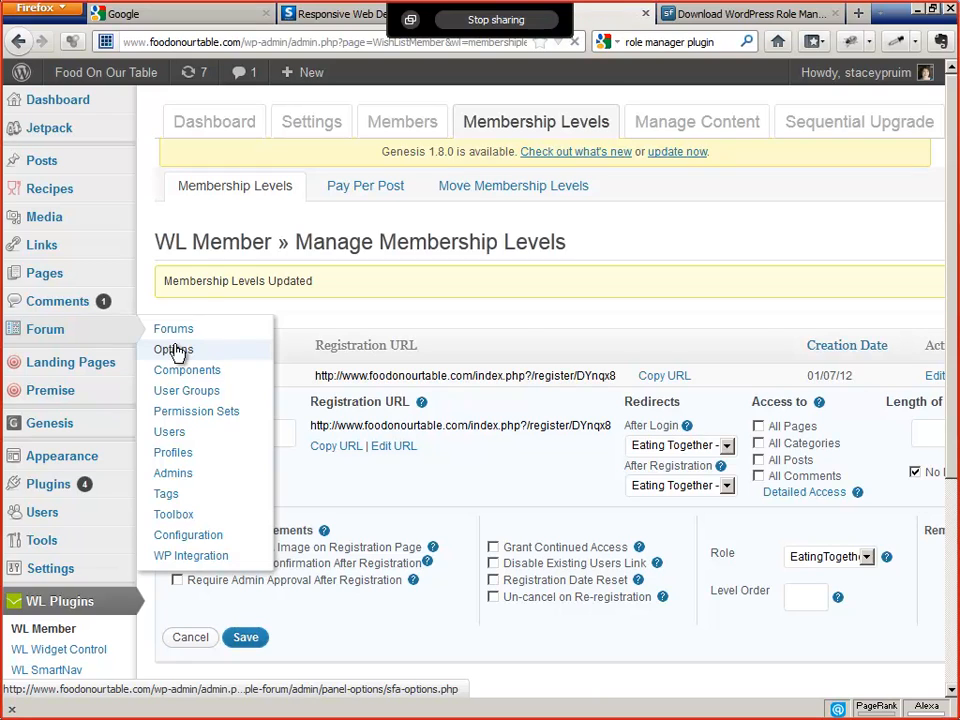
# Step: Reach the Manage User Groups page through the SPF Administration User Groups section
pyautogui.click(172, 348)
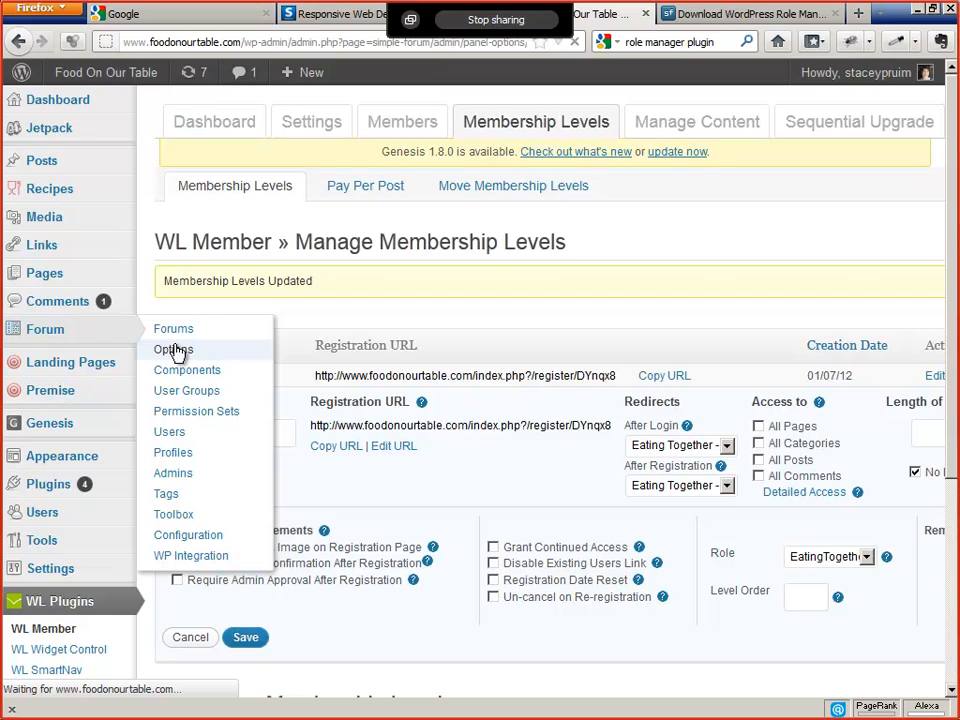
pyautogui.click(172, 348)
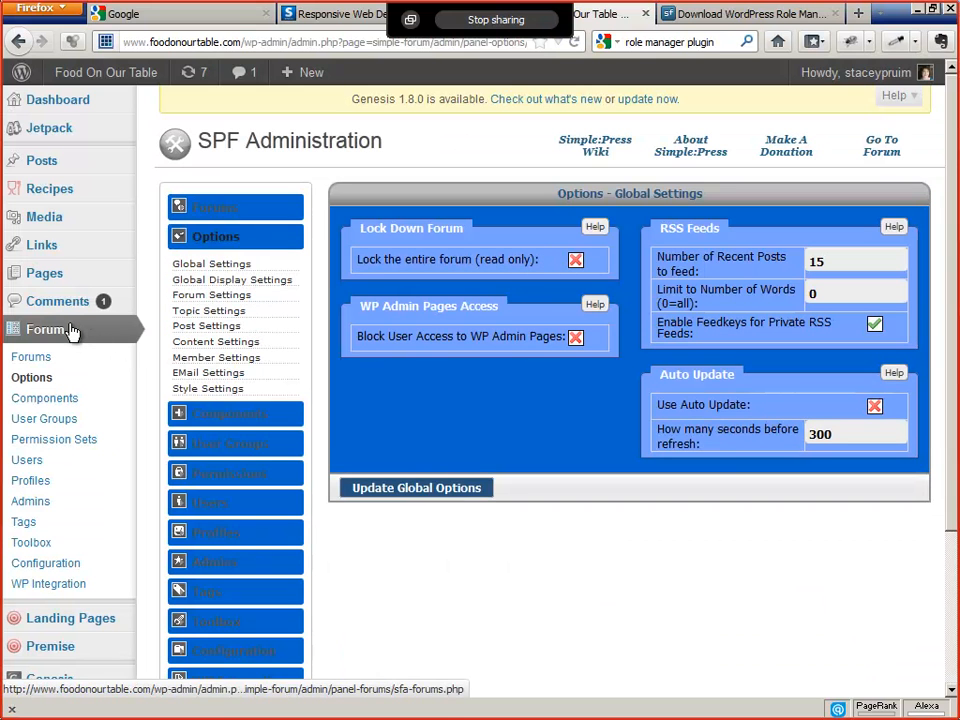
pyautogui.moveTo(214, 508)
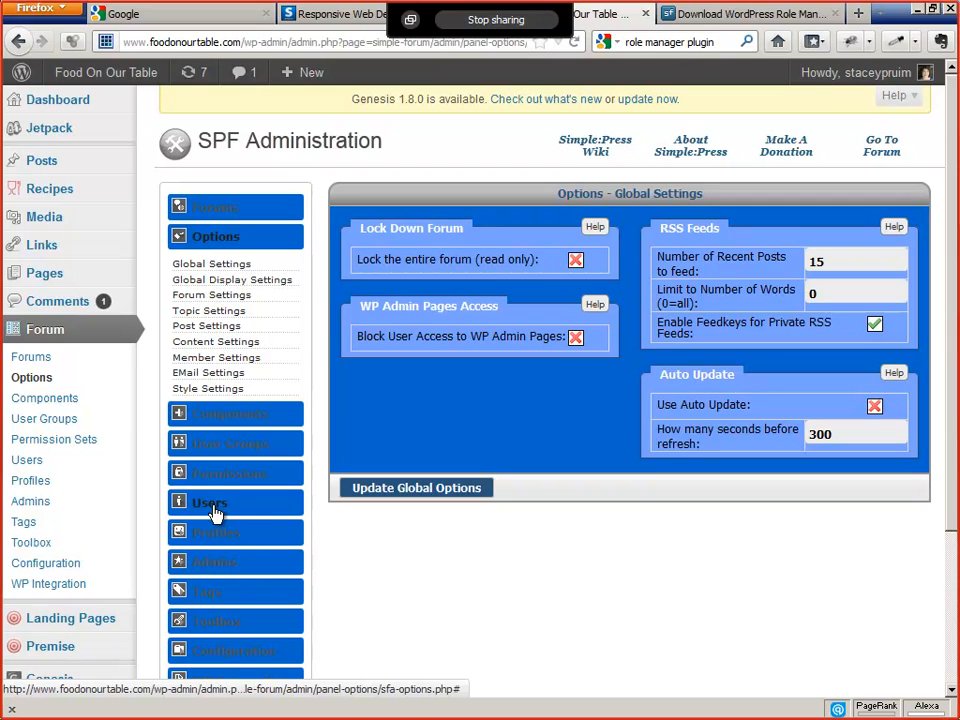
pyautogui.click(216, 502)
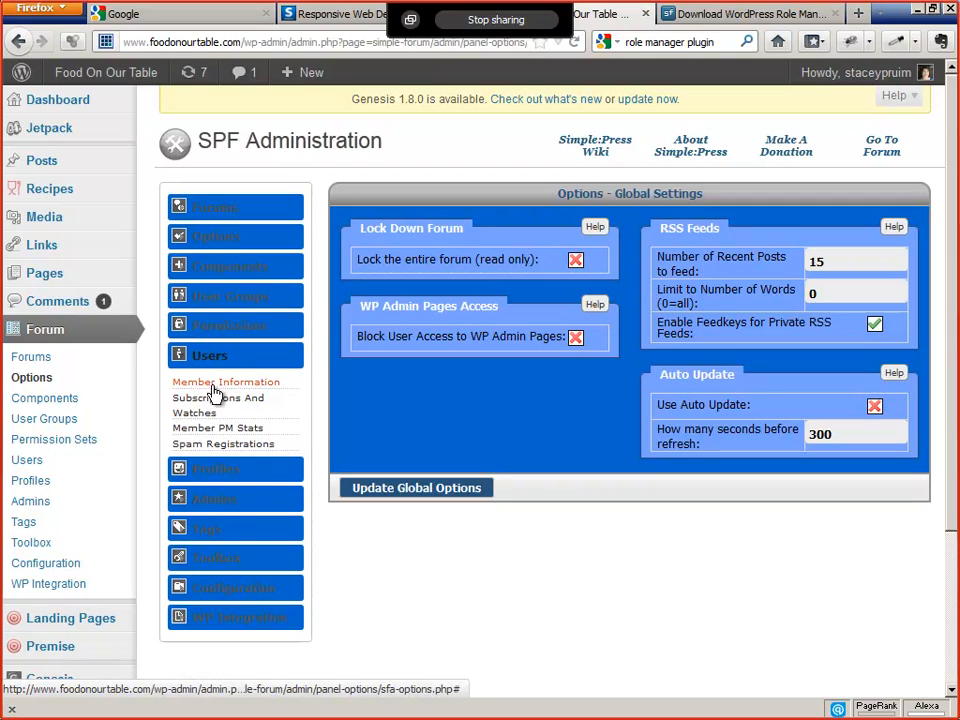
pyautogui.moveTo(196, 464)
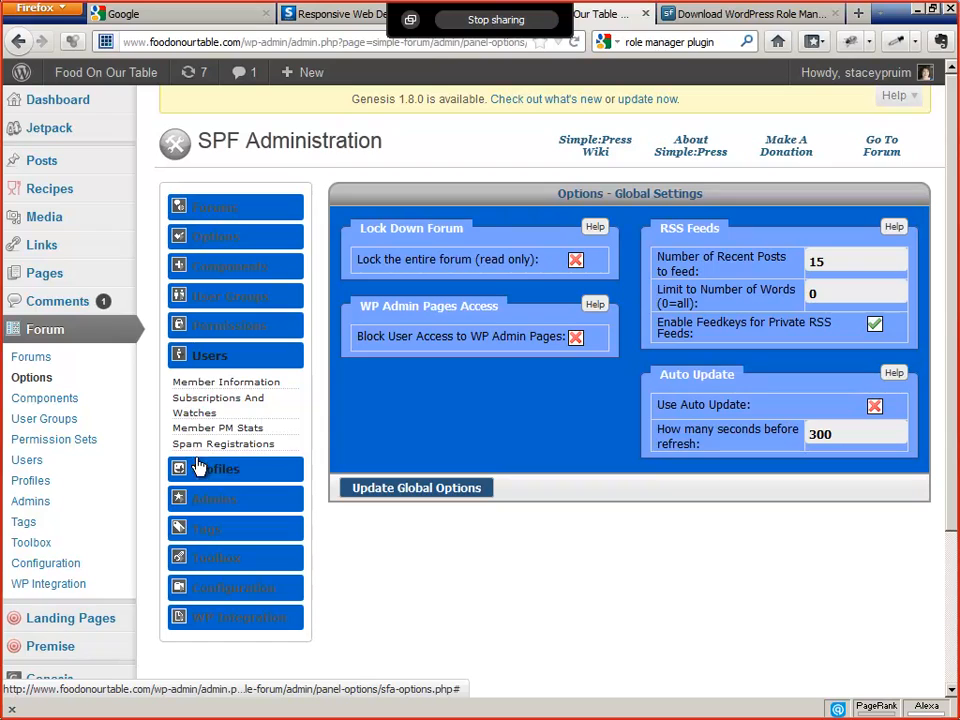
pyautogui.click(232, 296)
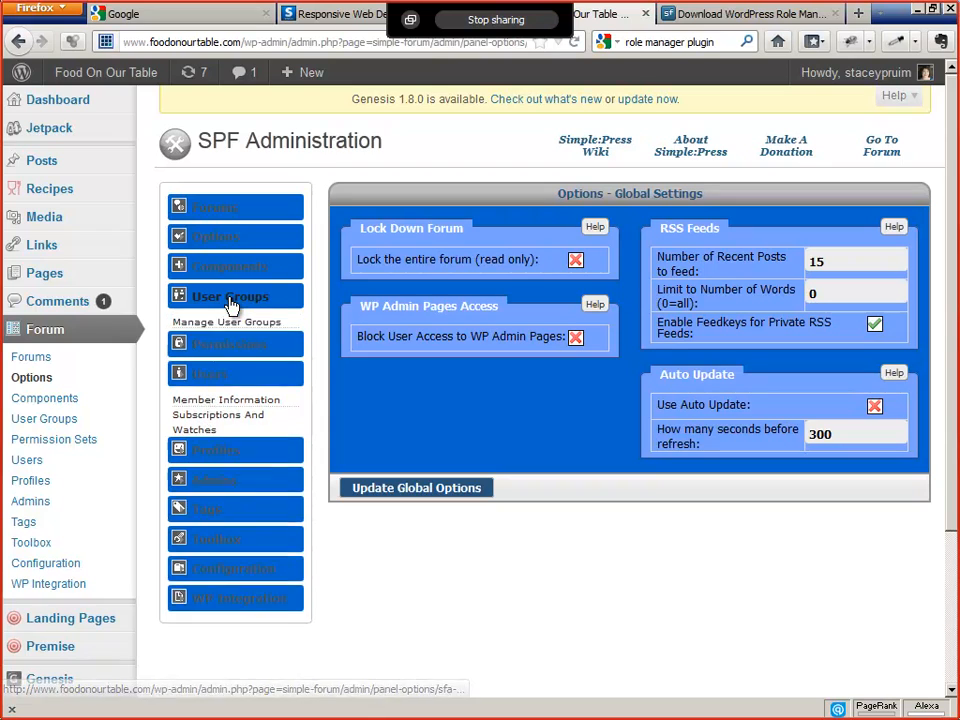
pyautogui.click(228, 296)
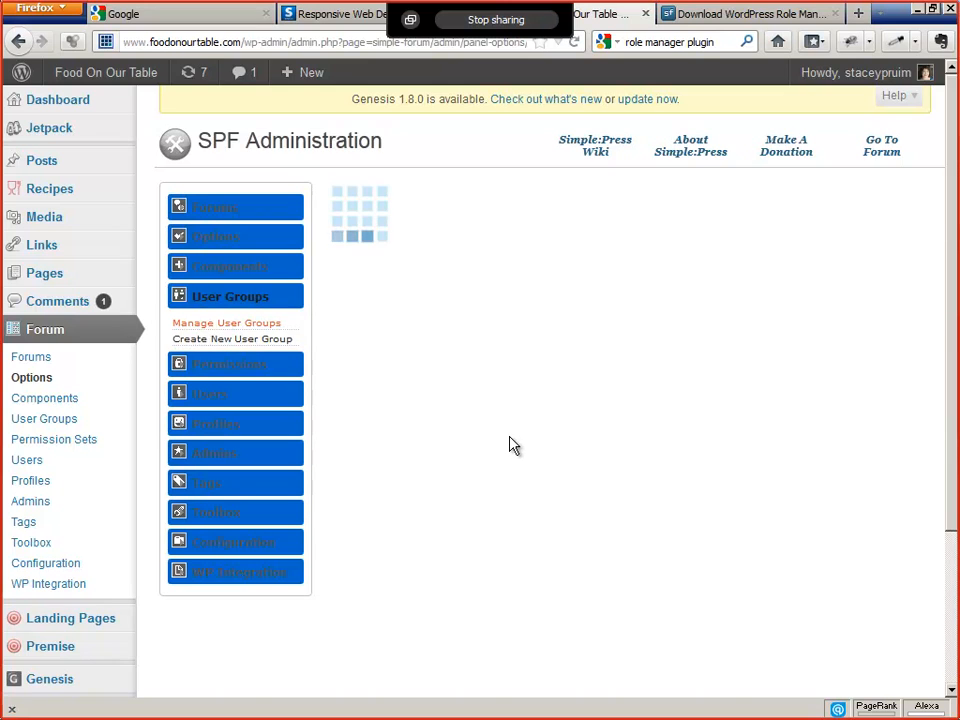
# Step: List the existing user groups Guests, Members and Moderators and highlight the Guests name
pyautogui.click(226, 322)
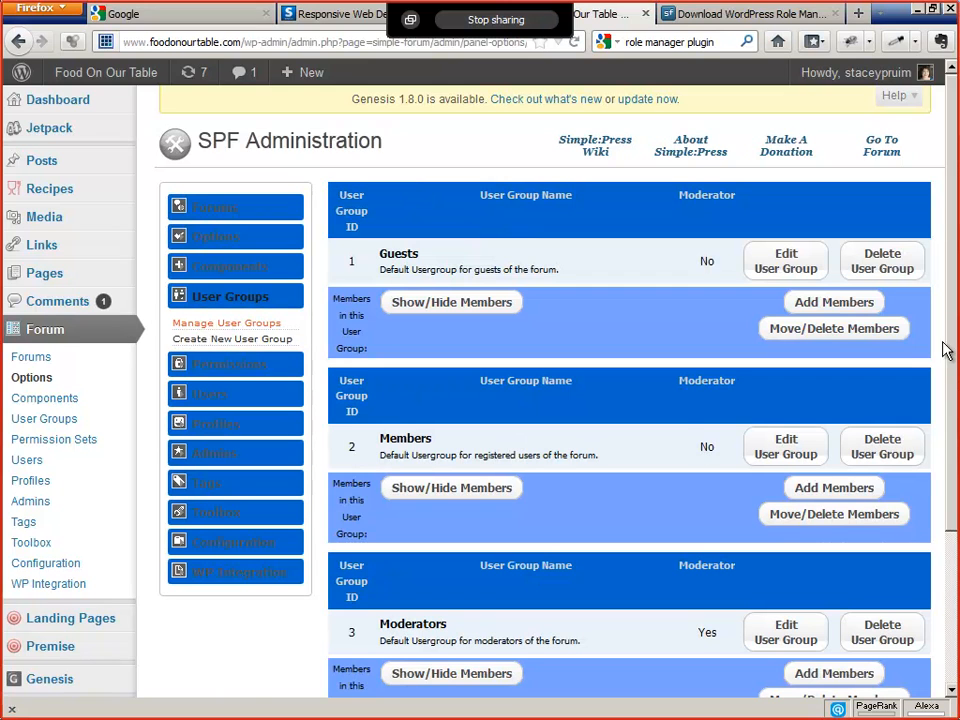
pyautogui.scroll(-3)
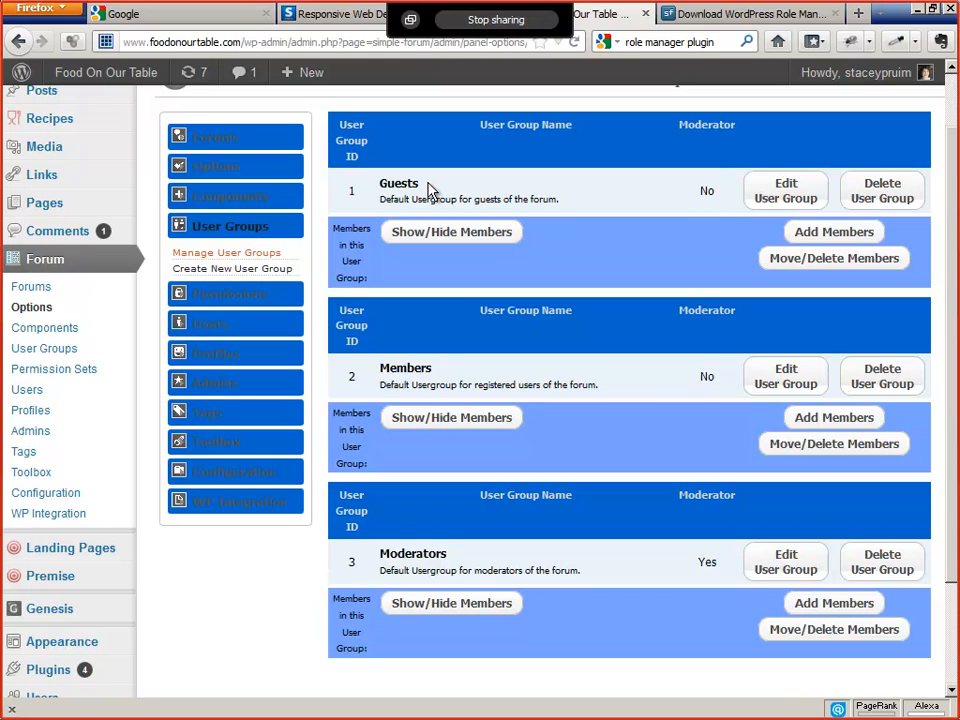
pyautogui.moveTo(576, 272)
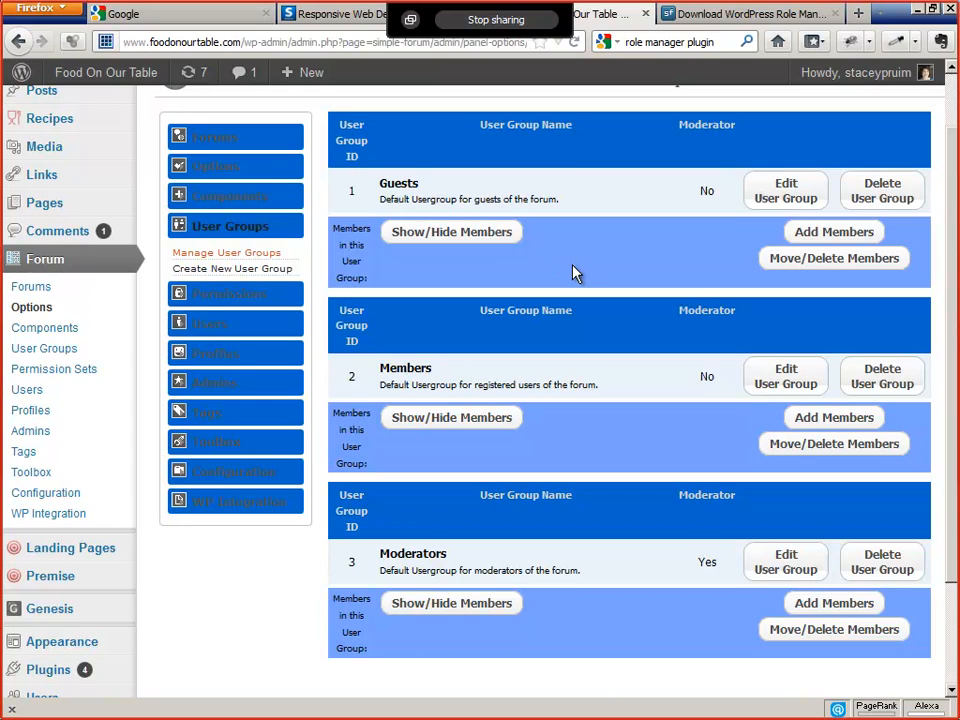
pyautogui.doubleClick(398, 184)
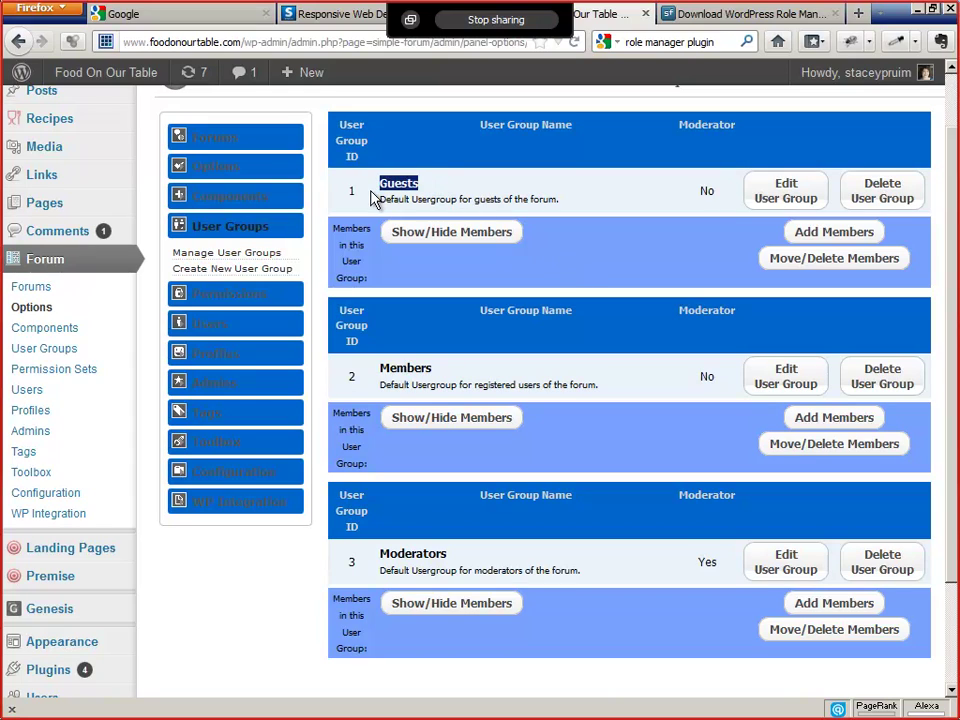
pyautogui.moveTo(440, 368)
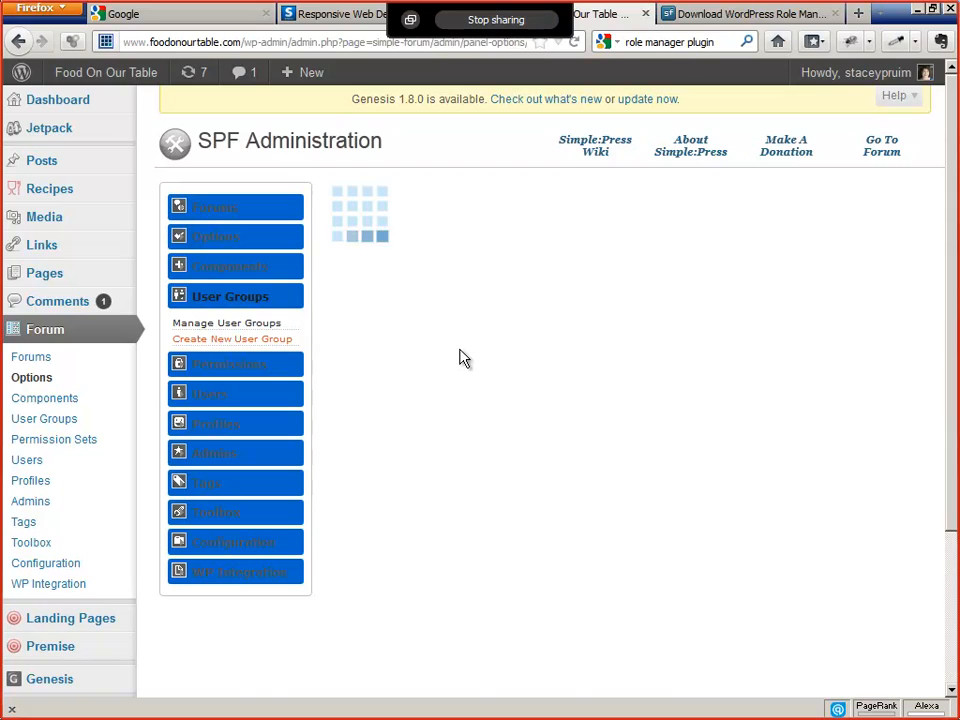
# Step: Create a new user group named 'Eating Together' and review the updated group list
pyautogui.click(232, 338)
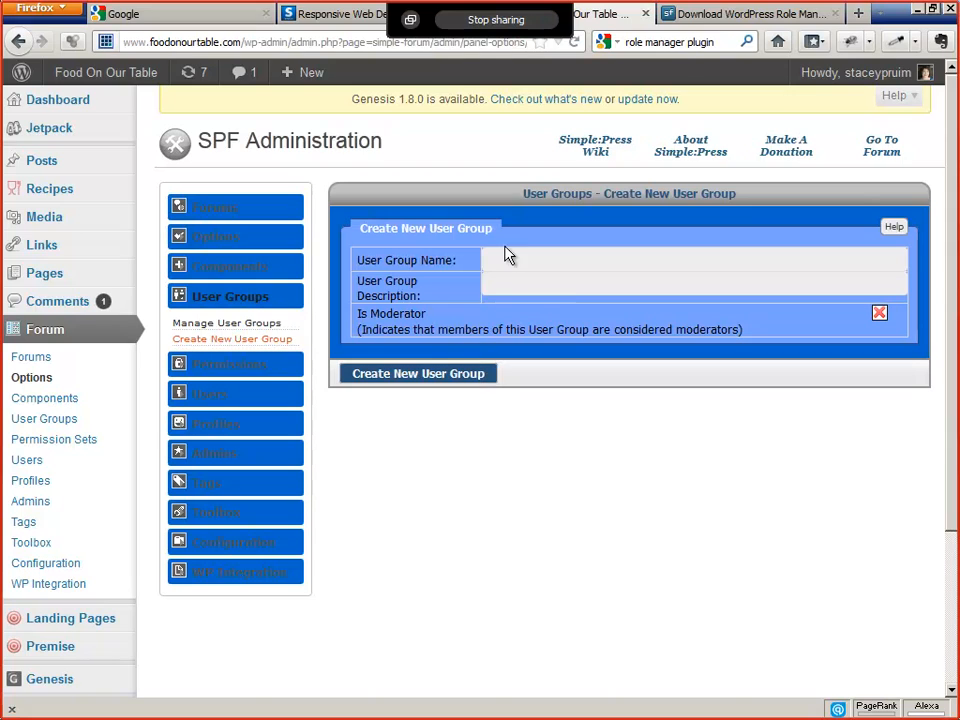
pyautogui.write('Eating Together')
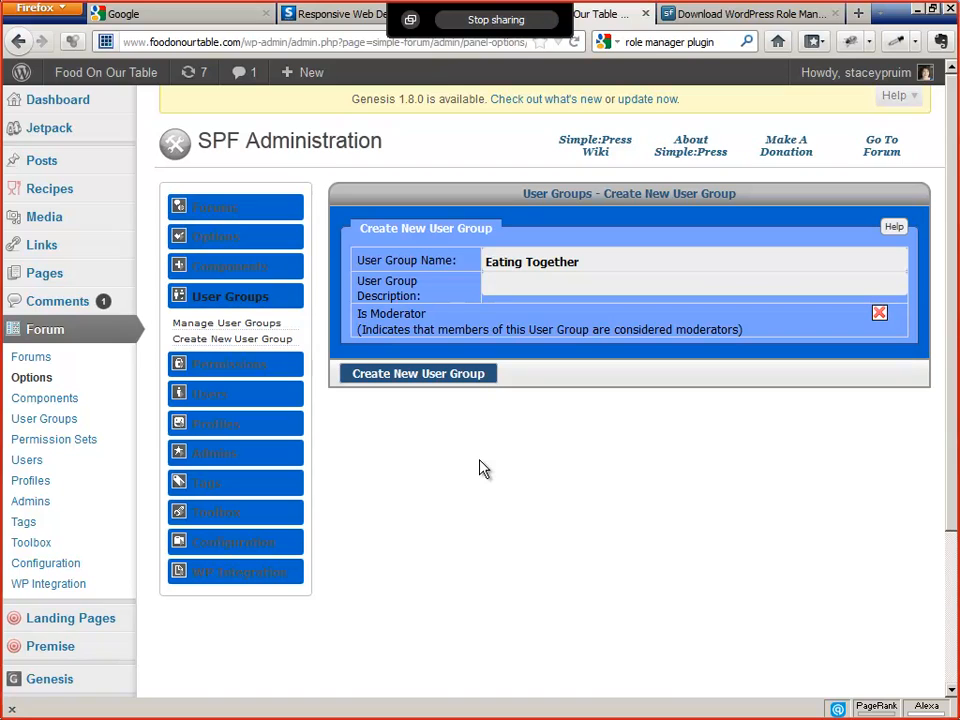
pyautogui.click(418, 374)
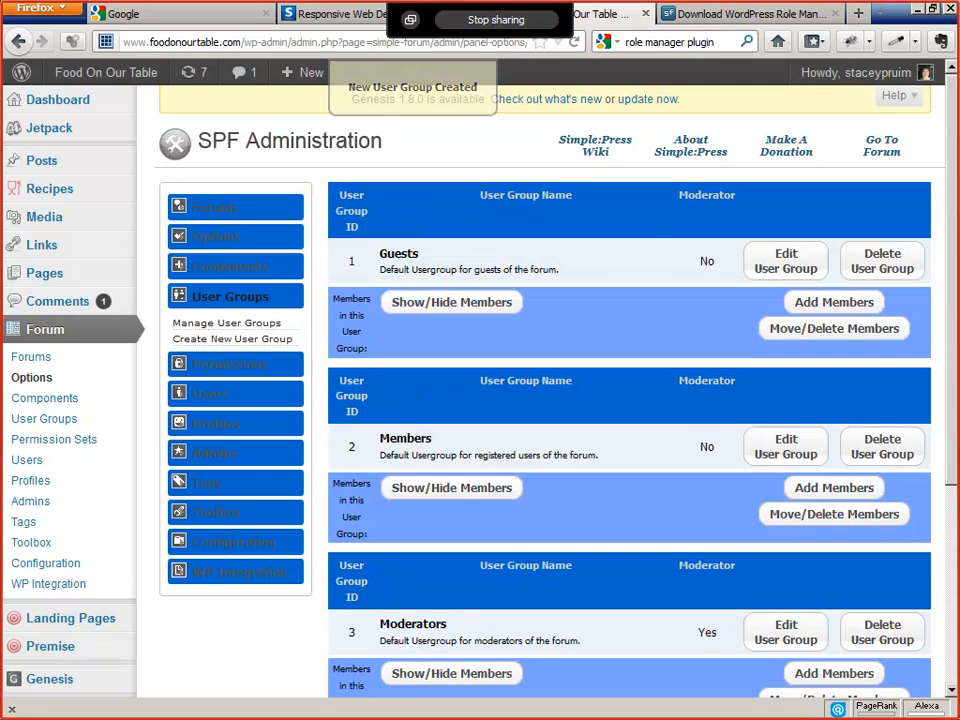
pyautogui.scroll(-3)
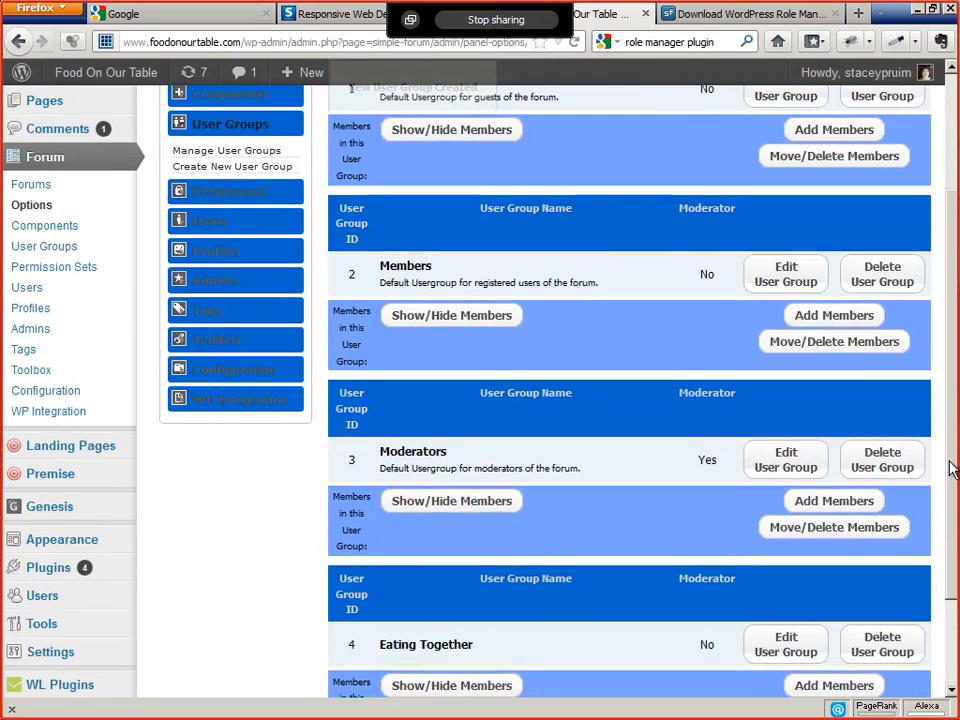
pyautogui.scroll(3)
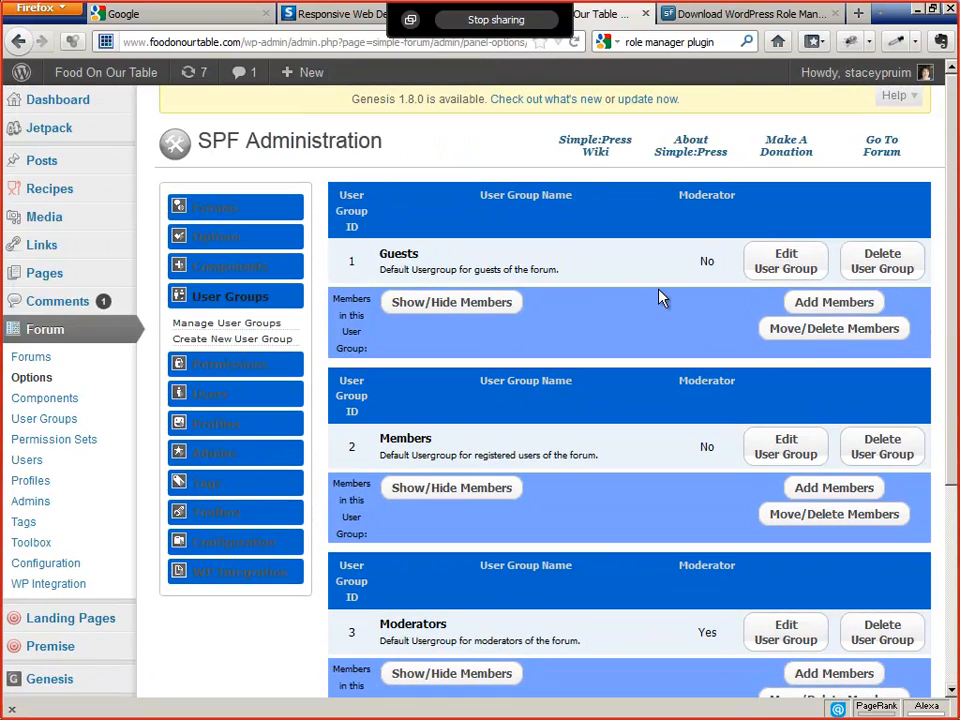
pyautogui.moveTo(296, 176)
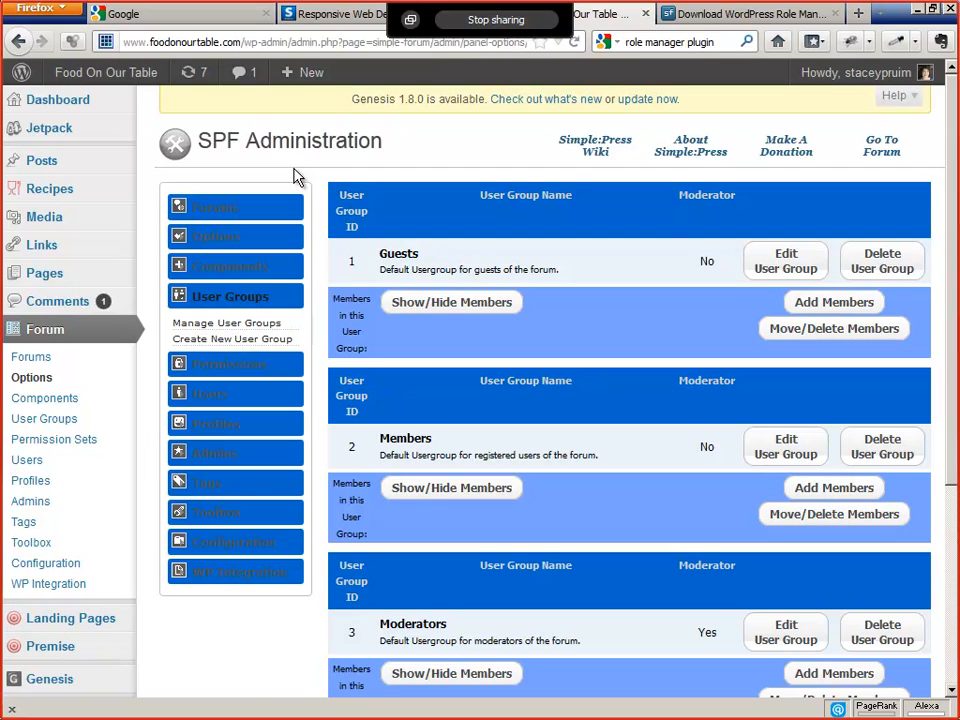
pyautogui.moveTo(322, 284)
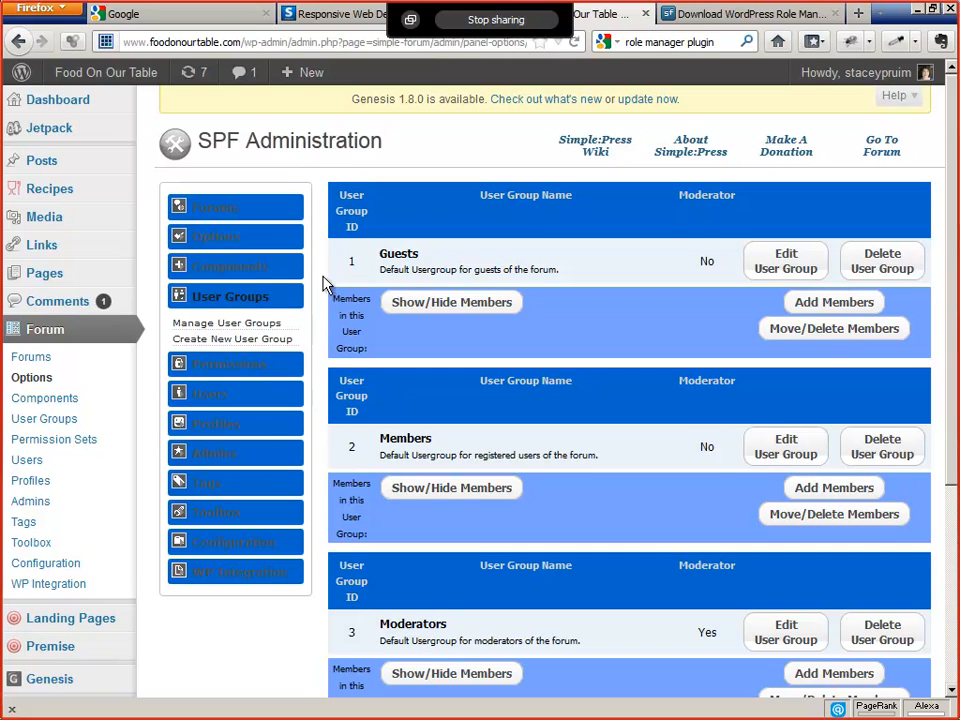
# Step: In SPF Member Settings, map the eatingtogether role to the Eating Together group and save
pyautogui.click(216, 236)
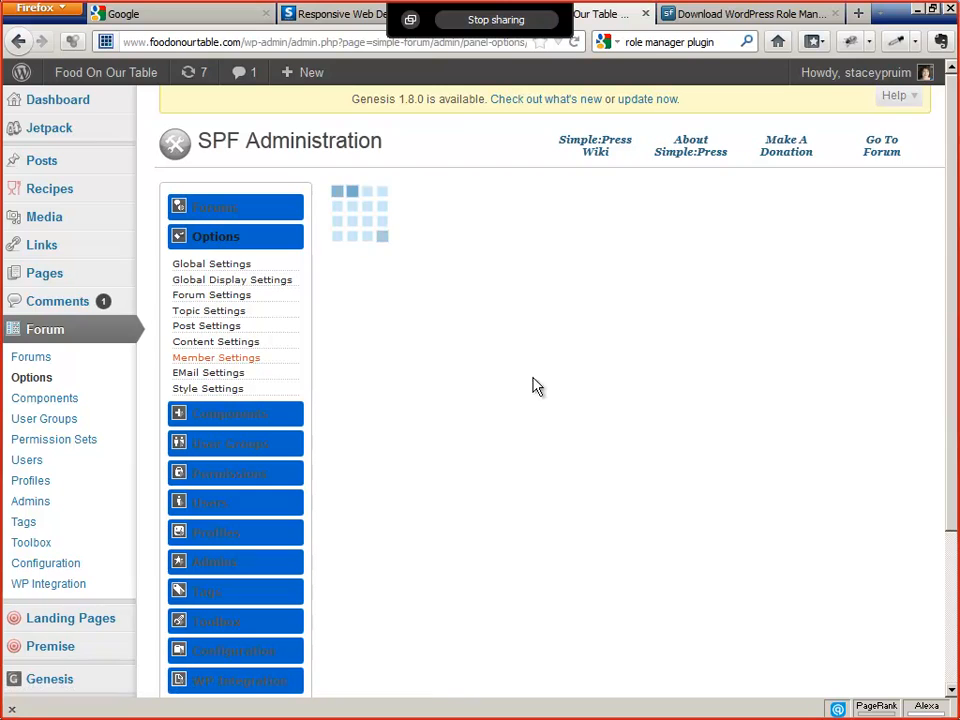
pyautogui.moveTo(602, 380)
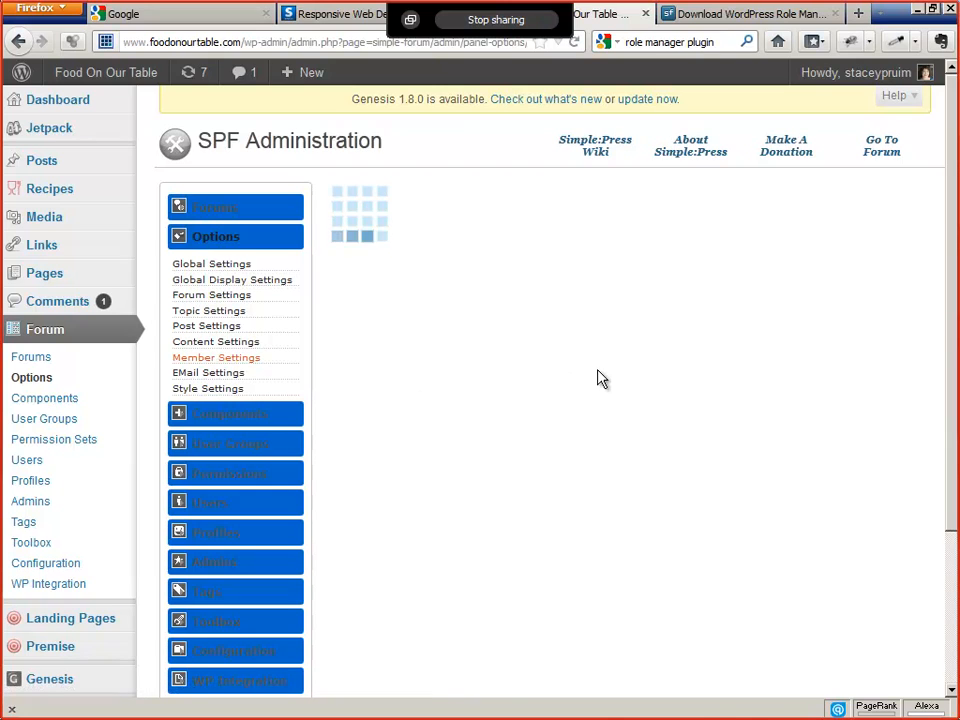
pyautogui.click(216, 356)
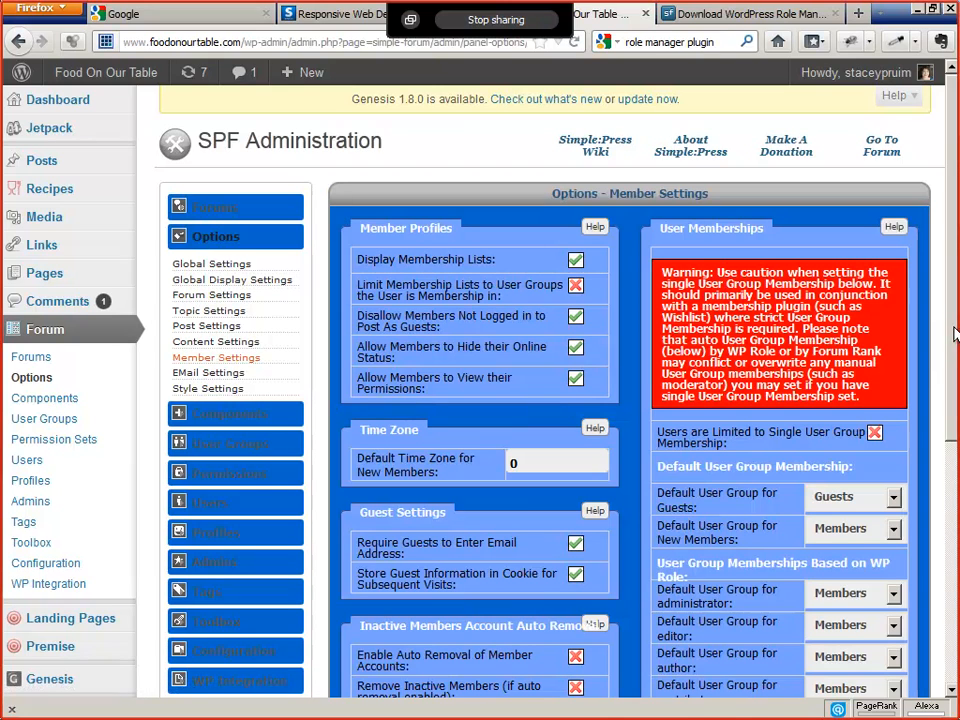
pyautogui.scroll(-3)
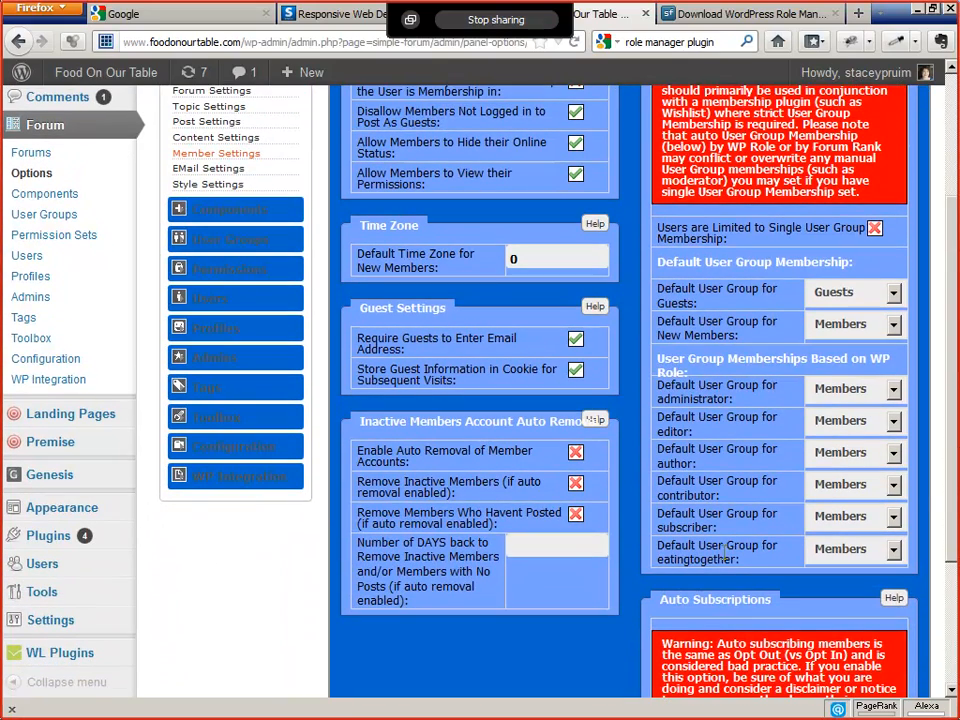
pyautogui.moveTo(712, 588)
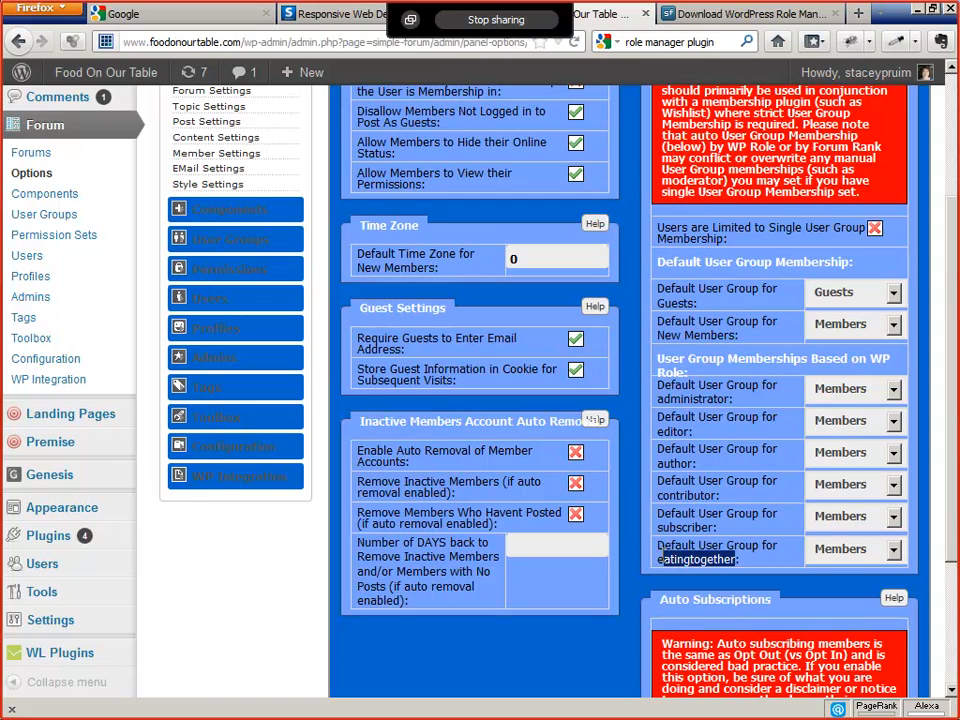
pyautogui.click(886, 548)
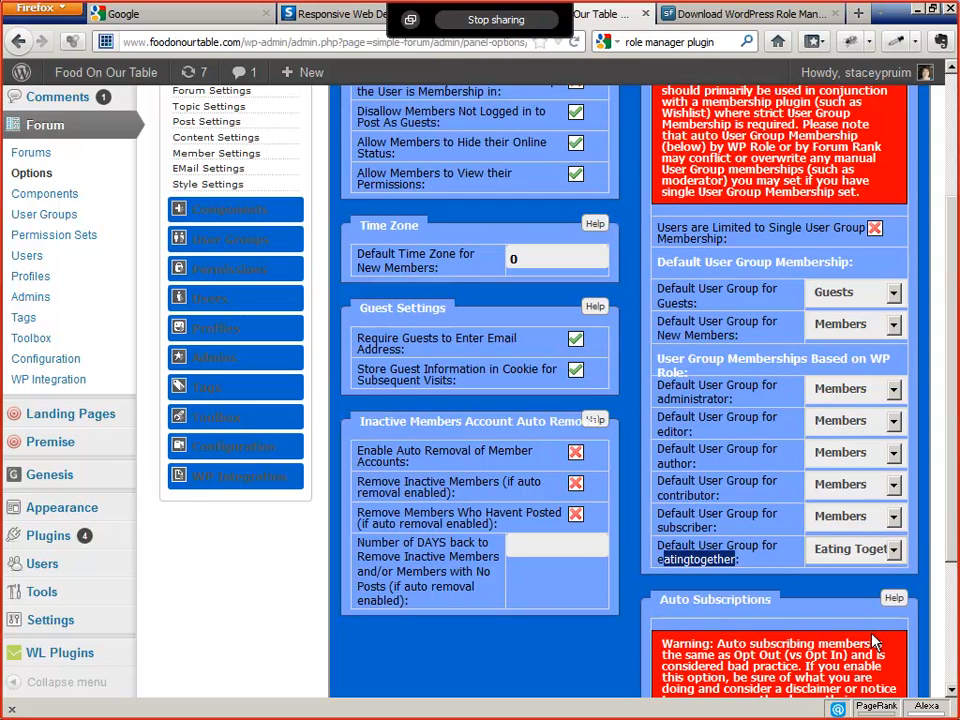
pyautogui.scroll(-3)
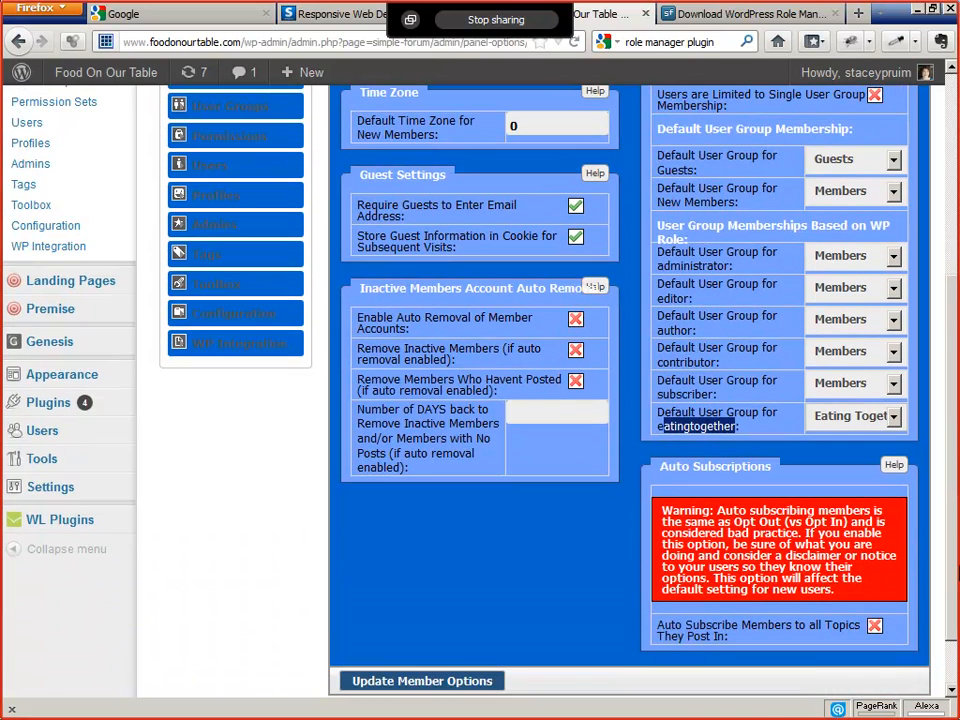
pyautogui.moveTo(486, 580)
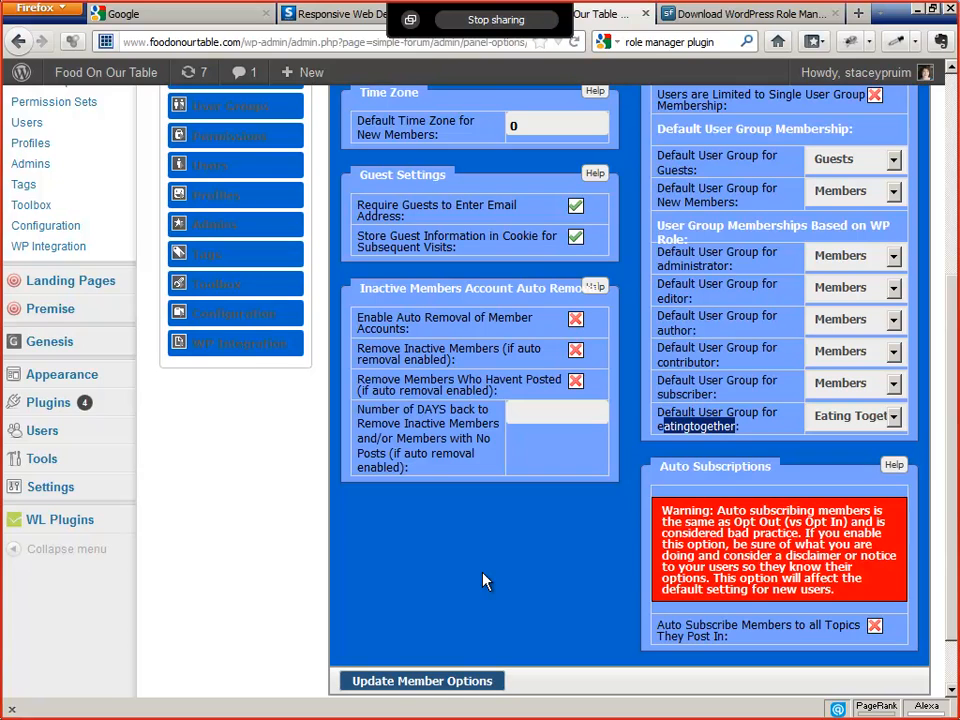
pyautogui.click(422, 680)
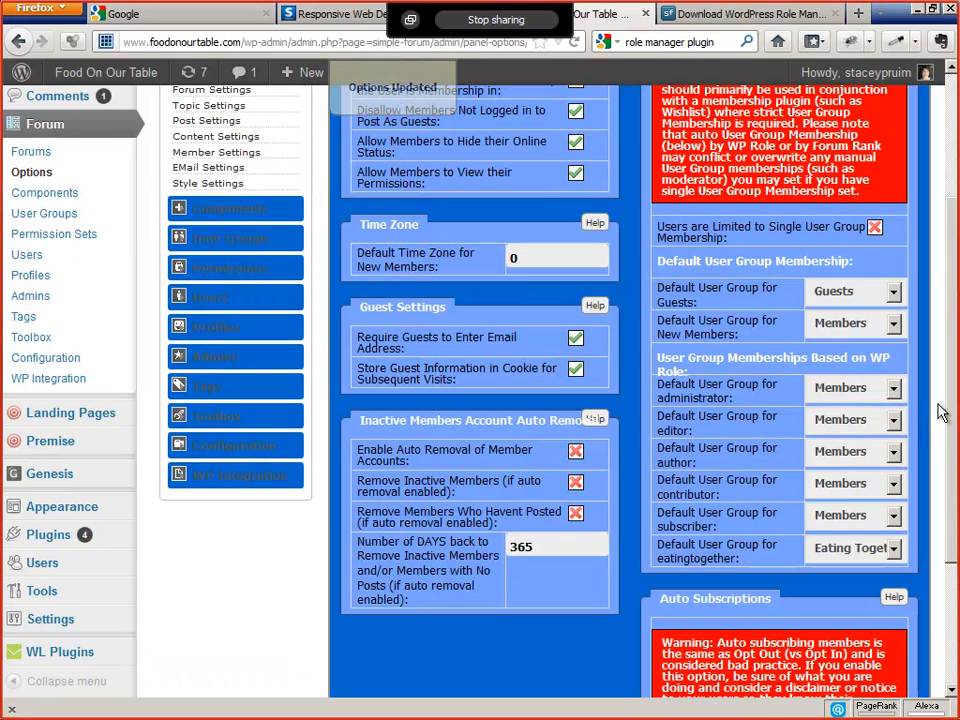
# Step: Set the default user group for administrators to Moderators and save the member options
pyautogui.click(890, 388)
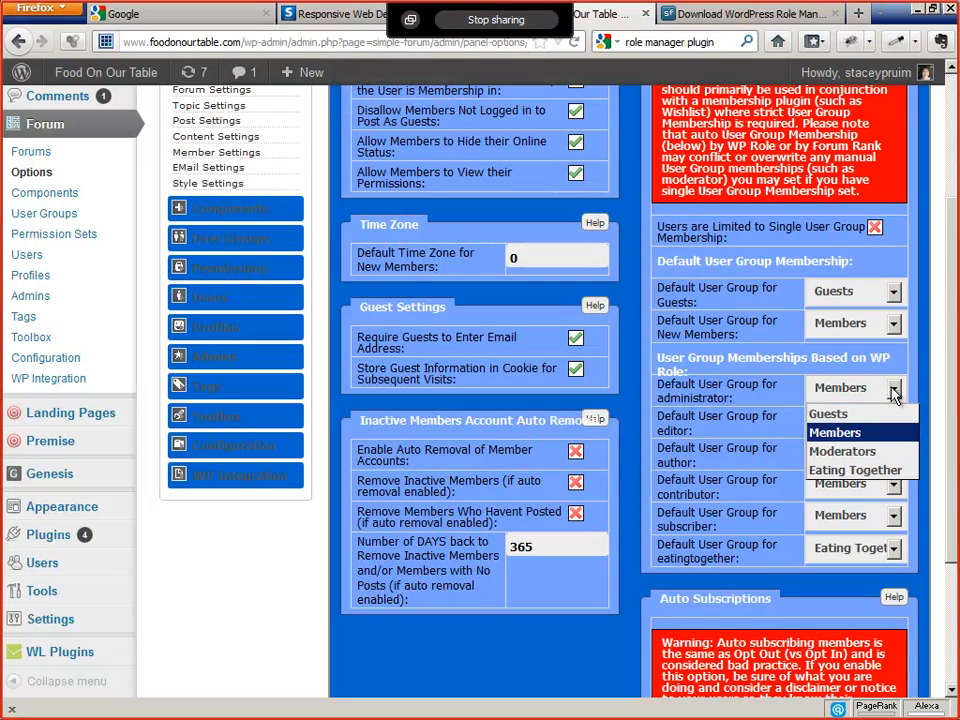
pyautogui.moveTo(848, 452)
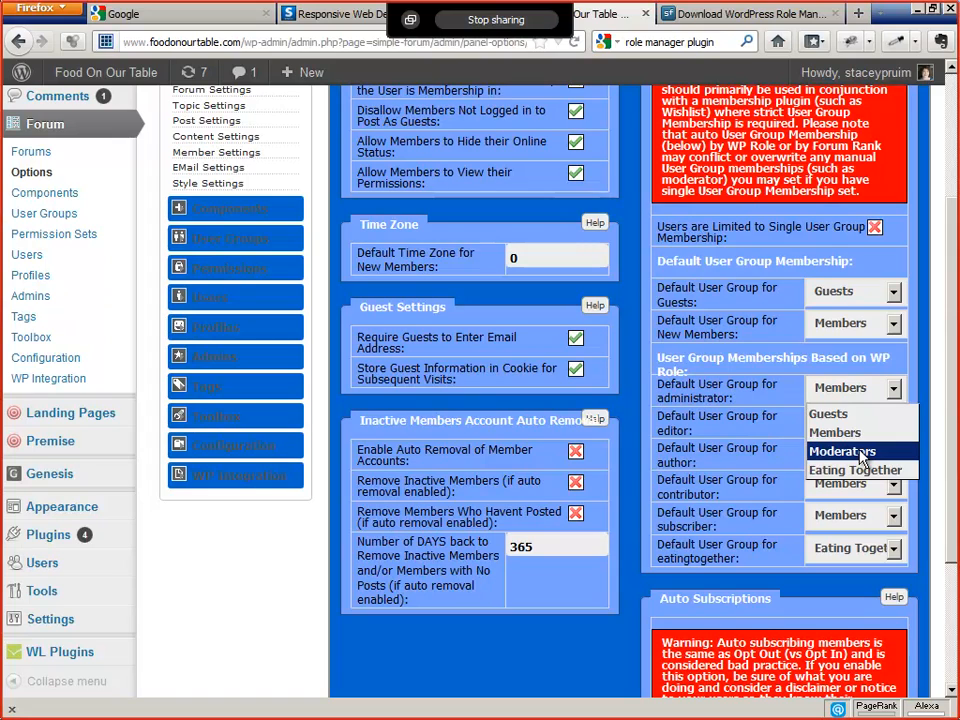
pyautogui.click(840, 452)
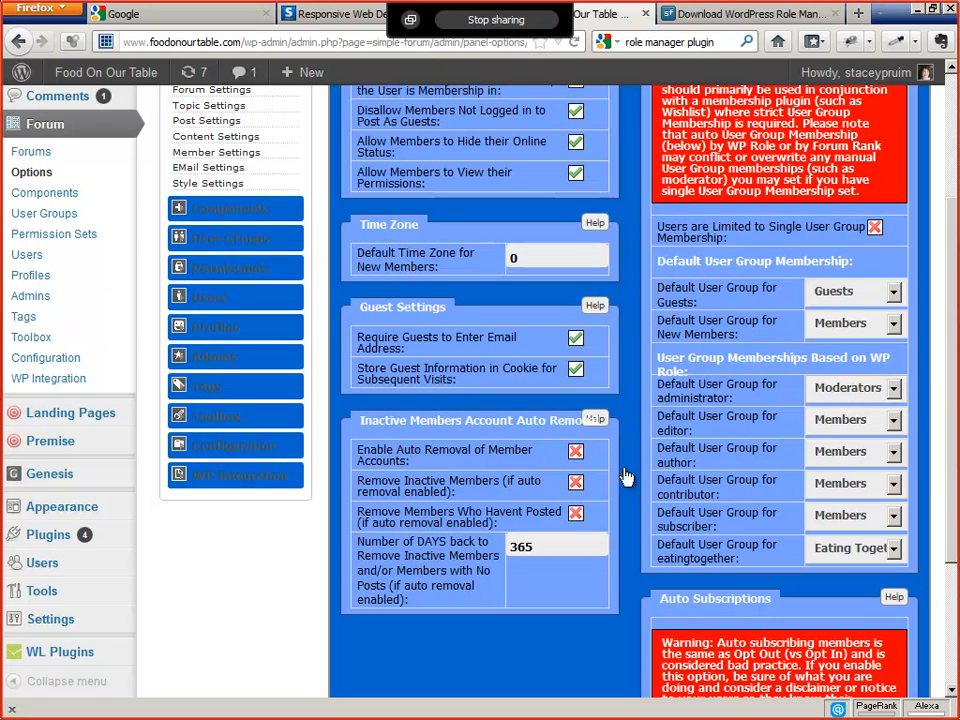
pyautogui.scroll(-3)
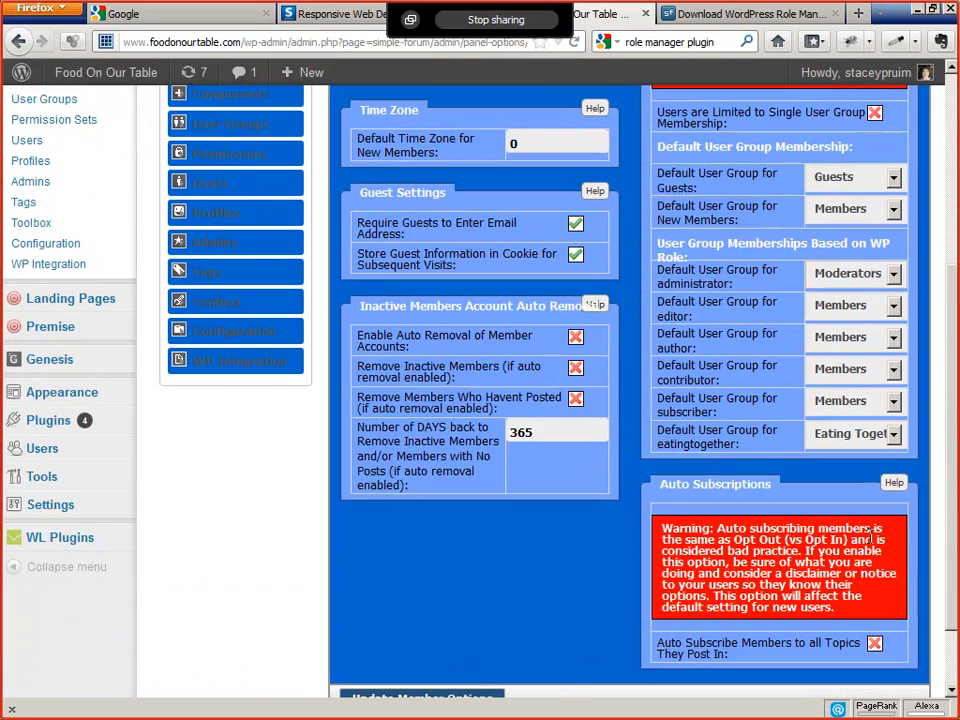
pyautogui.scroll(-3)
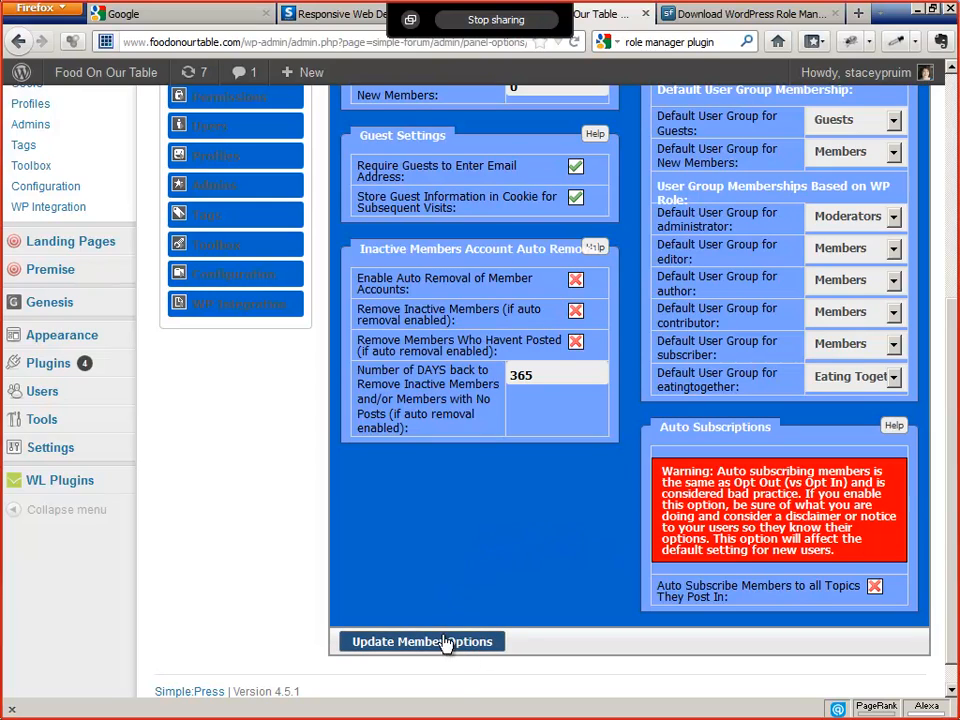
pyautogui.moveTo(252, 530)
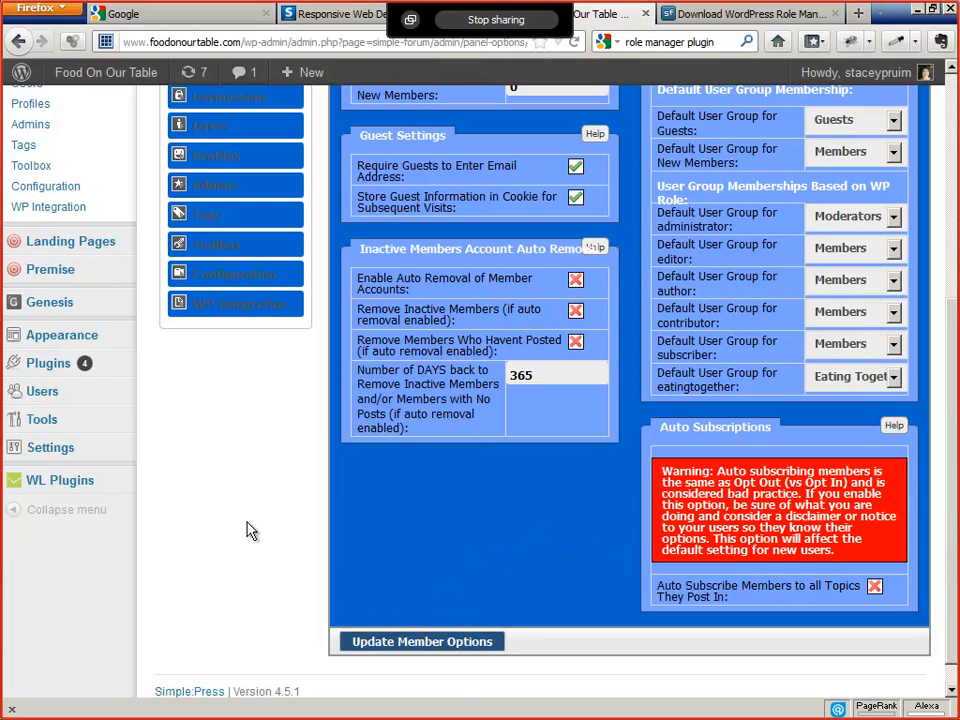
pyautogui.click(420, 640)
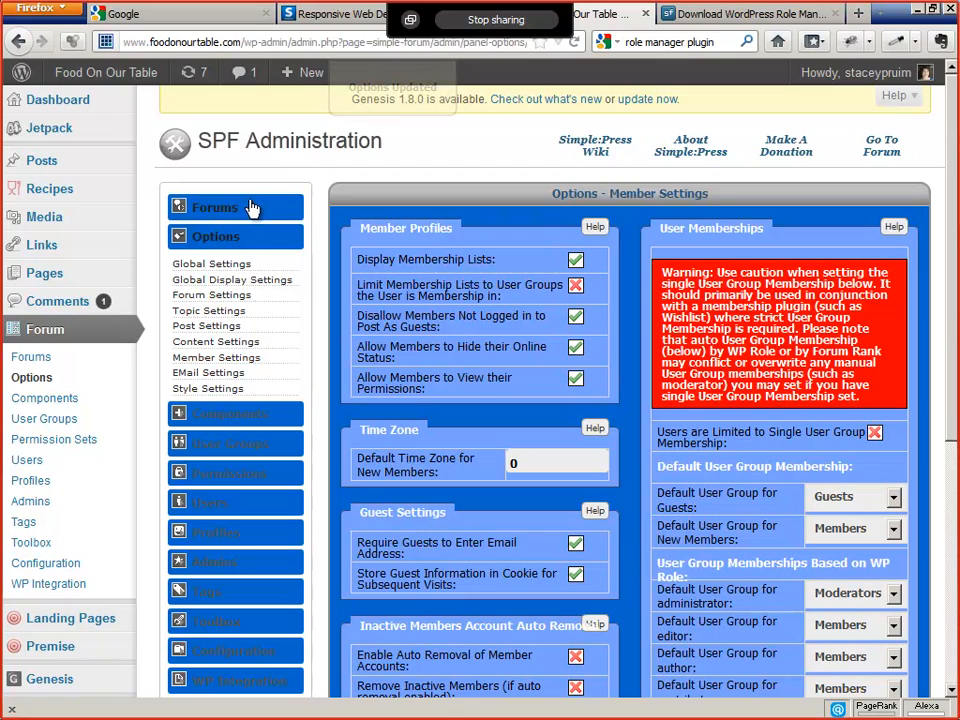
# Step: Show Manage Groups And Forums, pointing out the Eating Together group and Week 1 Discussions forum
pyautogui.click(214, 206)
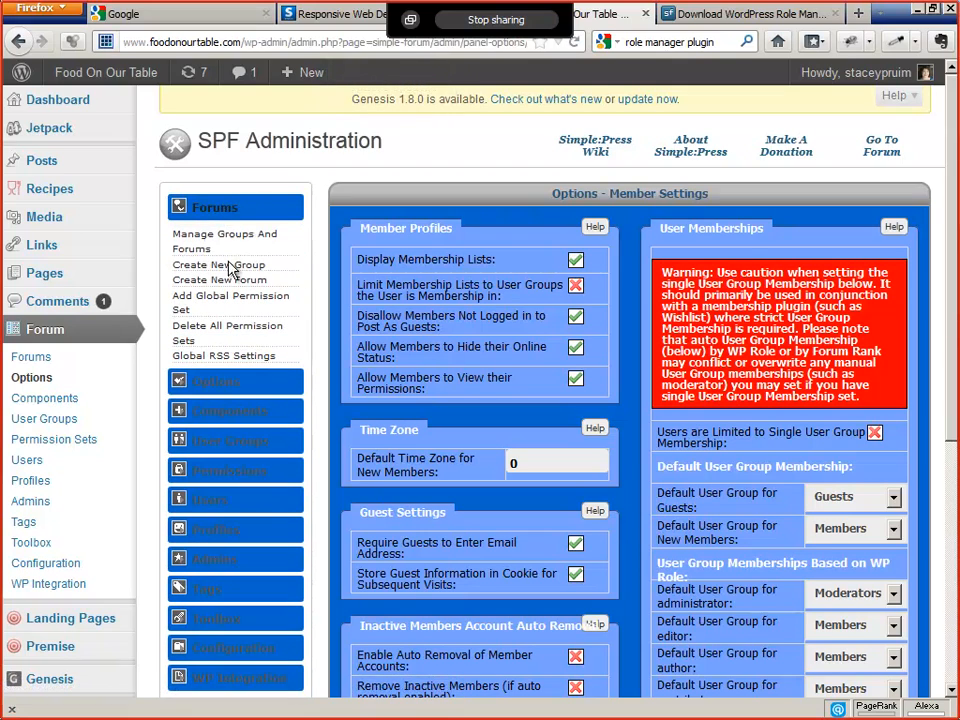
pyautogui.click(224, 240)
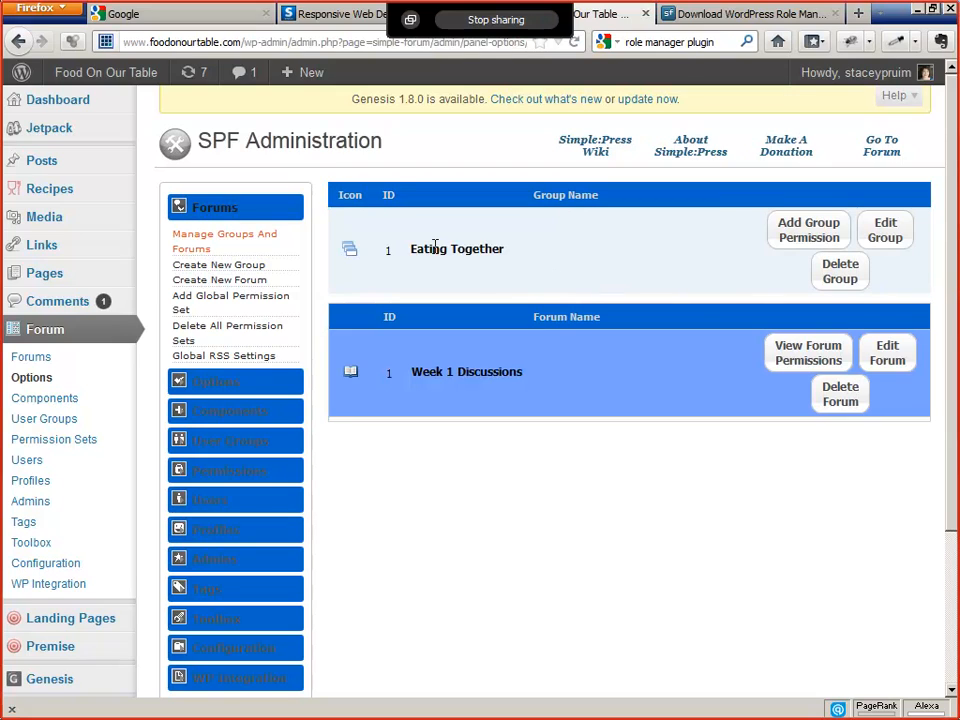
pyautogui.doubleClick(456, 248)
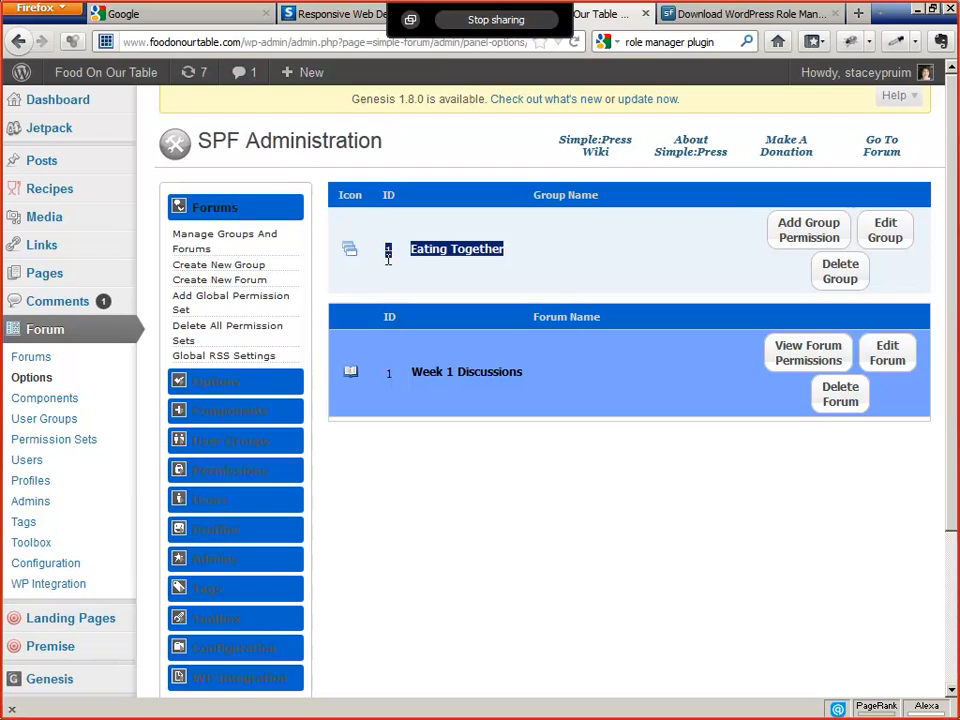
pyautogui.doubleClick(466, 372)
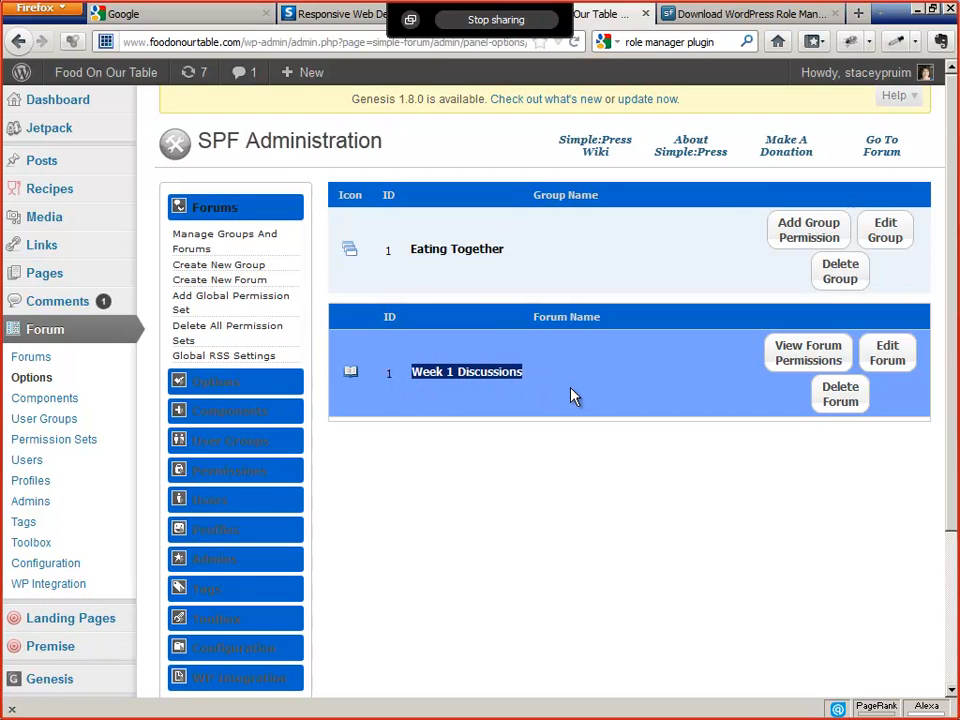
pyautogui.moveTo(808, 230)
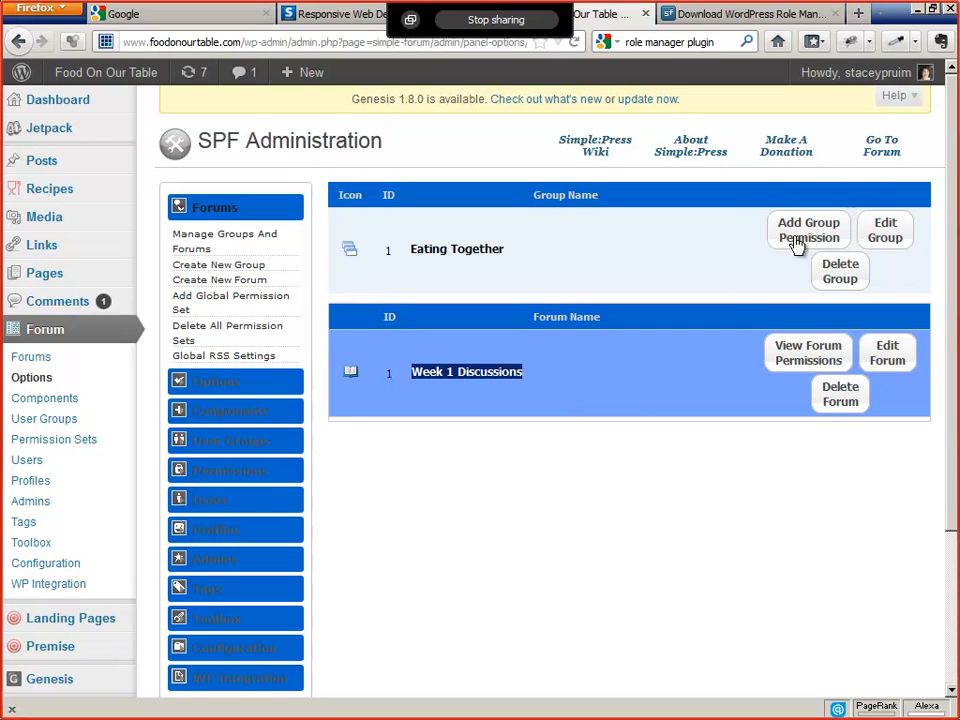
pyautogui.moveTo(740, 252)
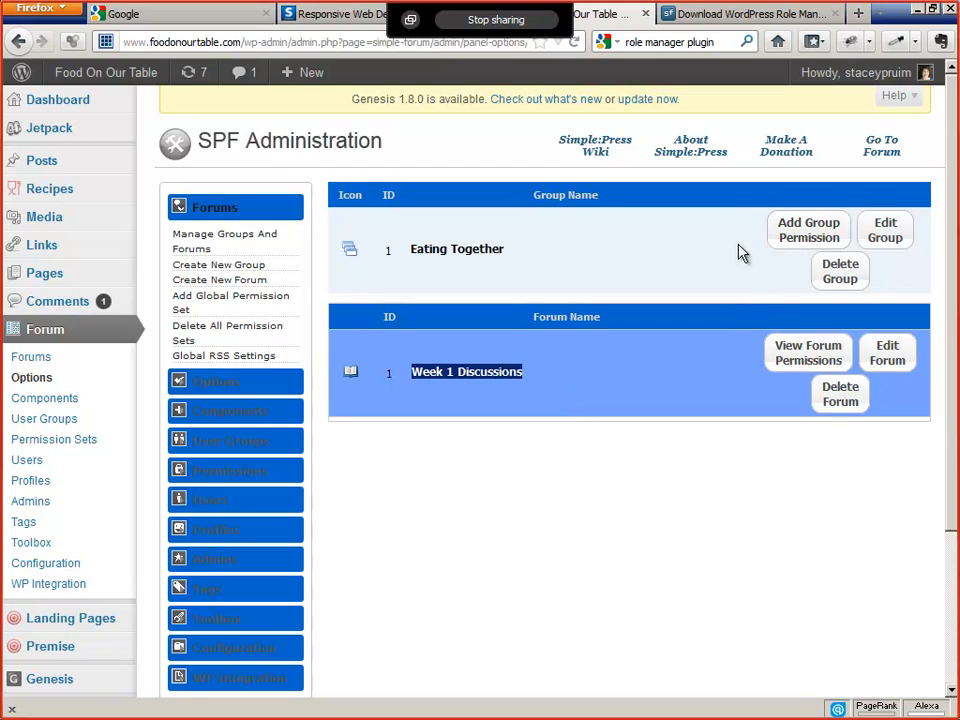
pyautogui.moveTo(840, 284)
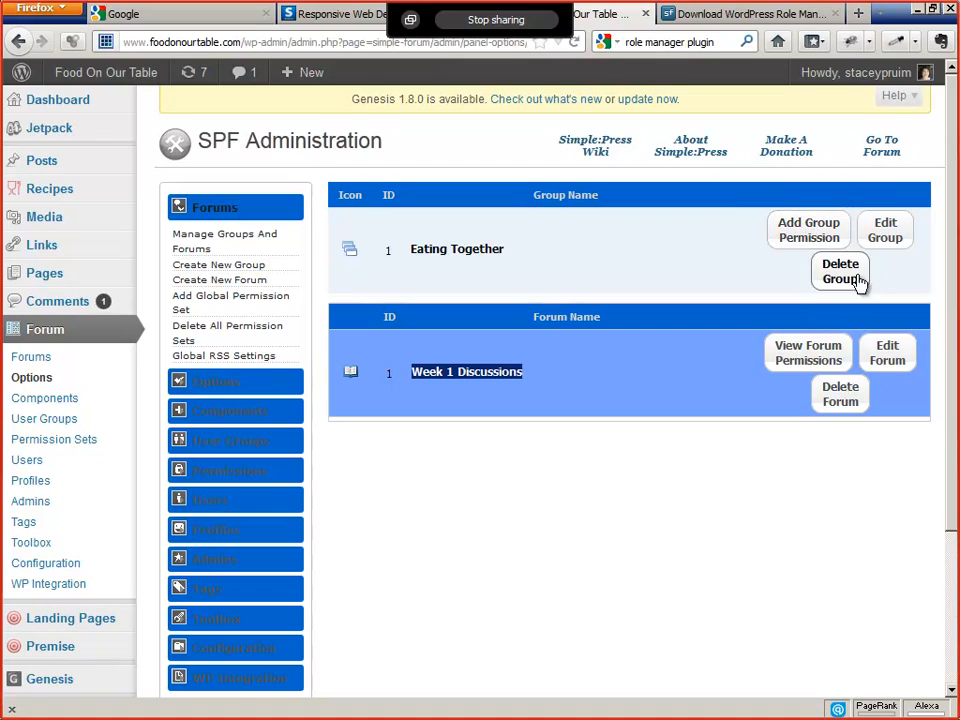
pyautogui.moveTo(884, 234)
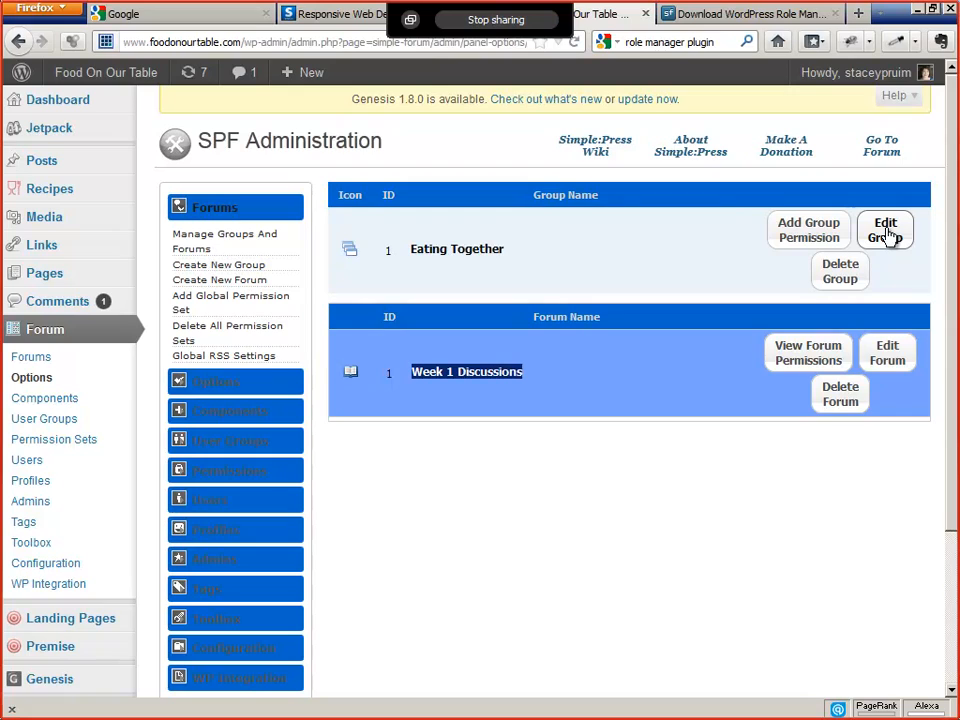
# Step: Edit the Eating Together forum group so the Eating Together user group defaults to Standard Access, and update
pyautogui.click(884, 228)
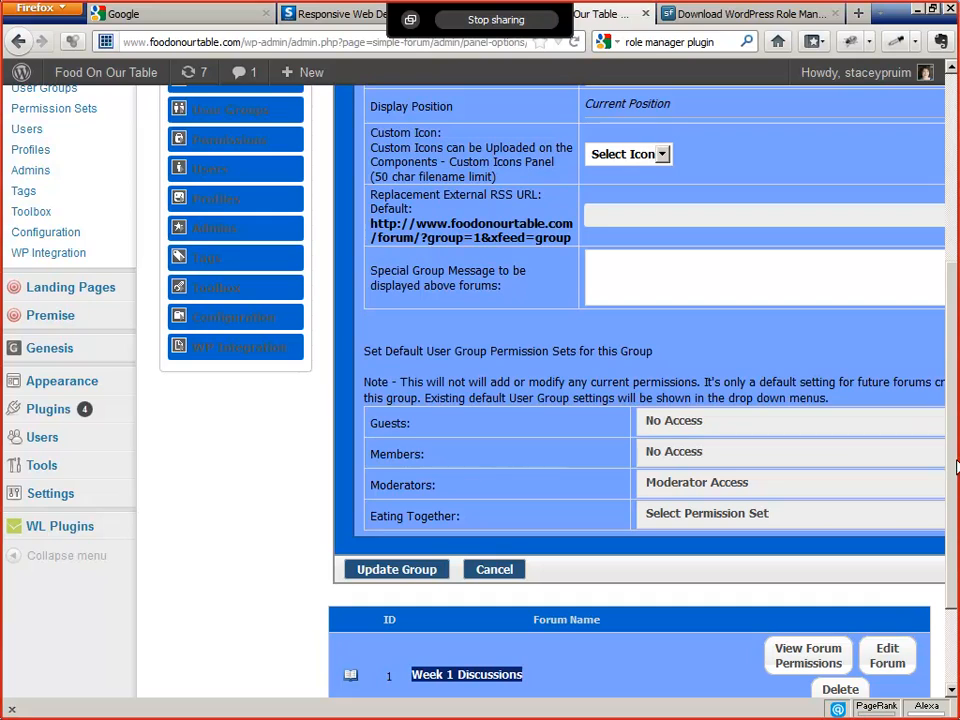
pyautogui.scroll(-3)
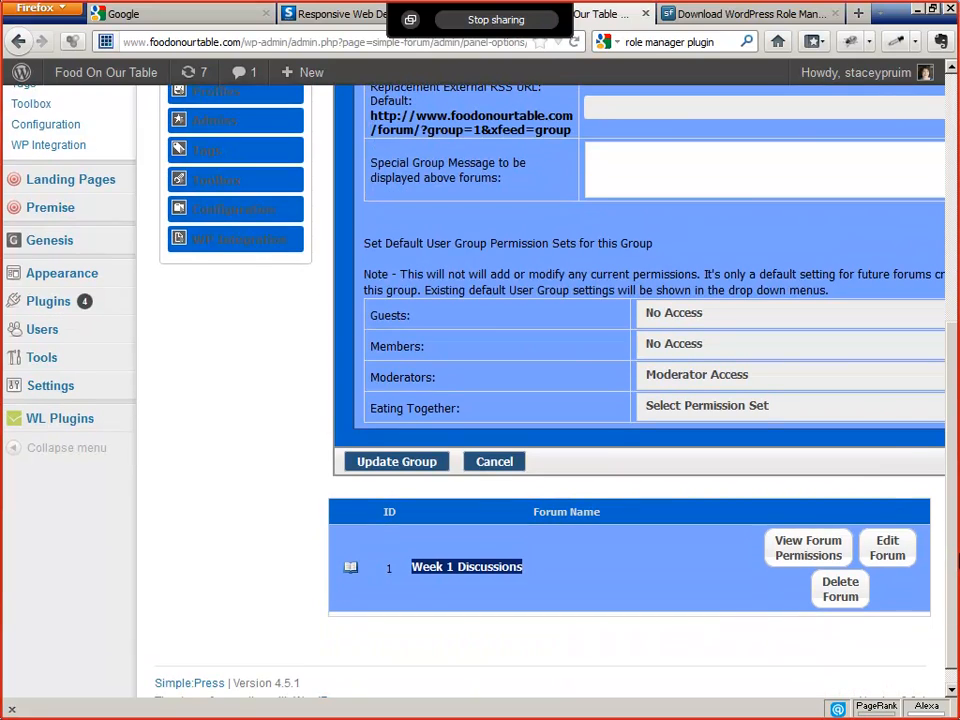
pyautogui.moveTo(796, 384)
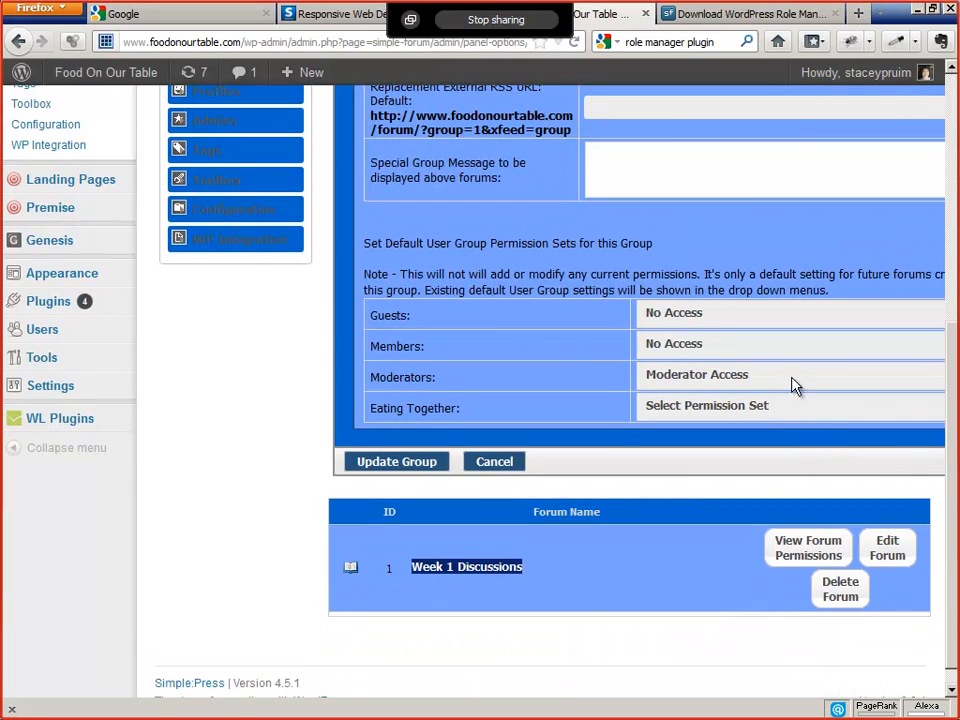
pyautogui.moveTo(500, 422)
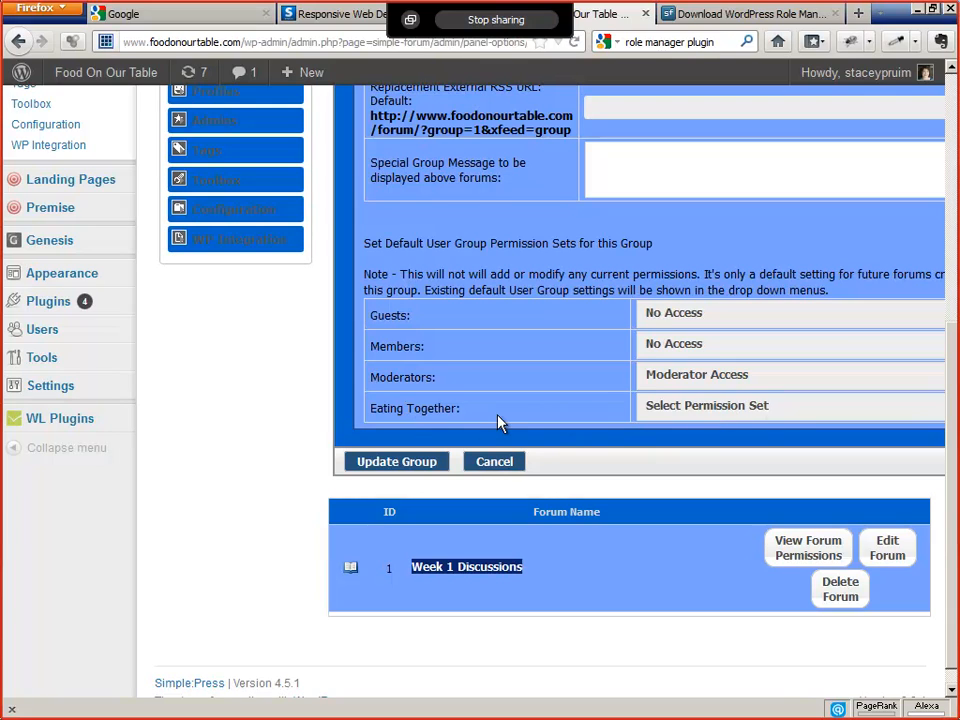
pyautogui.moveTo(724, 418)
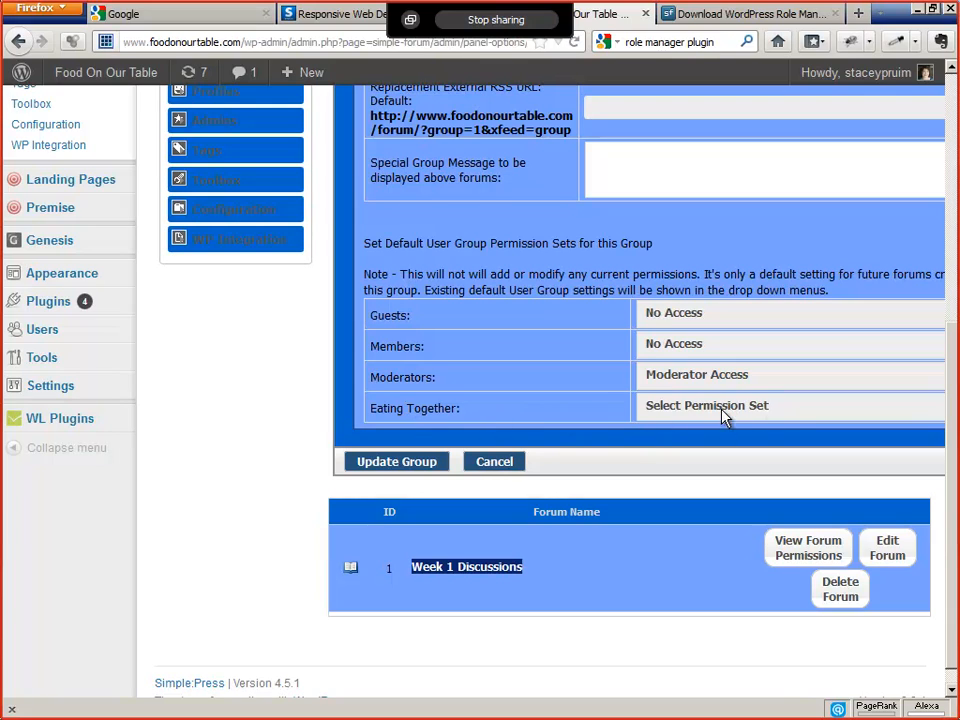
pyautogui.click(730, 404)
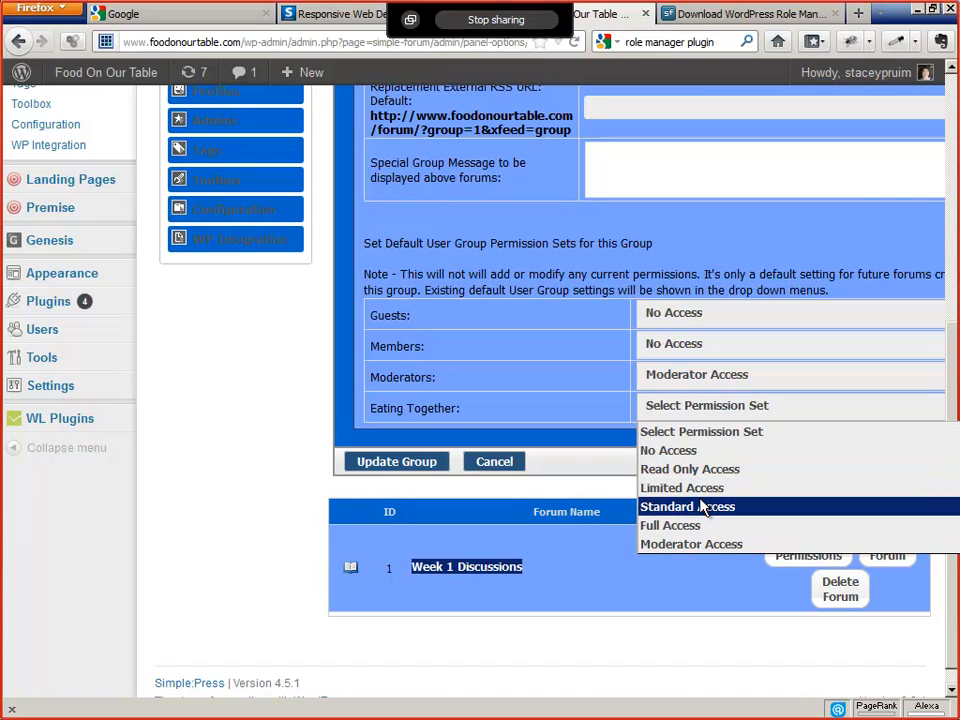
pyautogui.moveTo(668, 450)
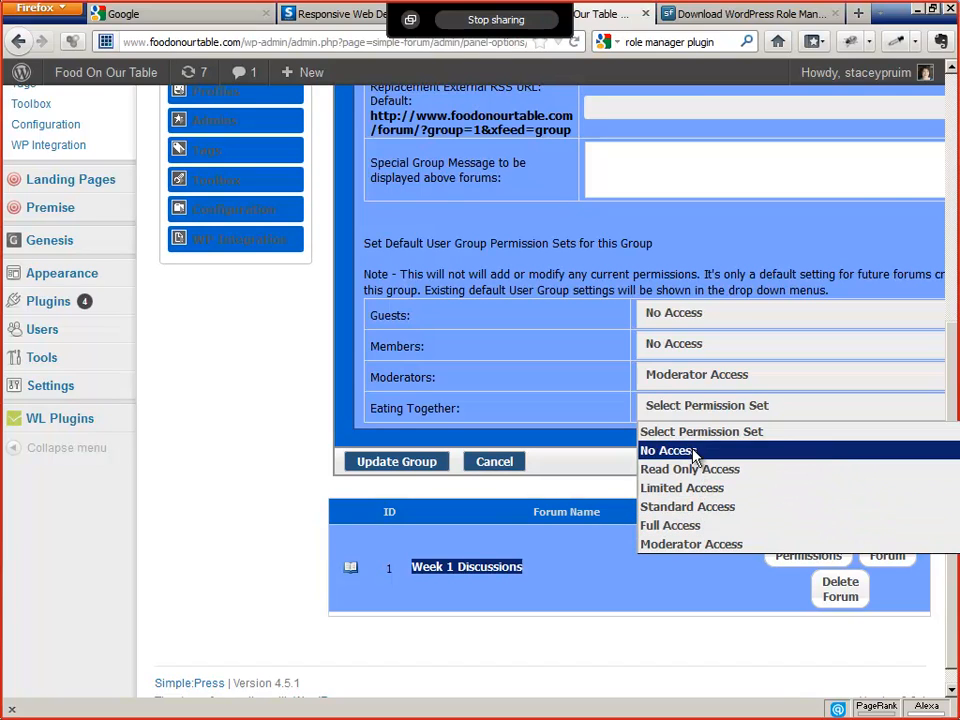
pyautogui.moveTo(698, 508)
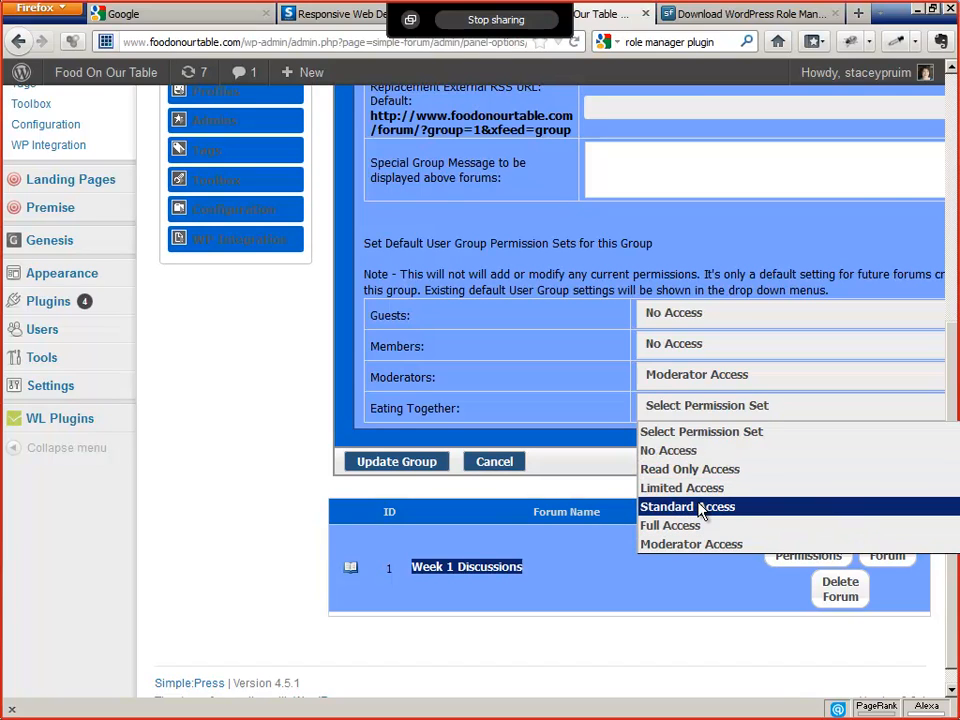
pyautogui.click(688, 506)
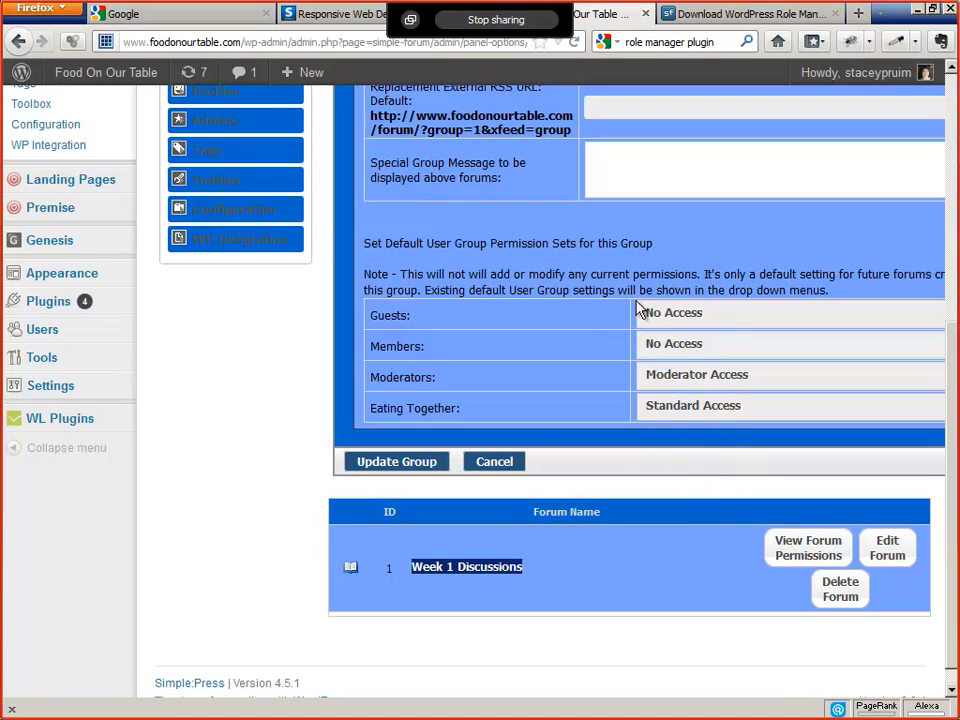
pyautogui.moveTo(724, 384)
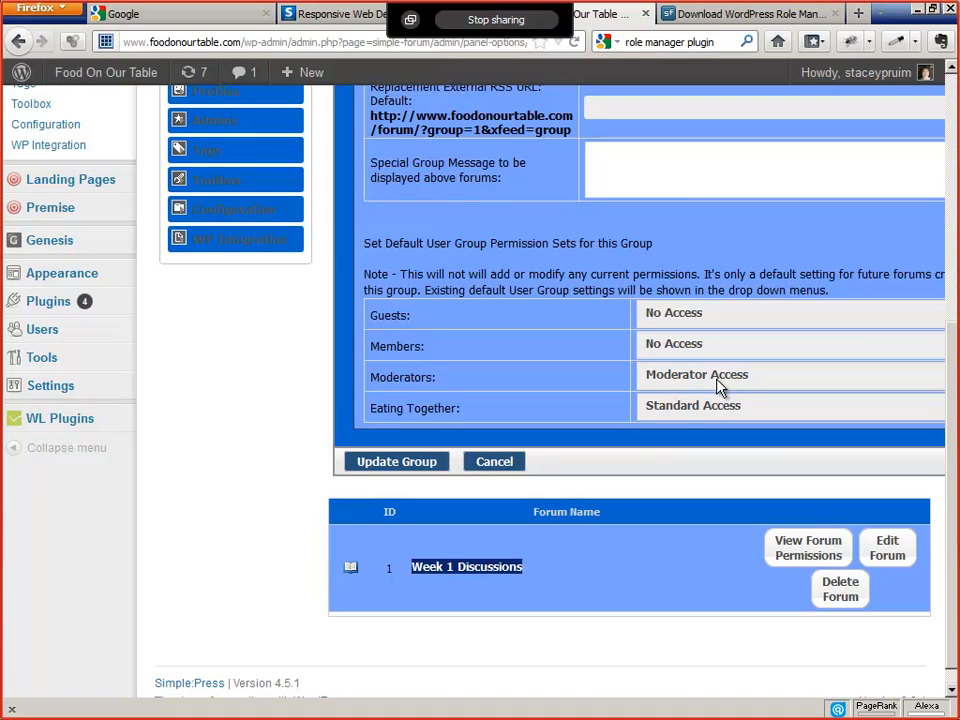
pyautogui.moveTo(430, 462)
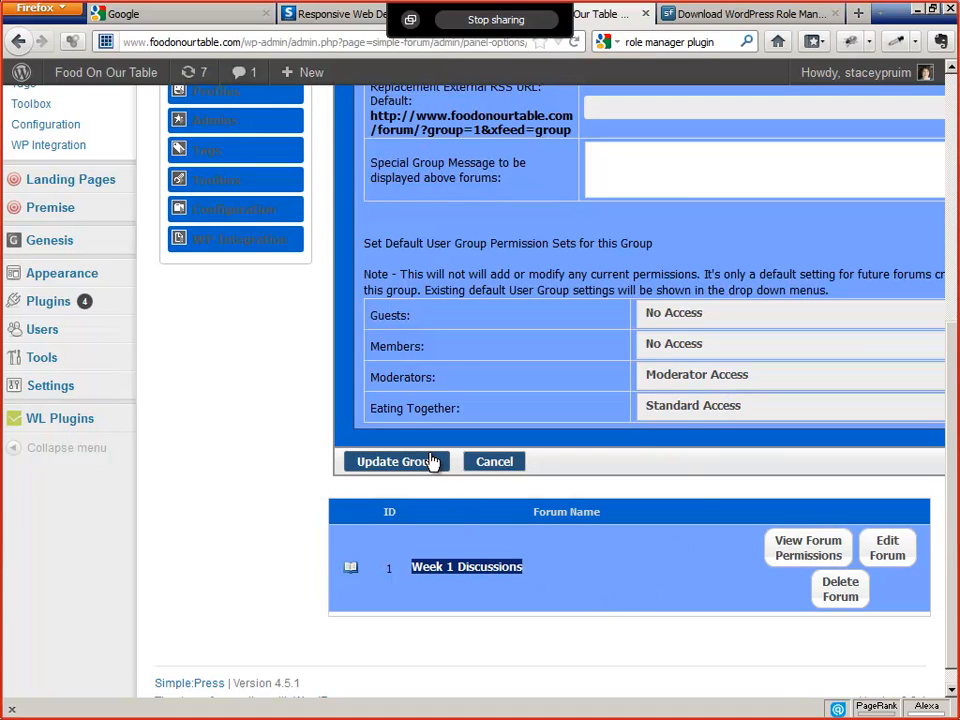
pyautogui.moveTo(424, 462)
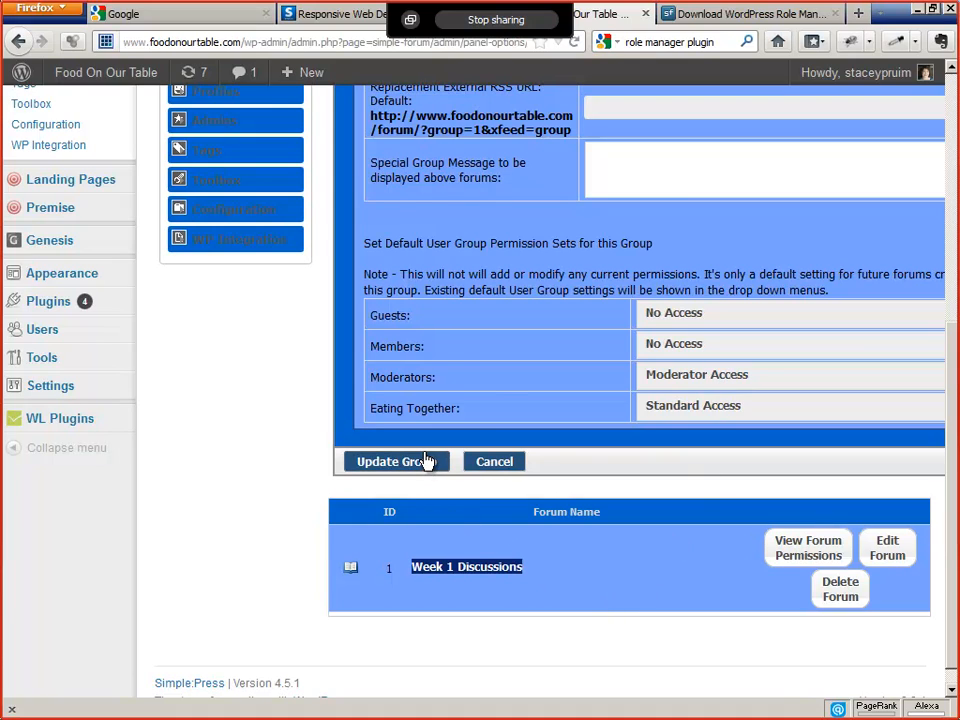
pyautogui.click(396, 460)
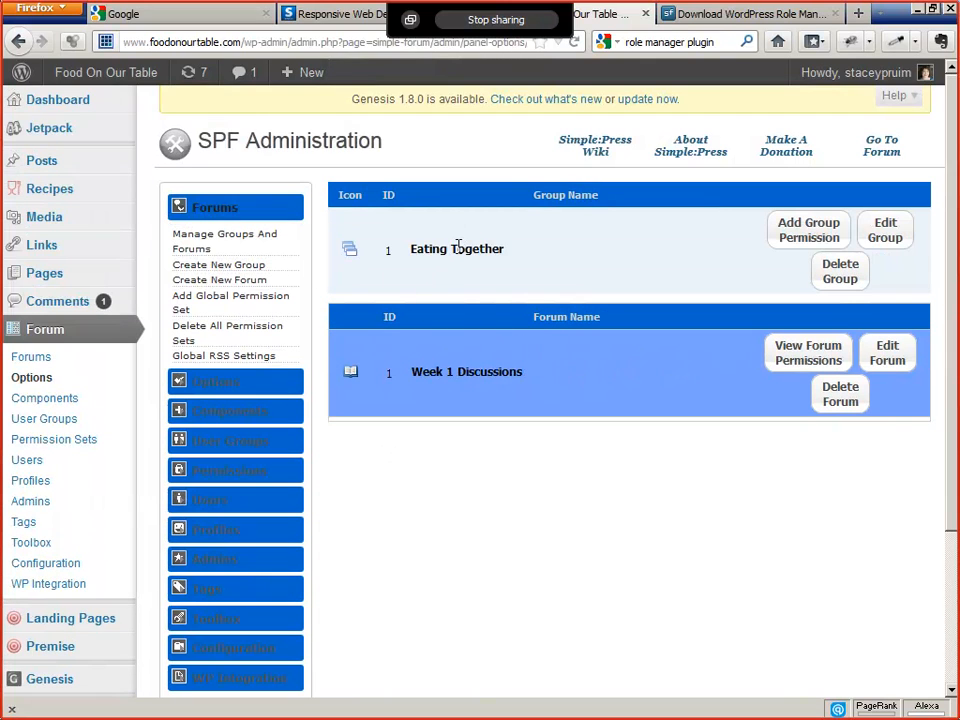
pyautogui.moveTo(768, 484)
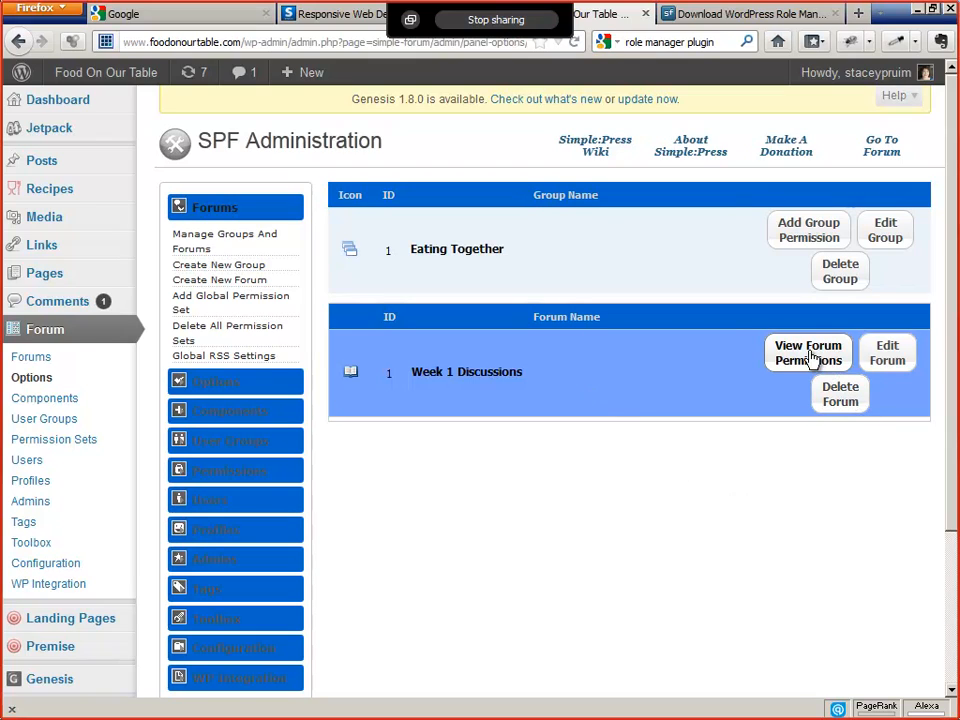
# Step: View the Week 1 Discussions permissions: Guests and Members No Access, Moderators Moderator Access
pyautogui.click(808, 352)
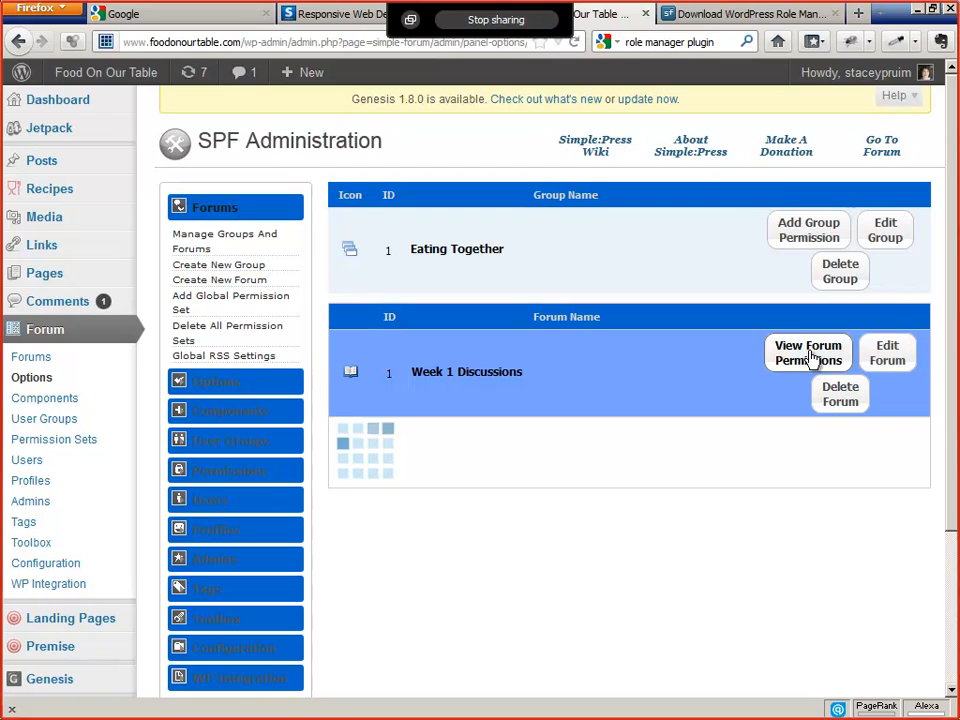
pyautogui.click(808, 352)
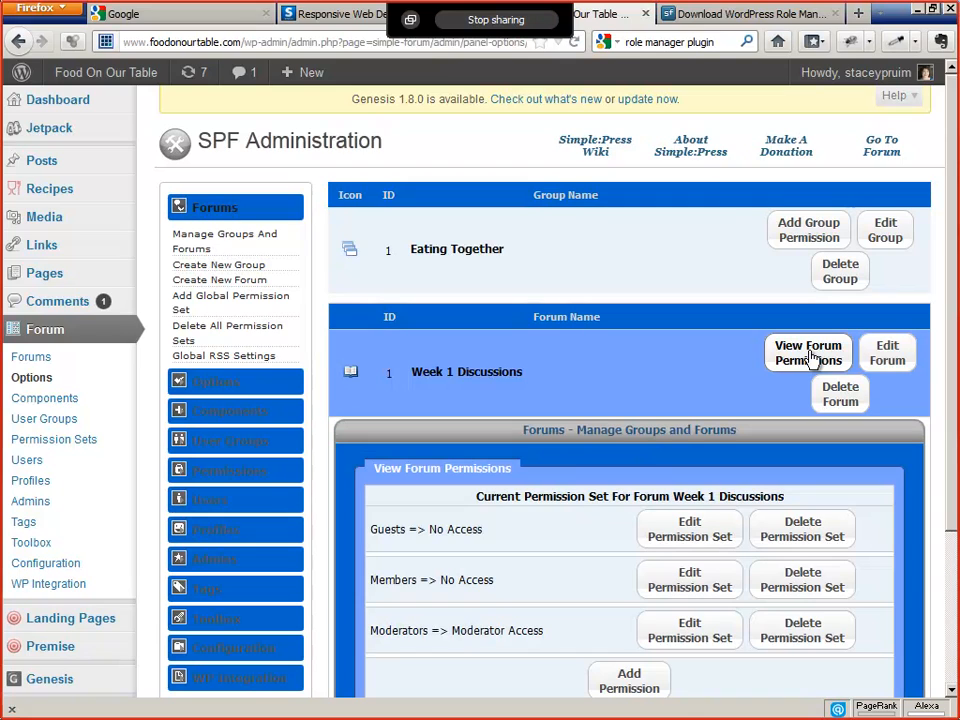
pyautogui.moveTo(952, 476)
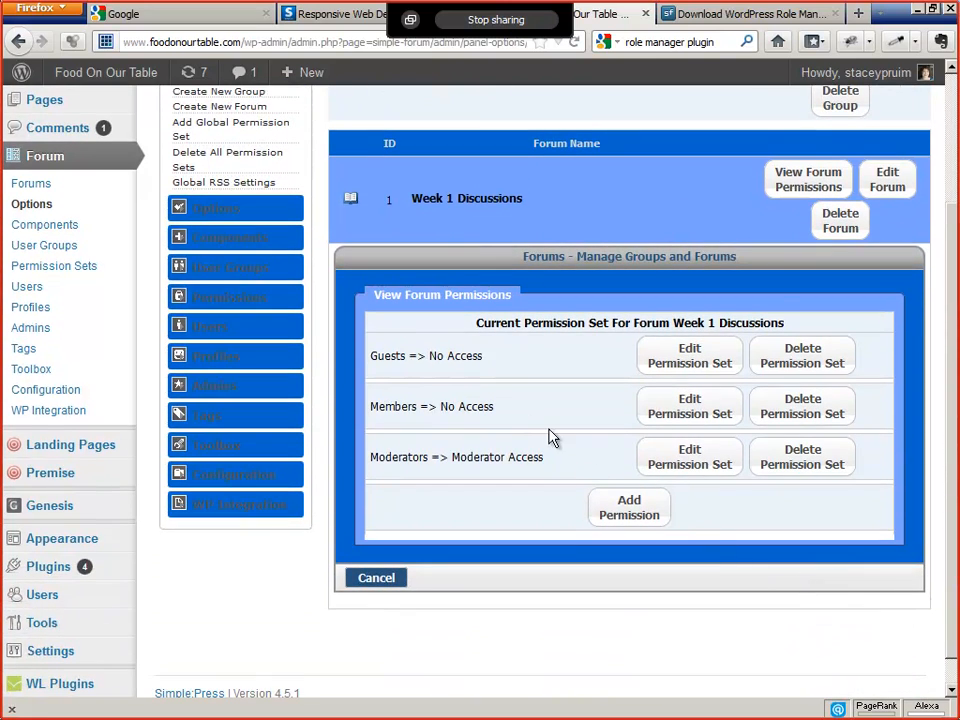
pyautogui.moveTo(466, 400)
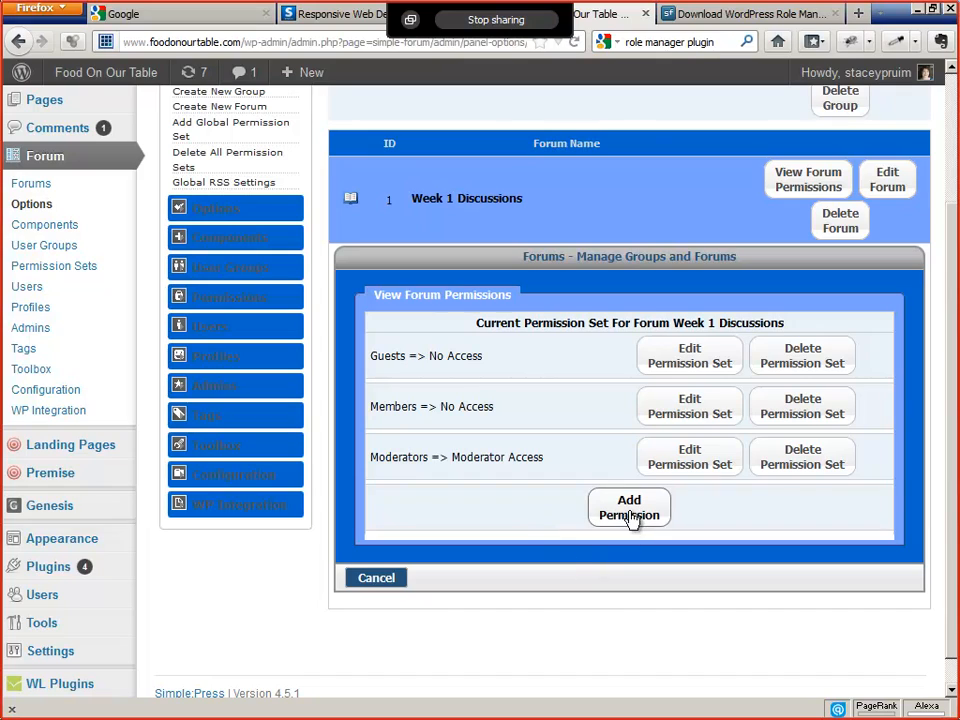
pyautogui.click(628, 508)
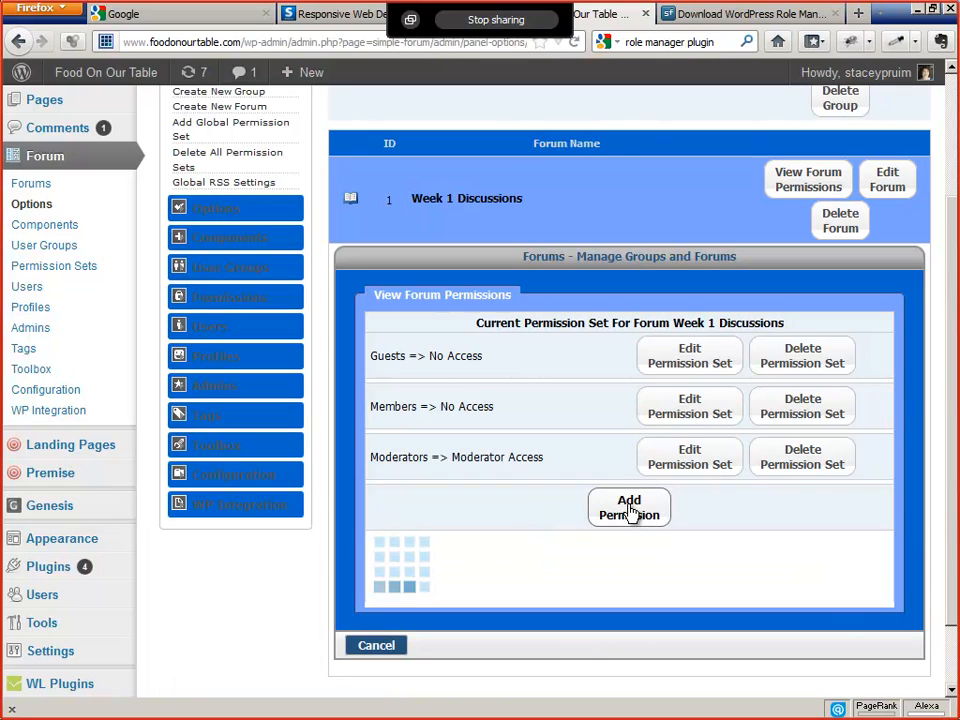
# Step: Add a permission set giving the Eating Together group Standard Access on Week 1 Discussions
pyautogui.click(628, 508)
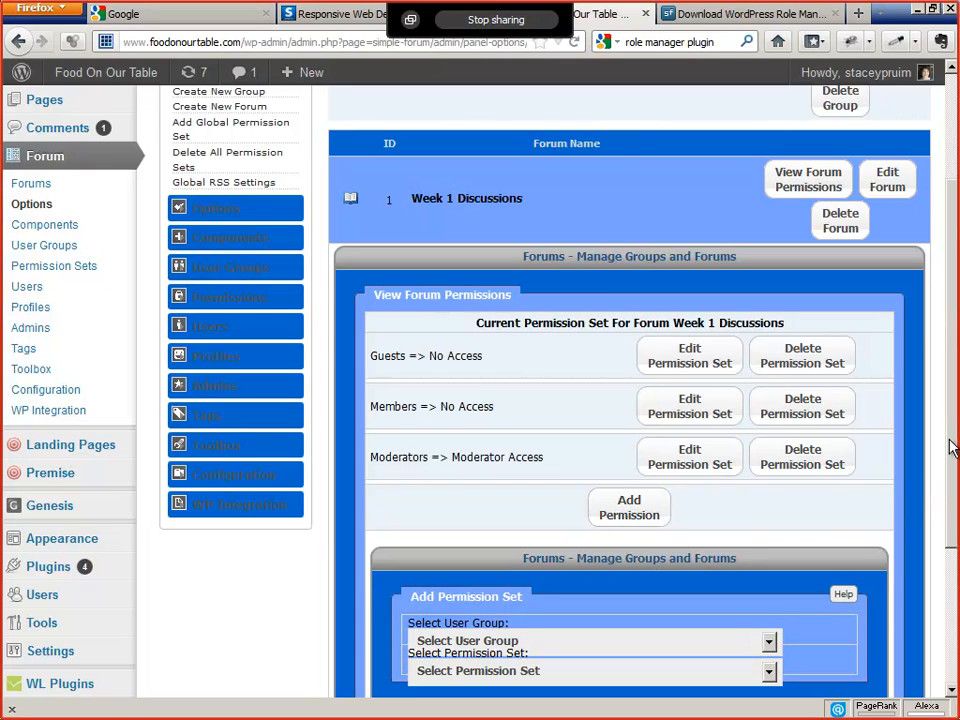
pyautogui.click(764, 430)
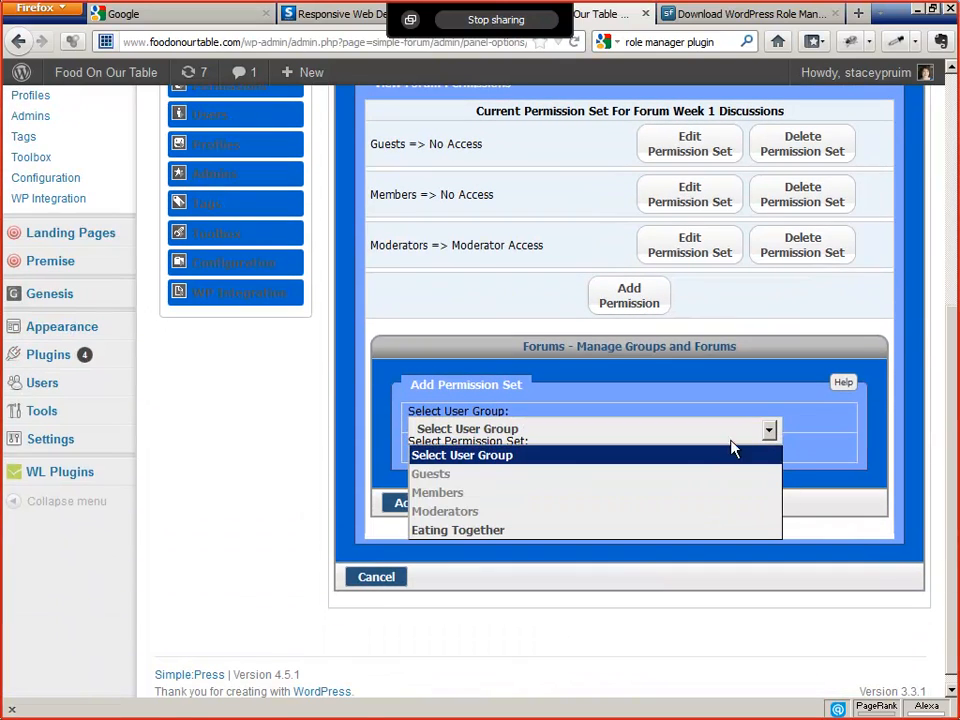
pyautogui.click(456, 530)
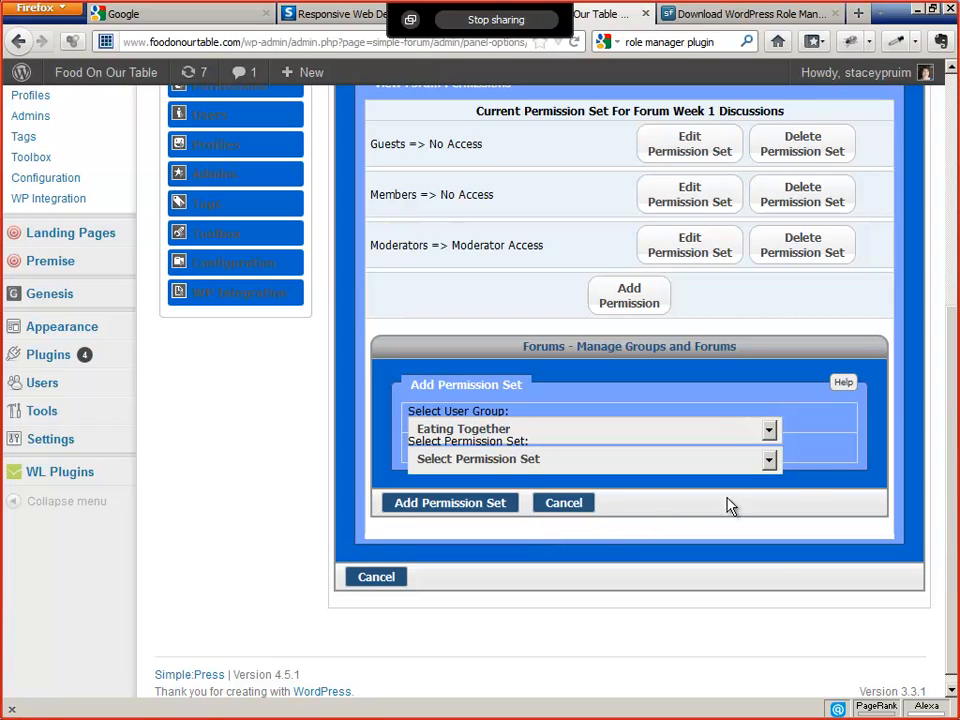
pyautogui.click(590, 458)
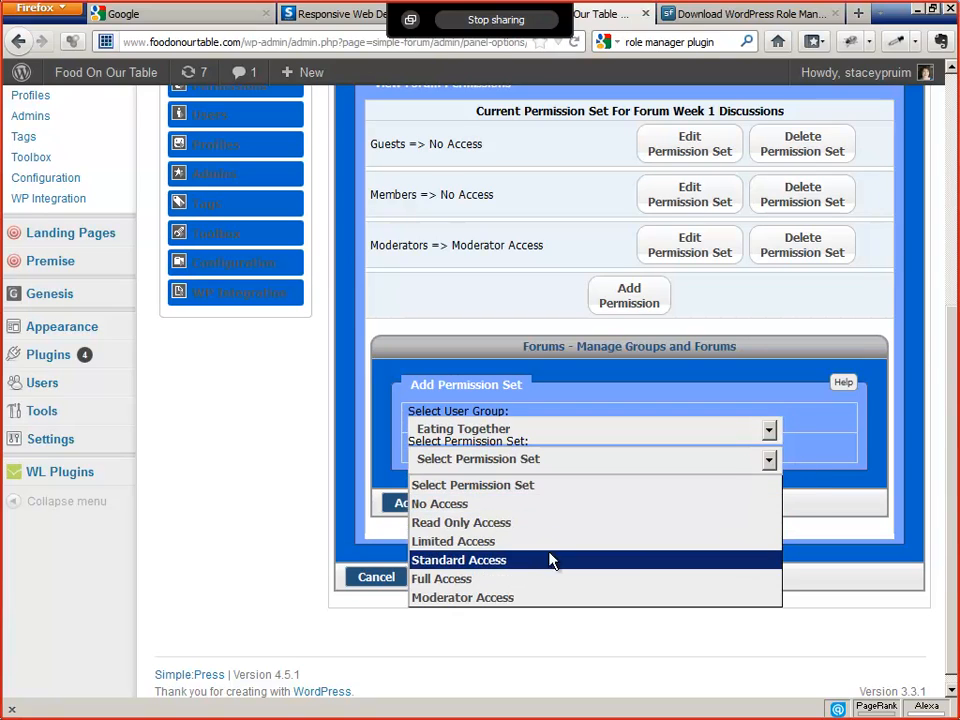
pyautogui.click(458, 560)
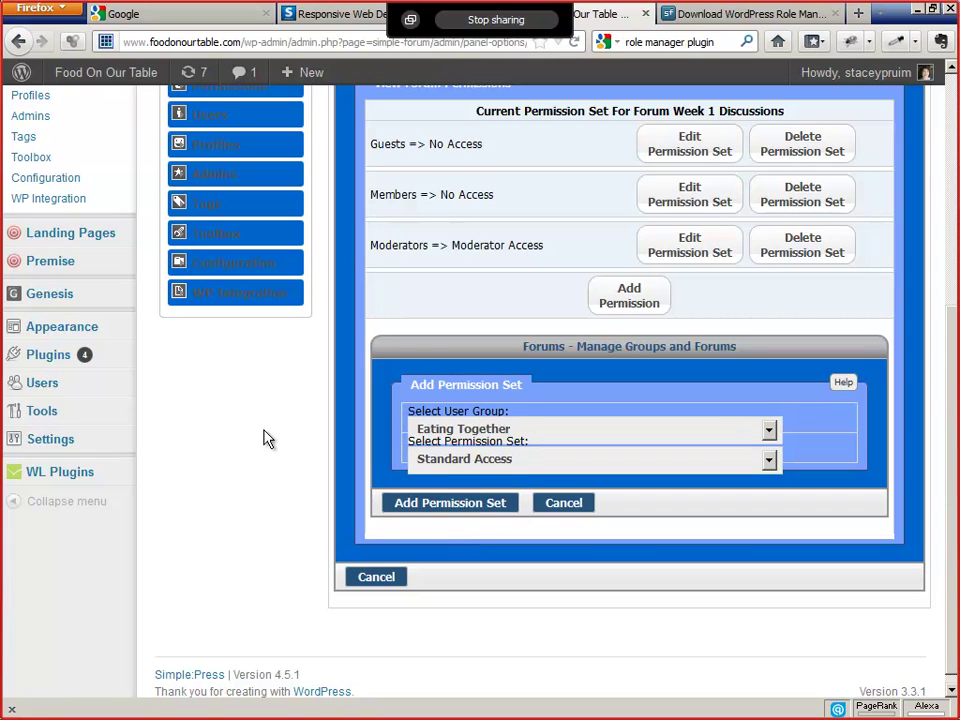
pyautogui.click(448, 504)
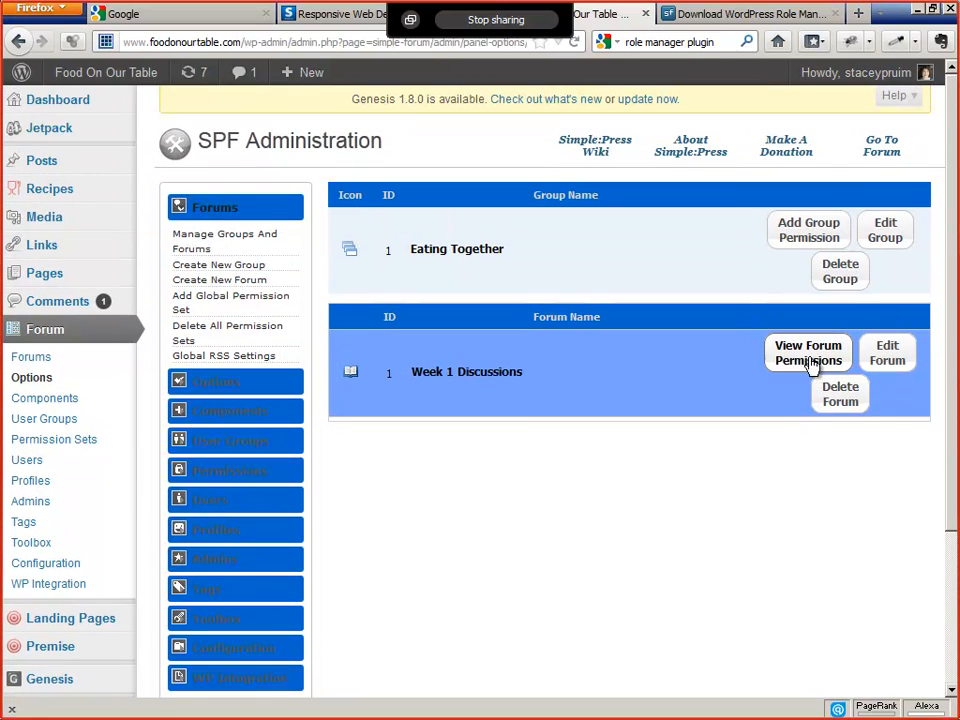
# Step: Review the Week 1 Discussions permissions now listing Eating Together => Standard Access
pyautogui.click(808, 352)
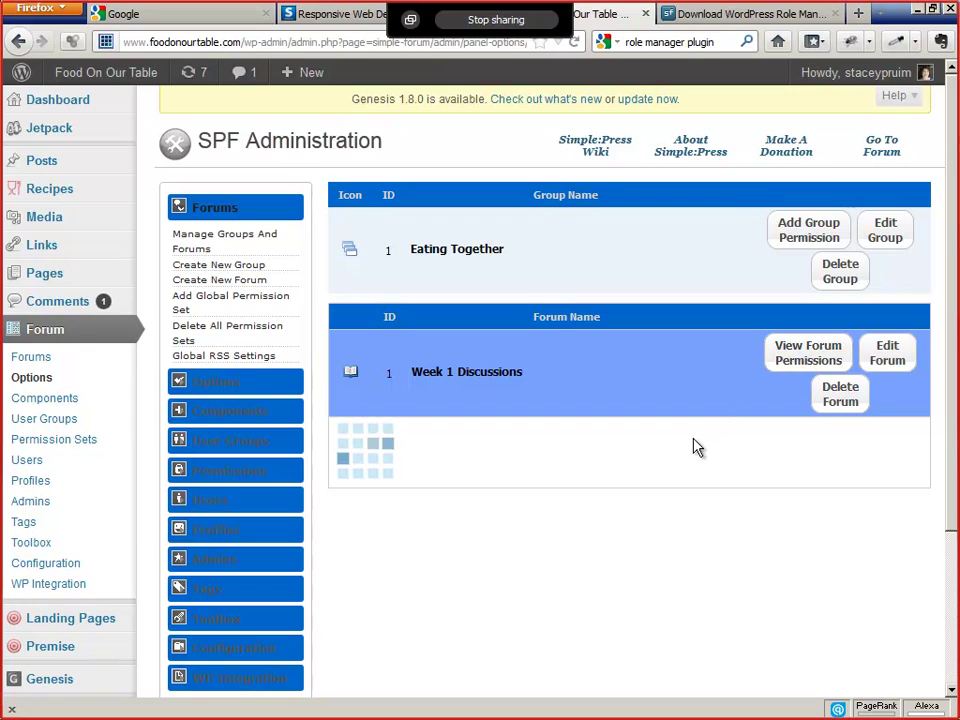
pyautogui.click(808, 352)
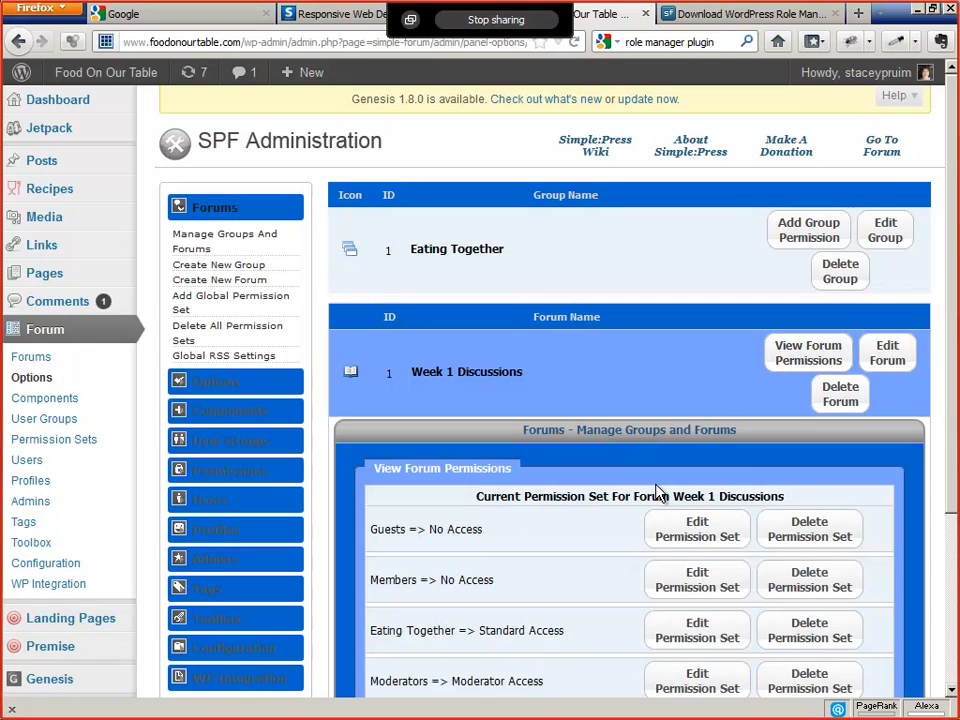
pyautogui.scroll(-3)
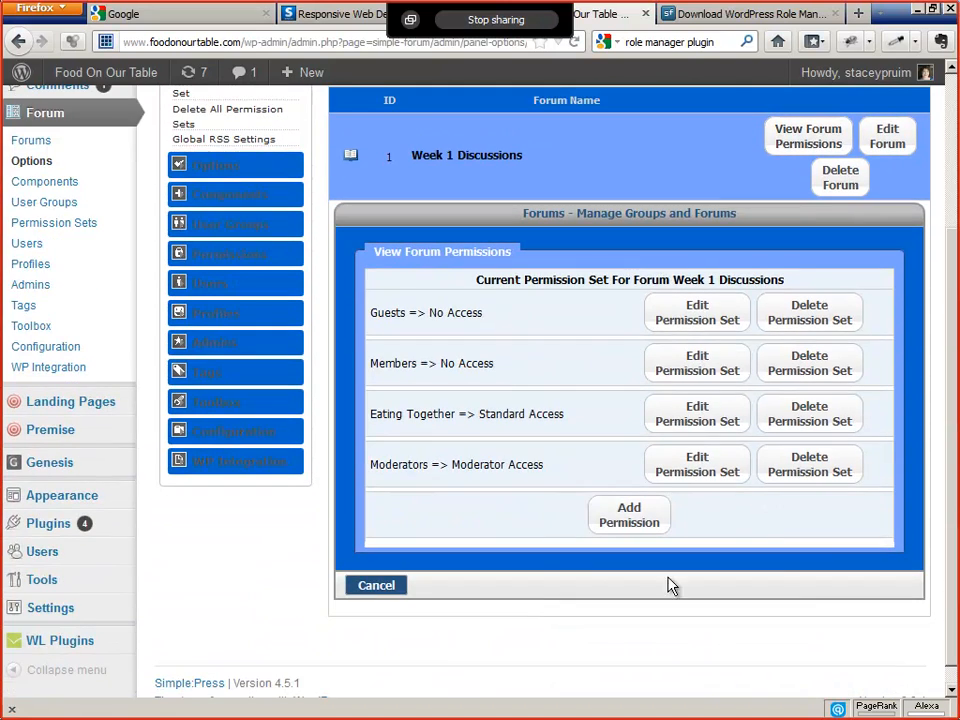
pyautogui.moveTo(612, 420)
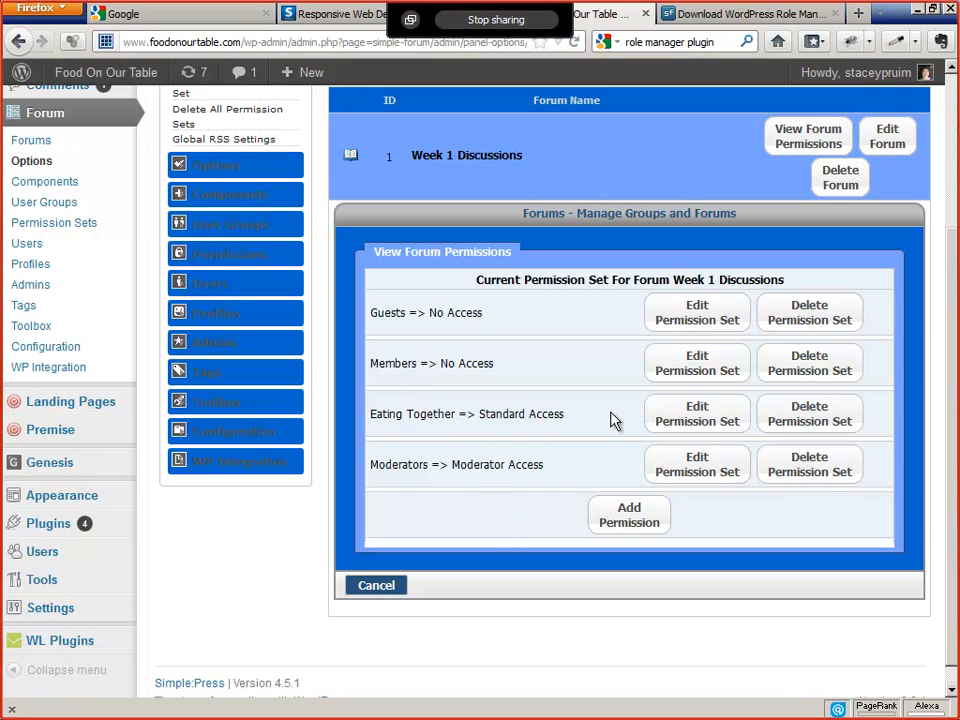
pyautogui.moveTo(568, 412)
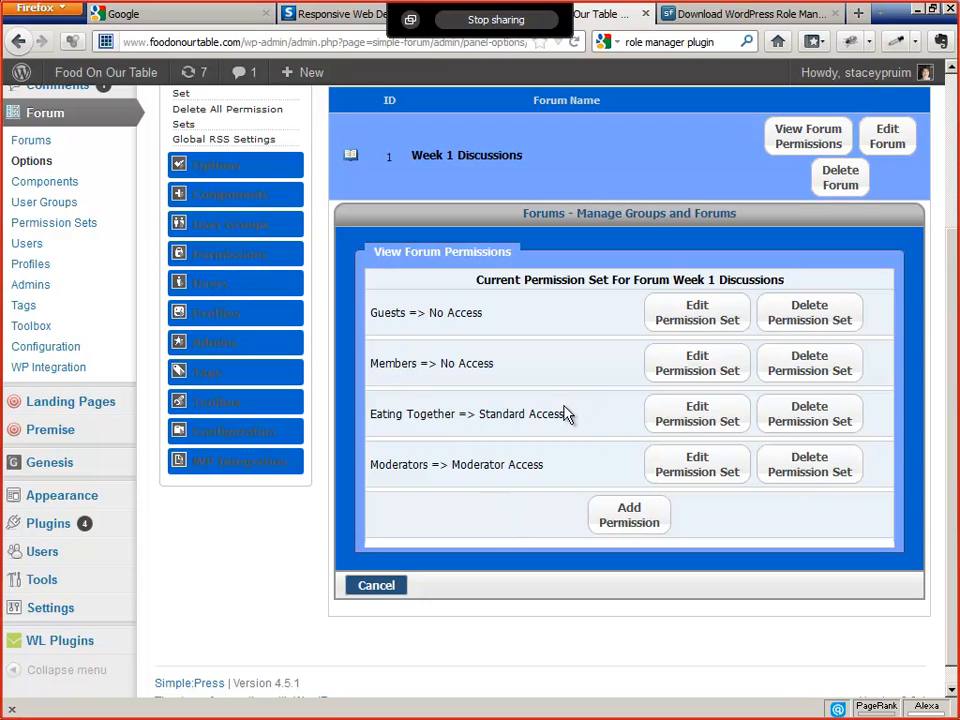
pyautogui.moveTo(588, 422)
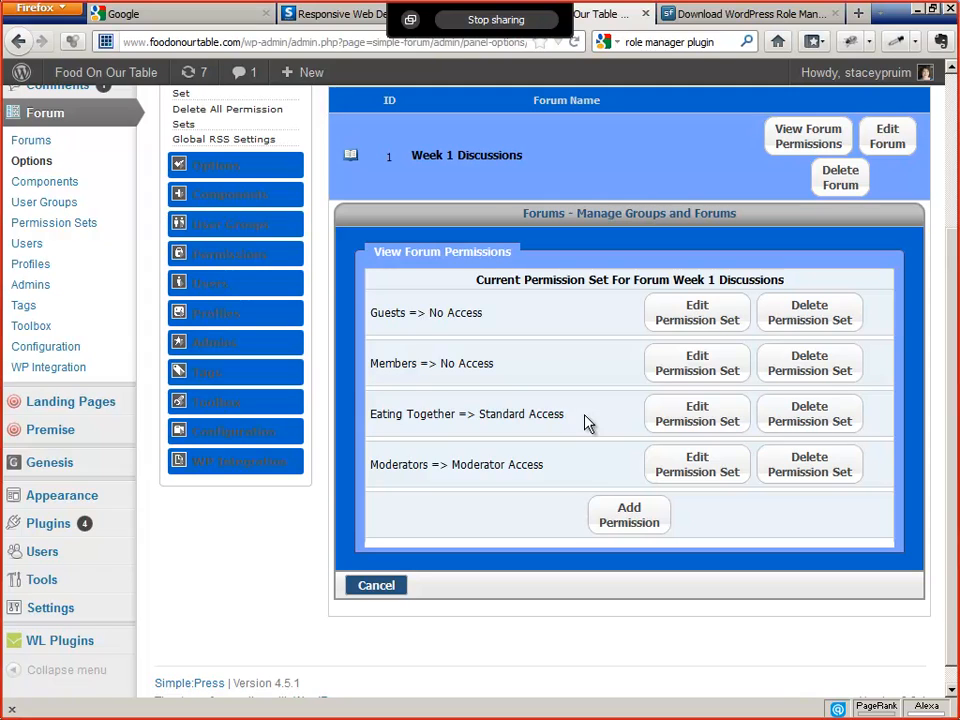
pyautogui.moveTo(404, 460)
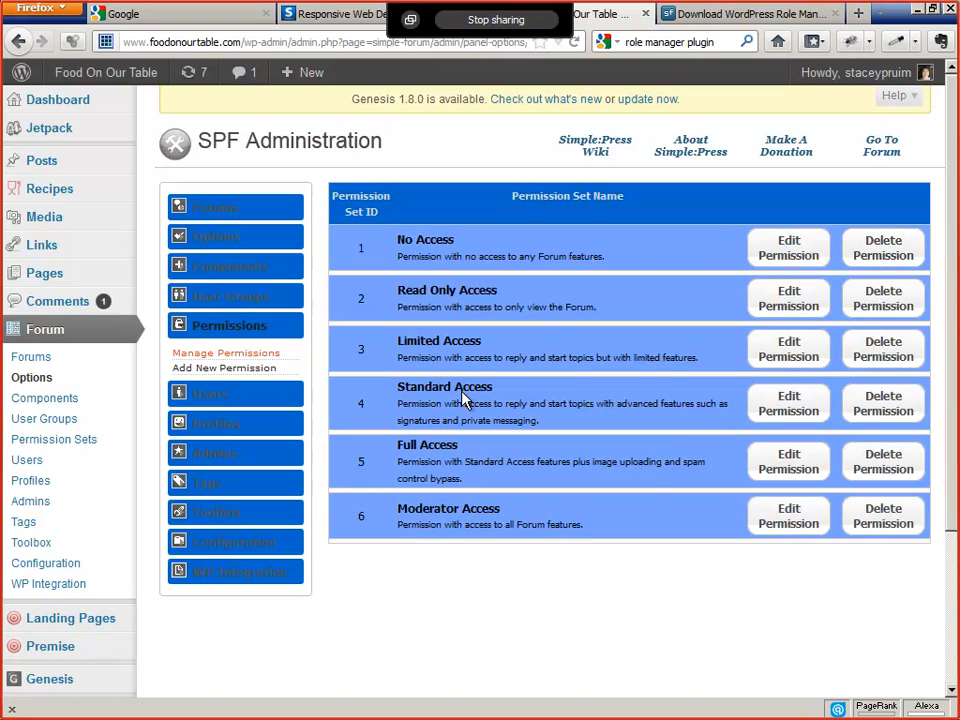
pyautogui.moveTo(788, 404)
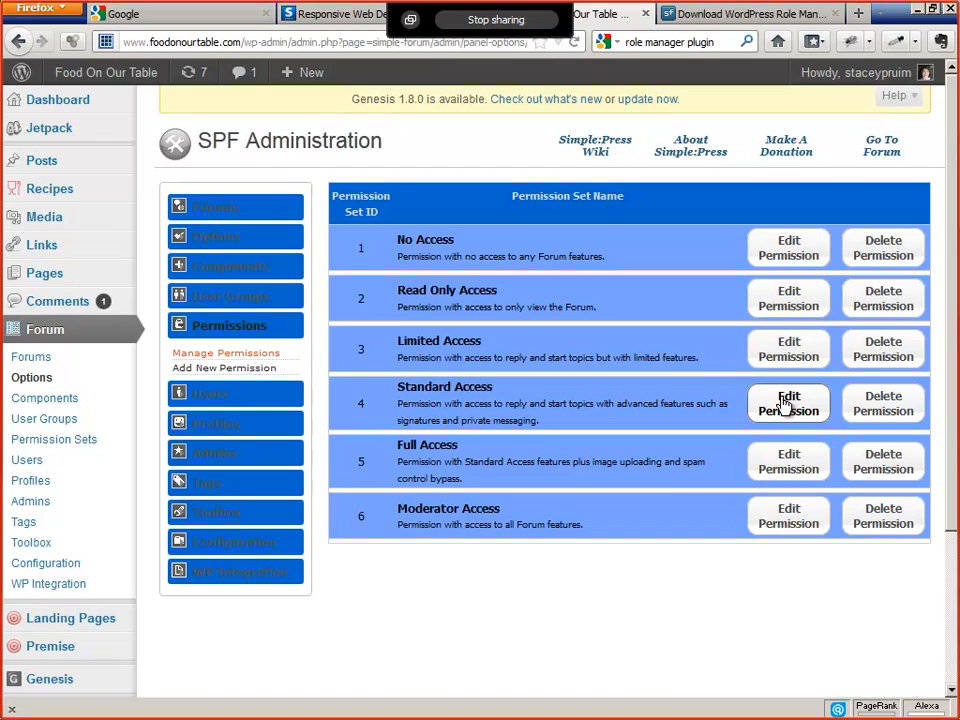
# Step: Start editing the Standard Access permission set from the Manage Permissions list
pyautogui.click(788, 404)
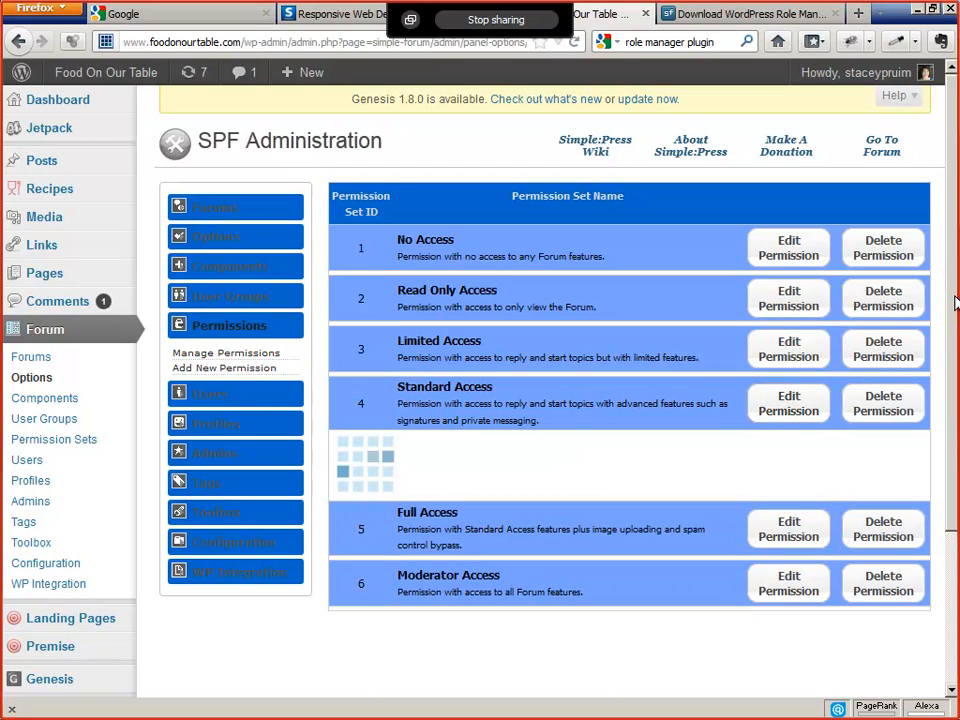
# Step: Edit the Standard Access permission set and review its Permission Set Actions list
pyautogui.click(788, 402)
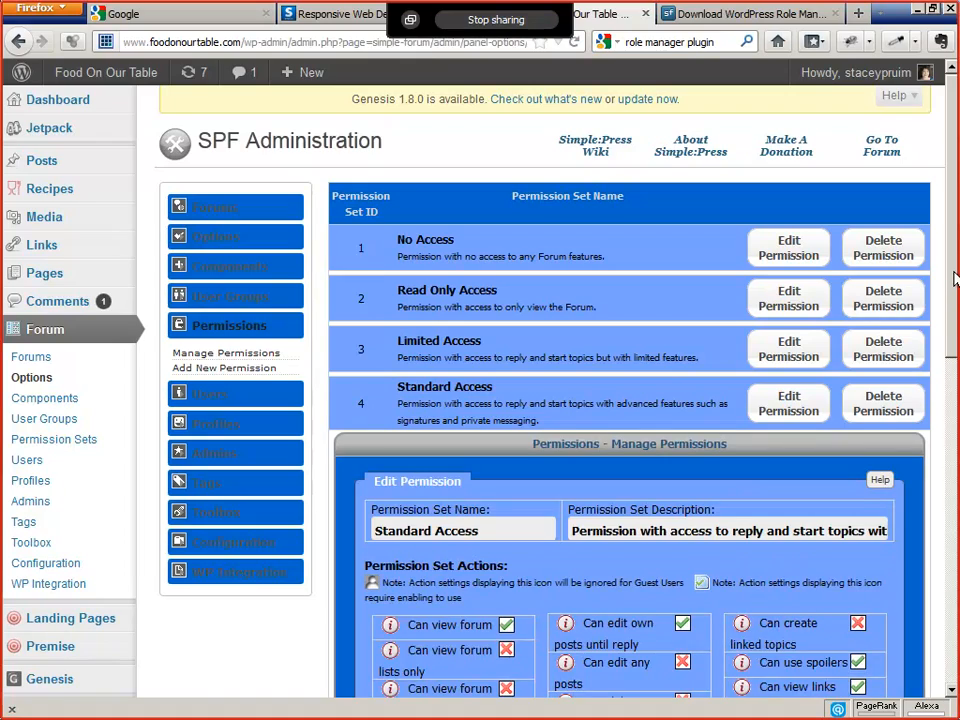
pyautogui.scroll(-3)
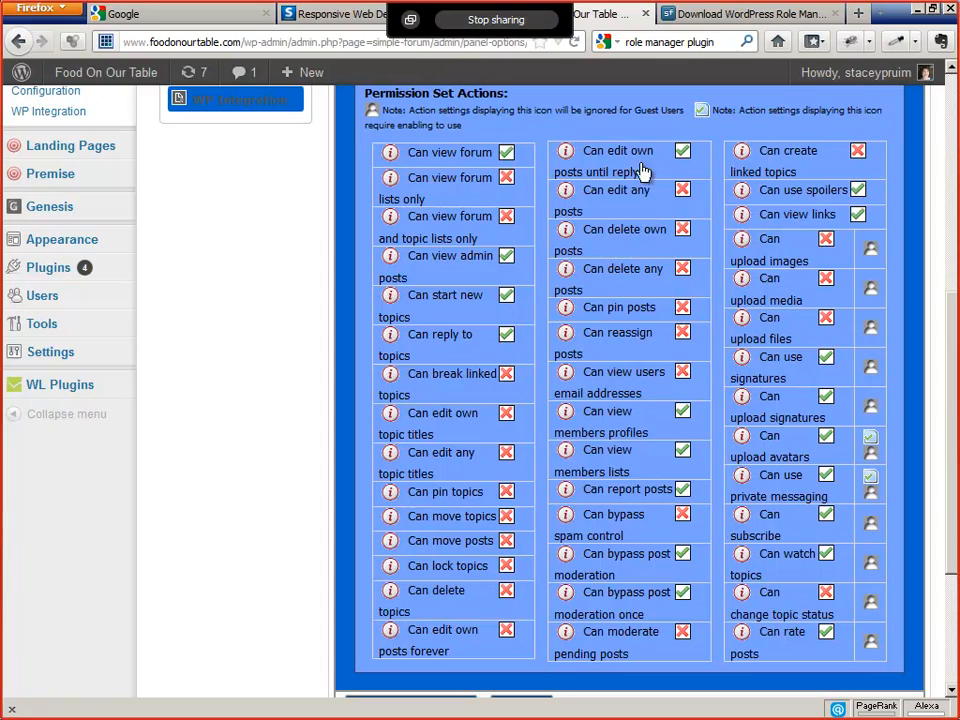
pyautogui.moveTo(622, 218)
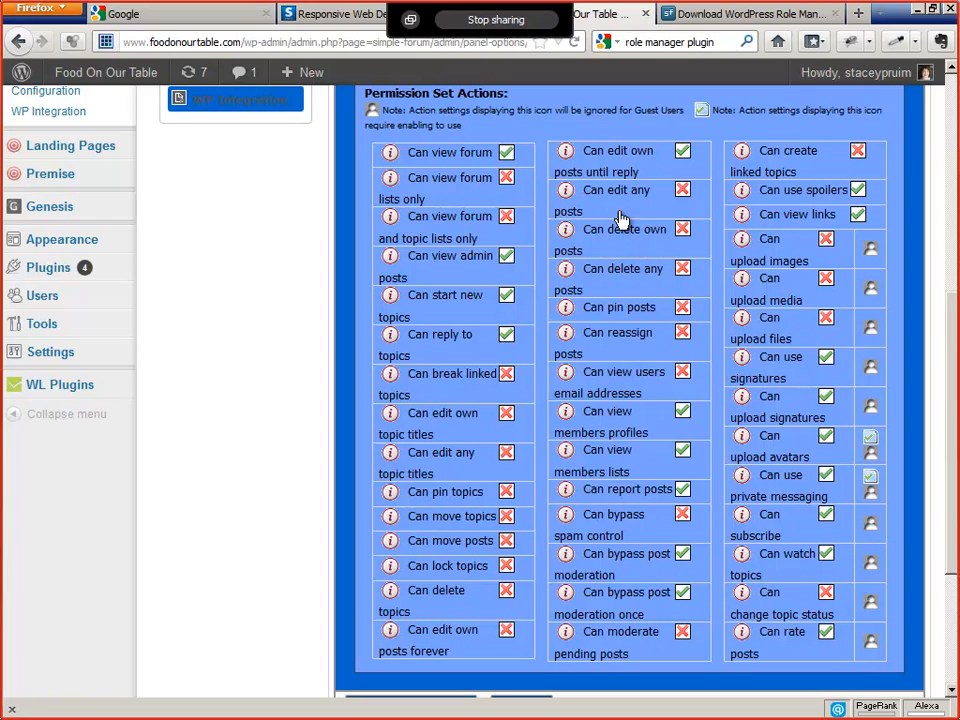
pyautogui.moveTo(944, 336)
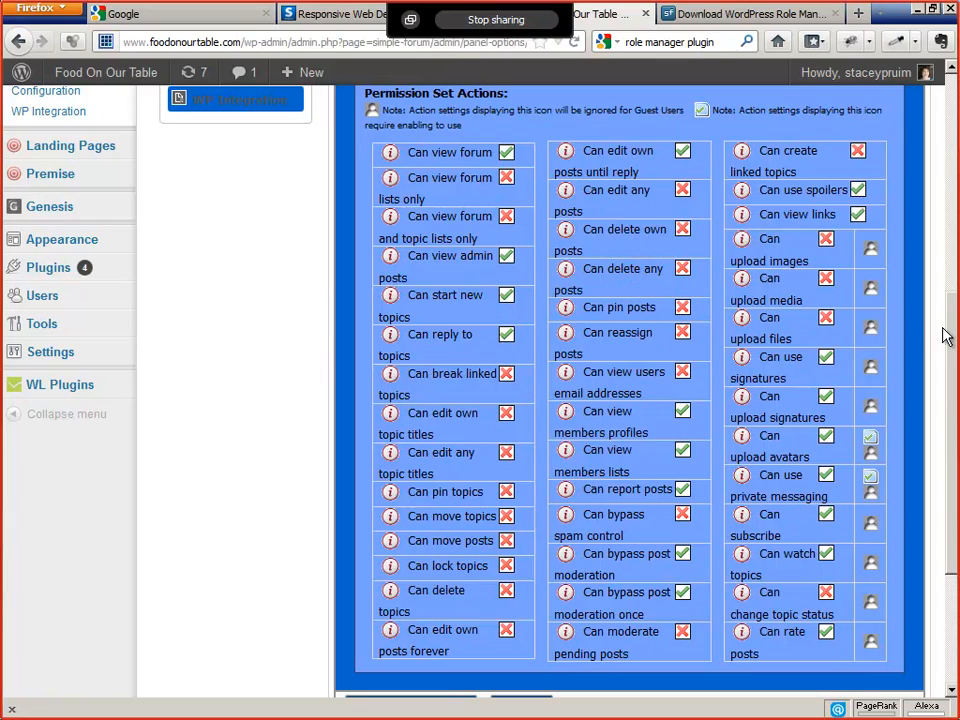
pyautogui.scroll(-3)
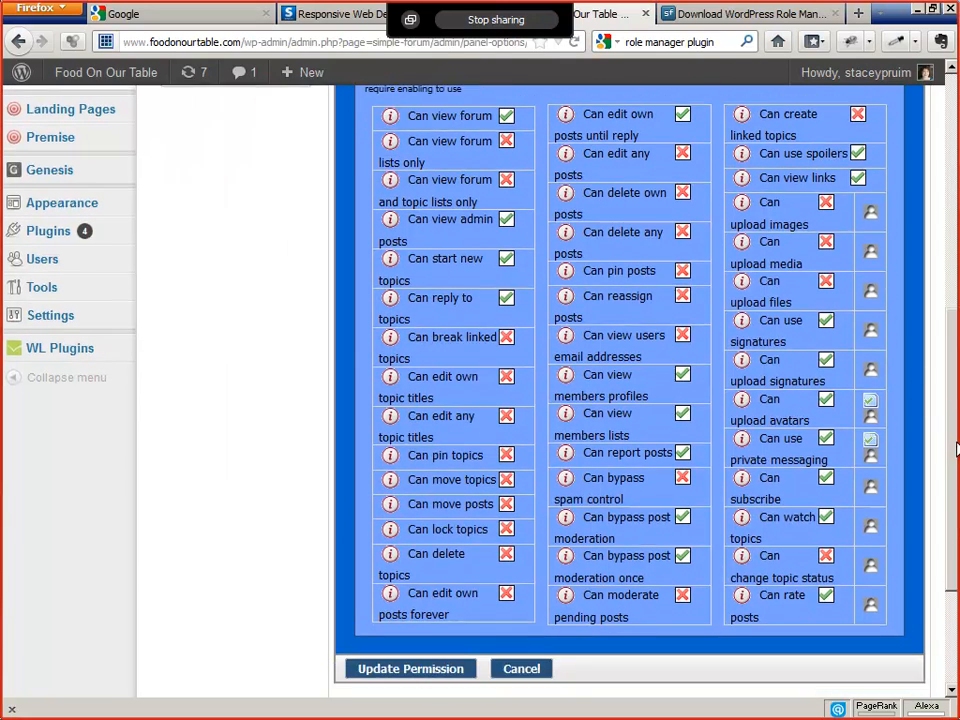
pyautogui.scroll(-3)
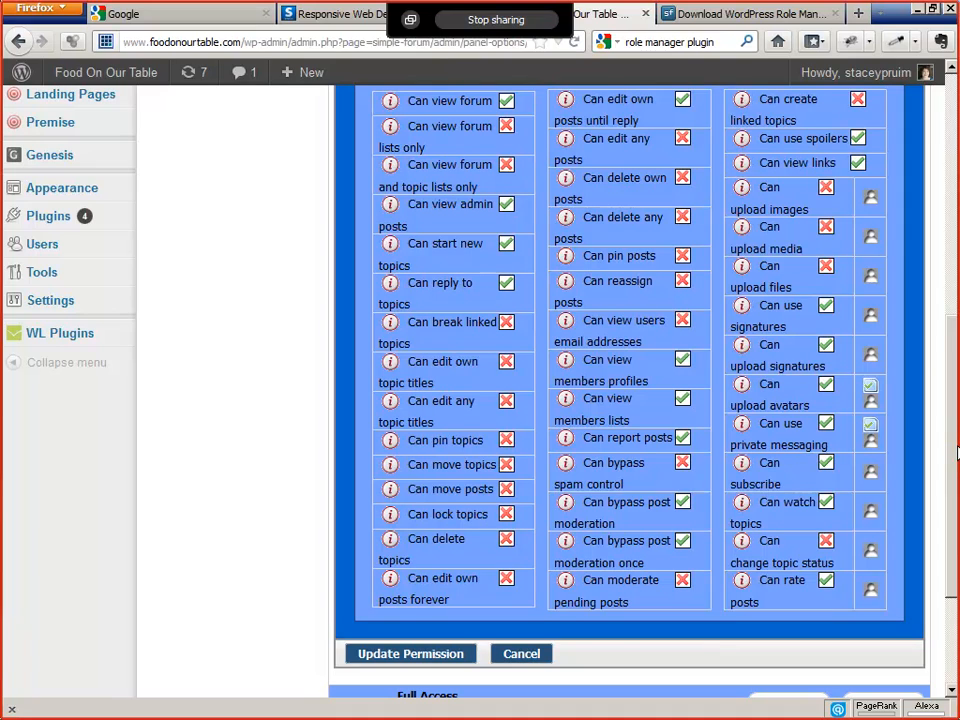
pyautogui.moveTo(224, 346)
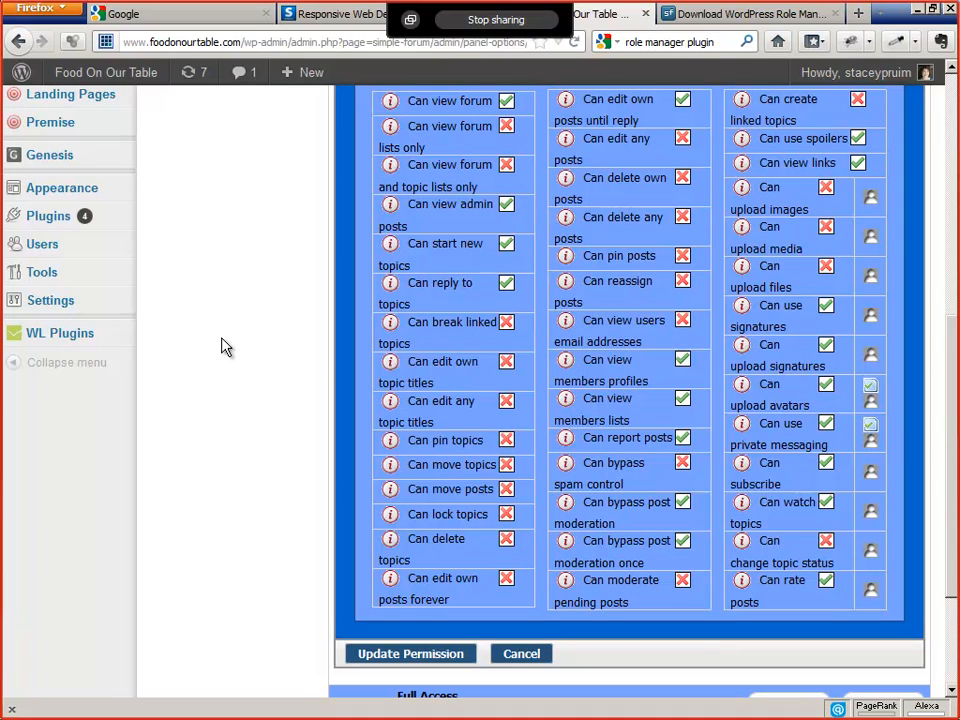